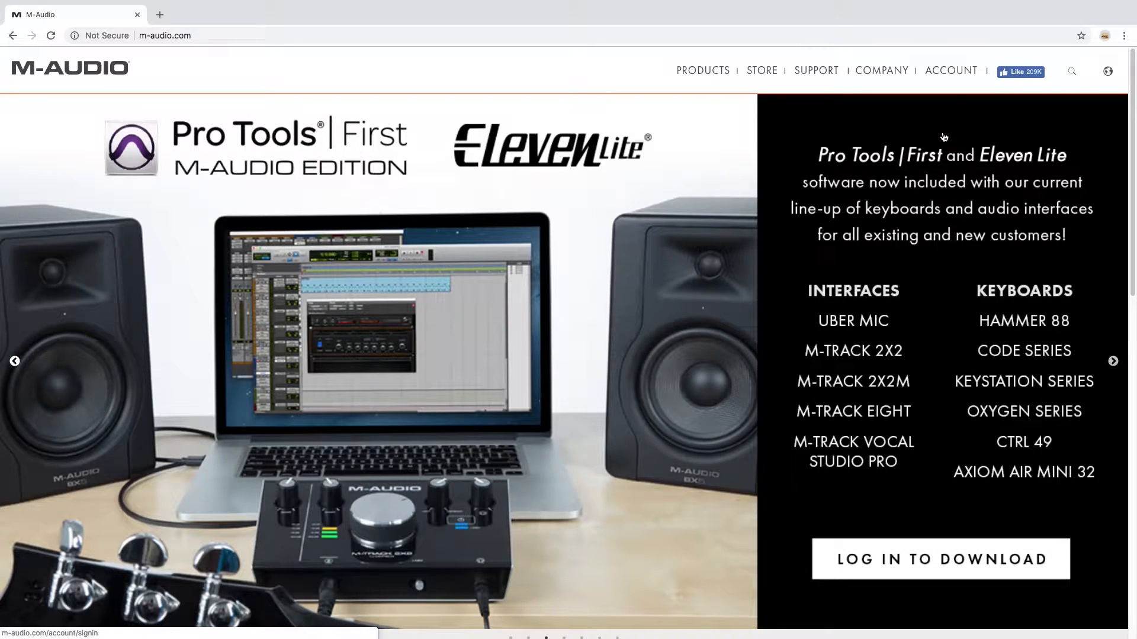
# Step: Sign in to the M-Audio account with saved credentials and start registering a product
pyautogui.click(950, 71)
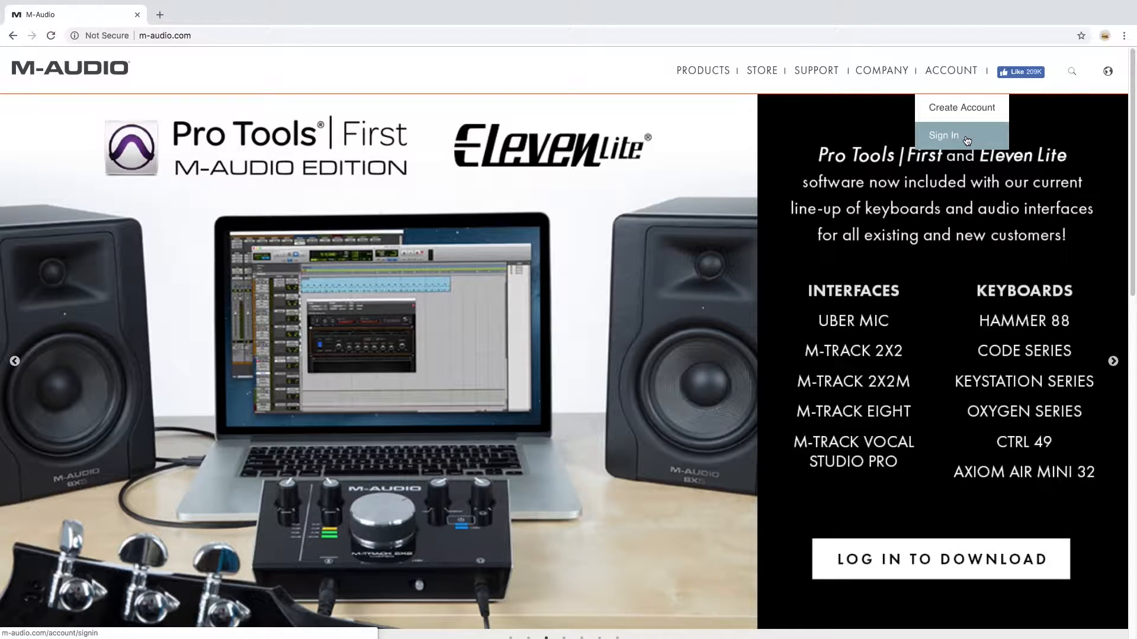
pyautogui.click(944, 135)
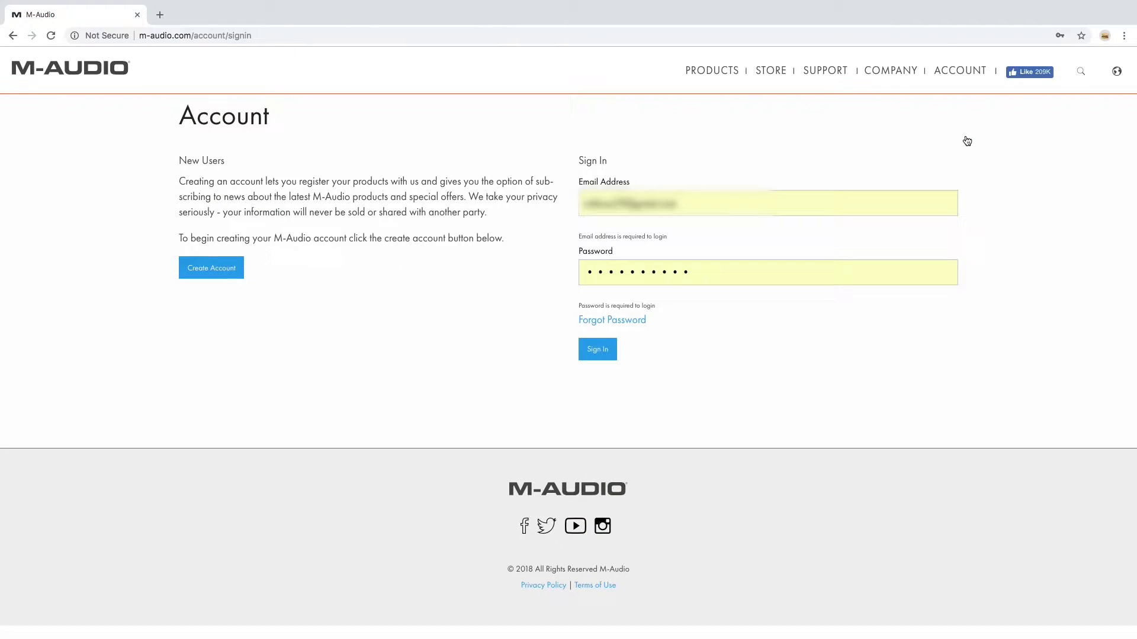
pyautogui.click(597, 349)
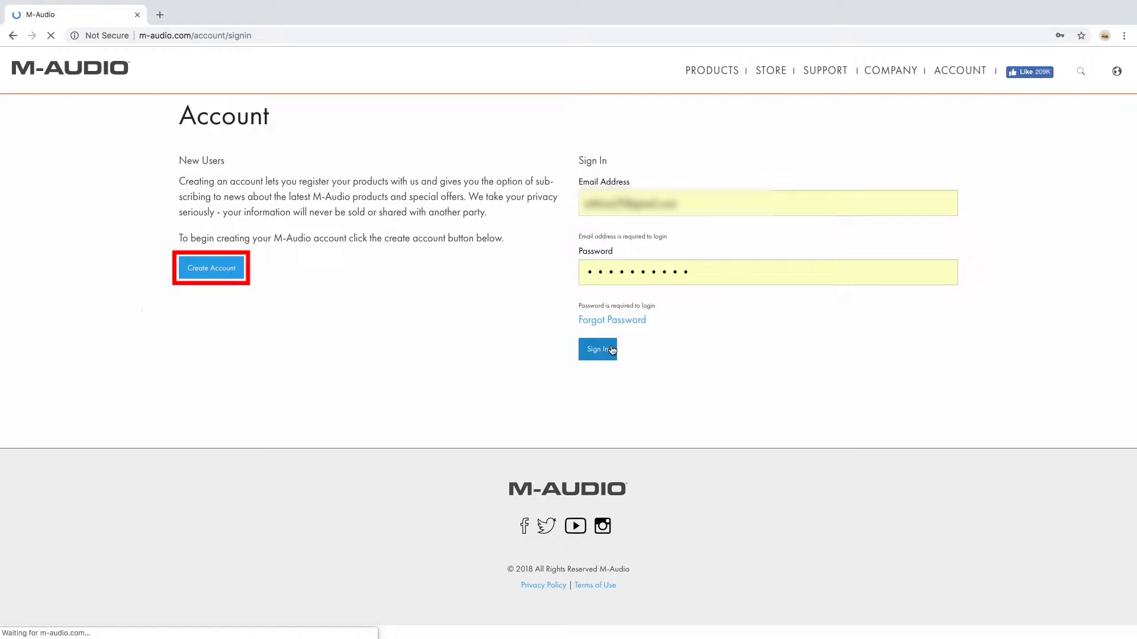
pyautogui.click(597, 348)
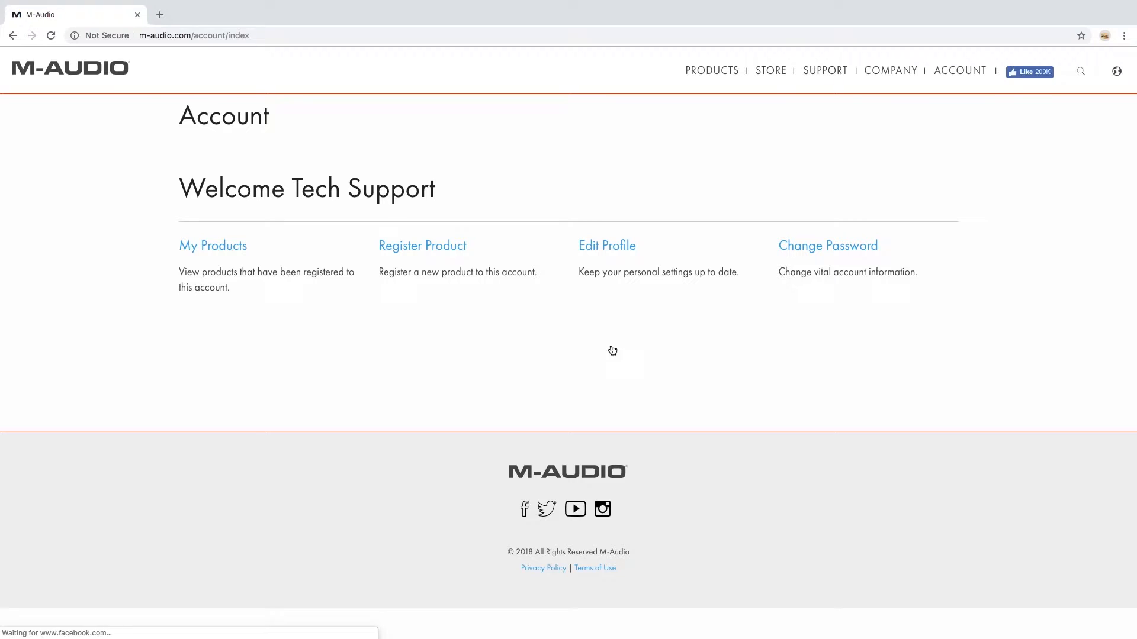
pyautogui.click(422, 245)
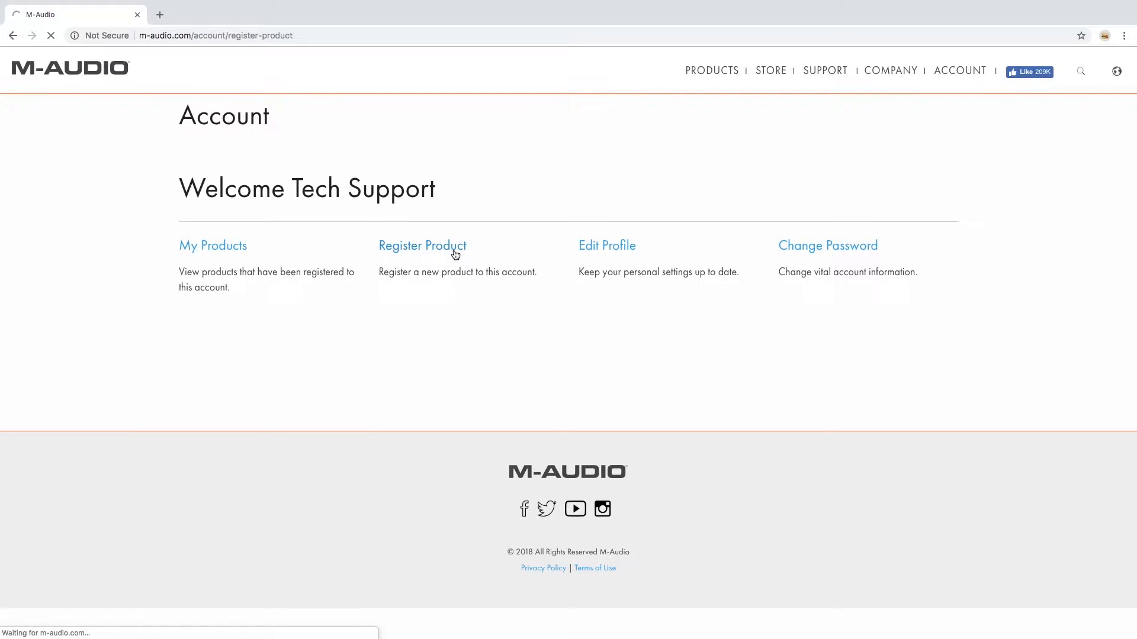
# Step: Choose M-Track 8X4M as the product to register
pyautogui.click(423, 245)
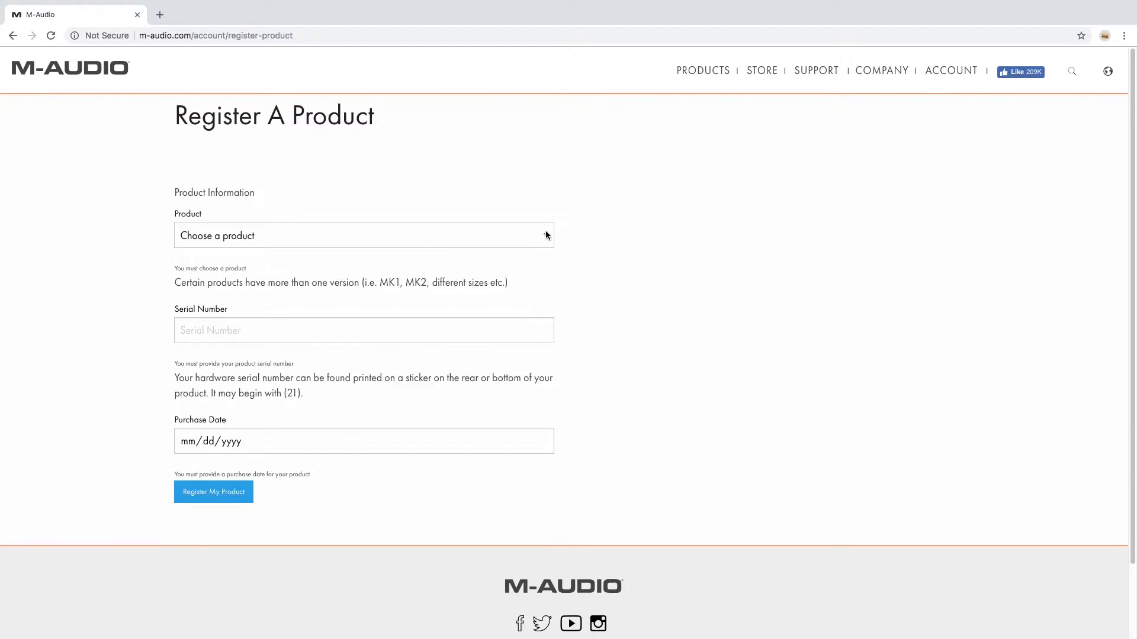
pyautogui.click(363, 235)
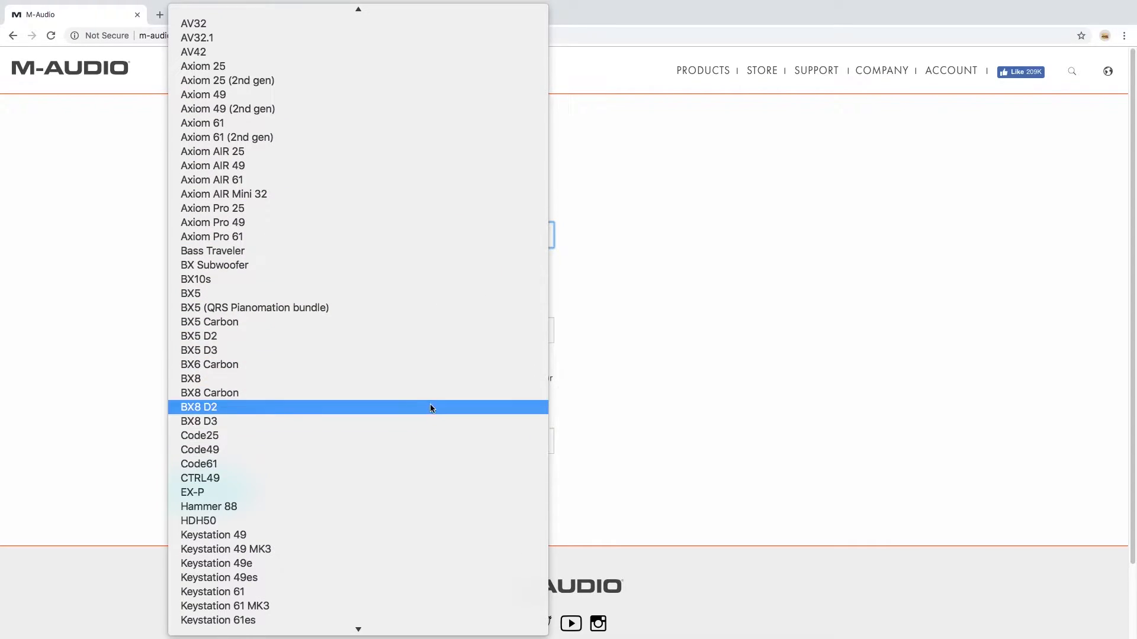
pyautogui.scroll(-3)
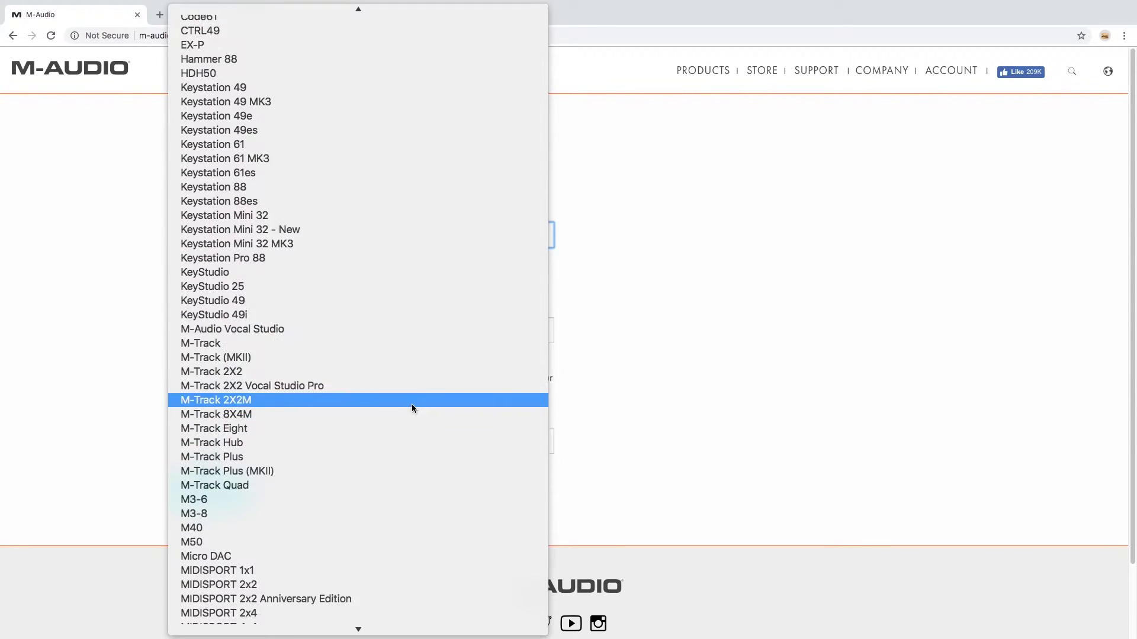
pyautogui.click(216, 414)
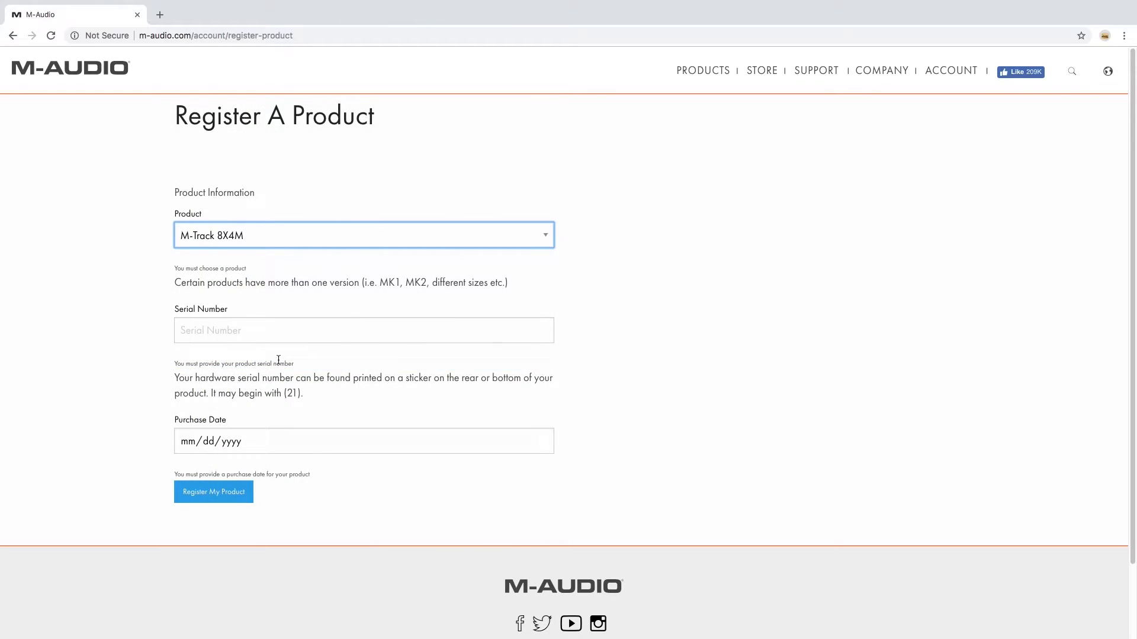
# Step: Enter the serial number, set purchase date 09/28/2018 and submit the registration
pyautogui.click(363, 330)
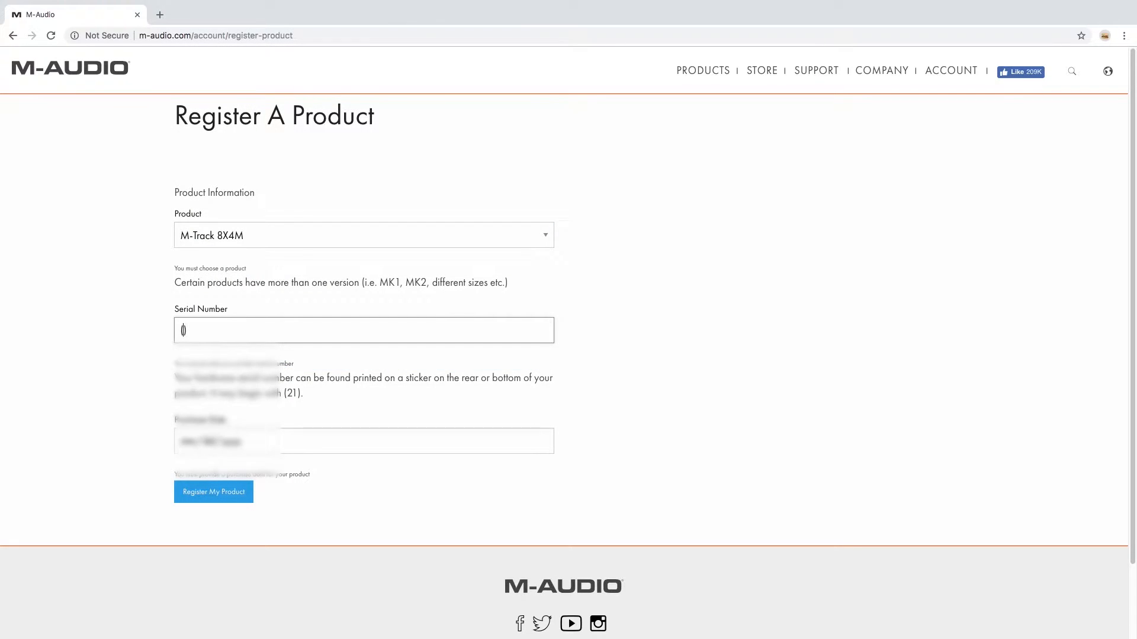
pyautogui.write('(21)')
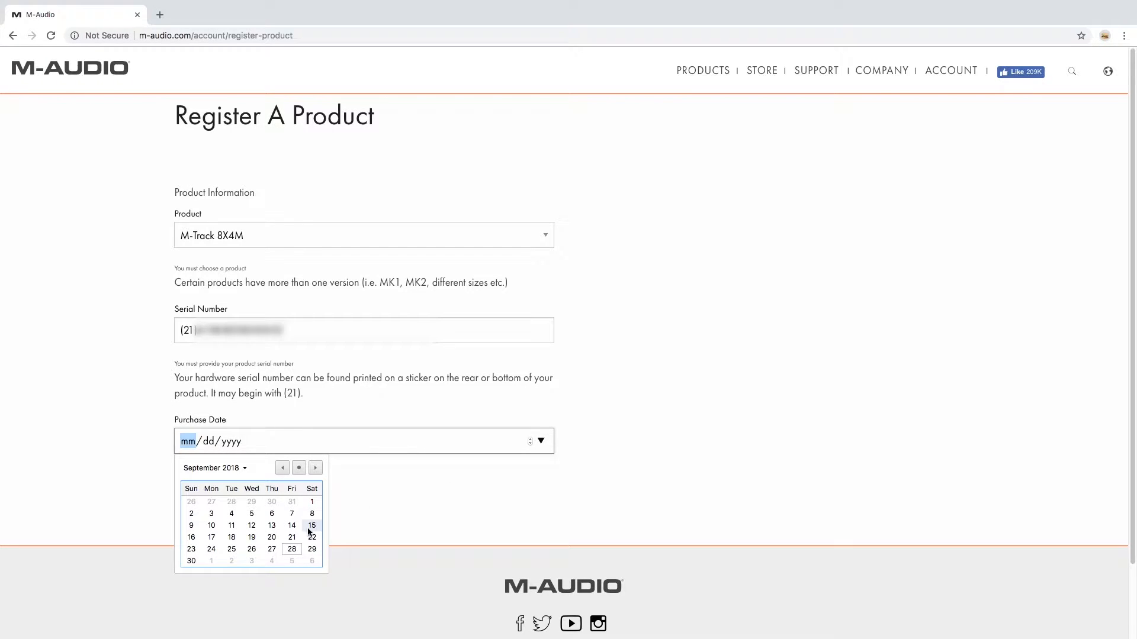
pyautogui.click(291, 549)
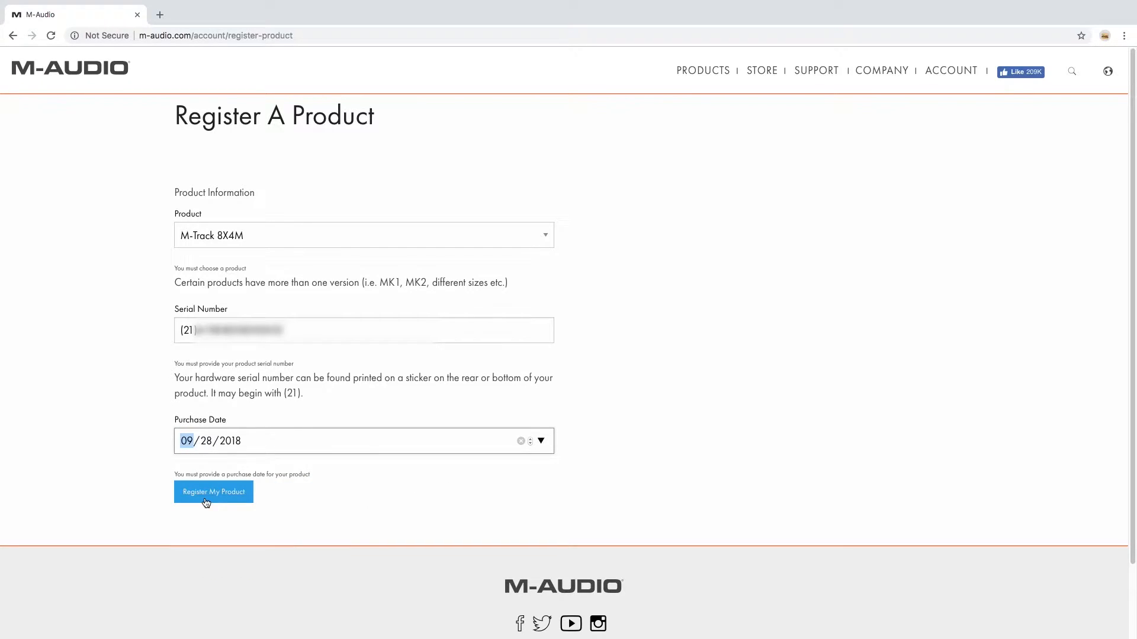
pyautogui.click(213, 491)
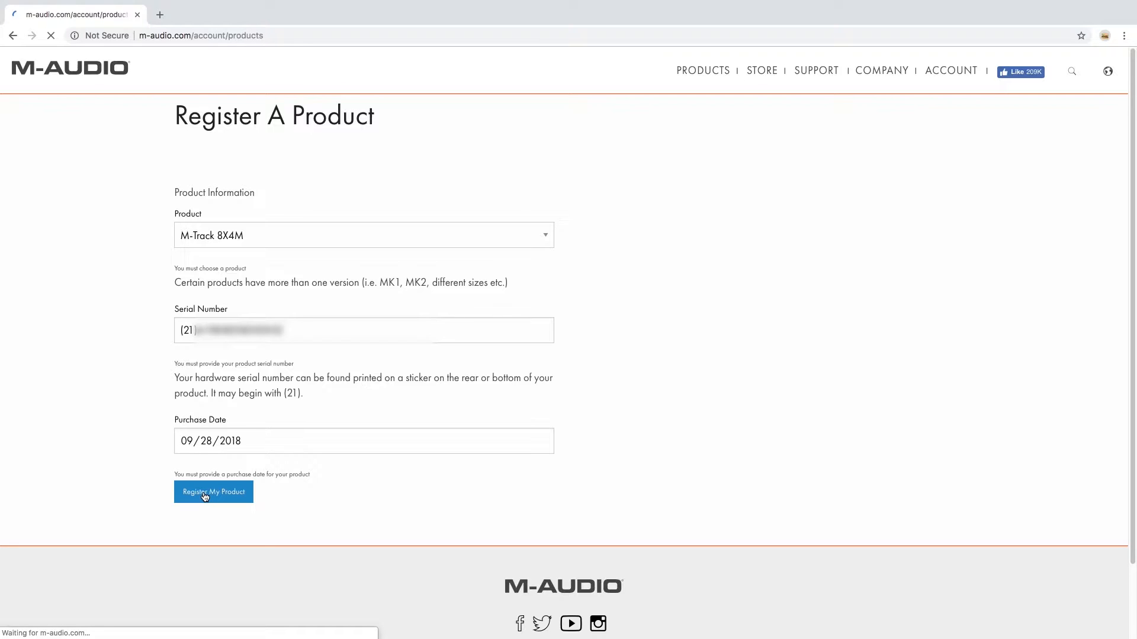
# Step: Redeem the bundled Pro Tools | First M-Audio Edition from My Products
pyautogui.click(213, 491)
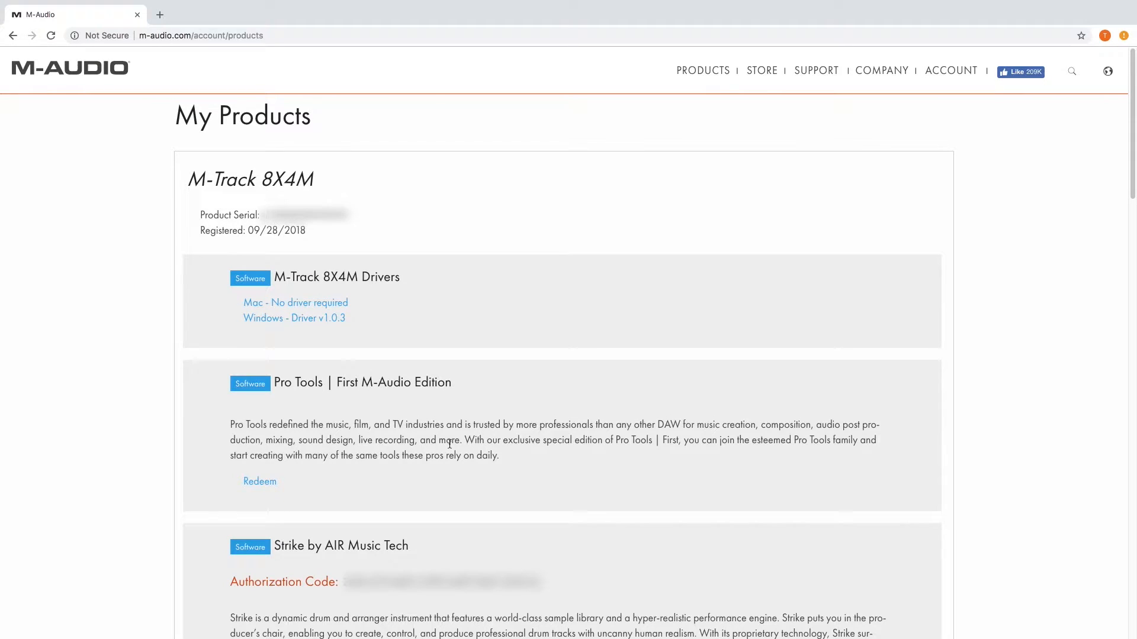
pyautogui.click(259, 481)
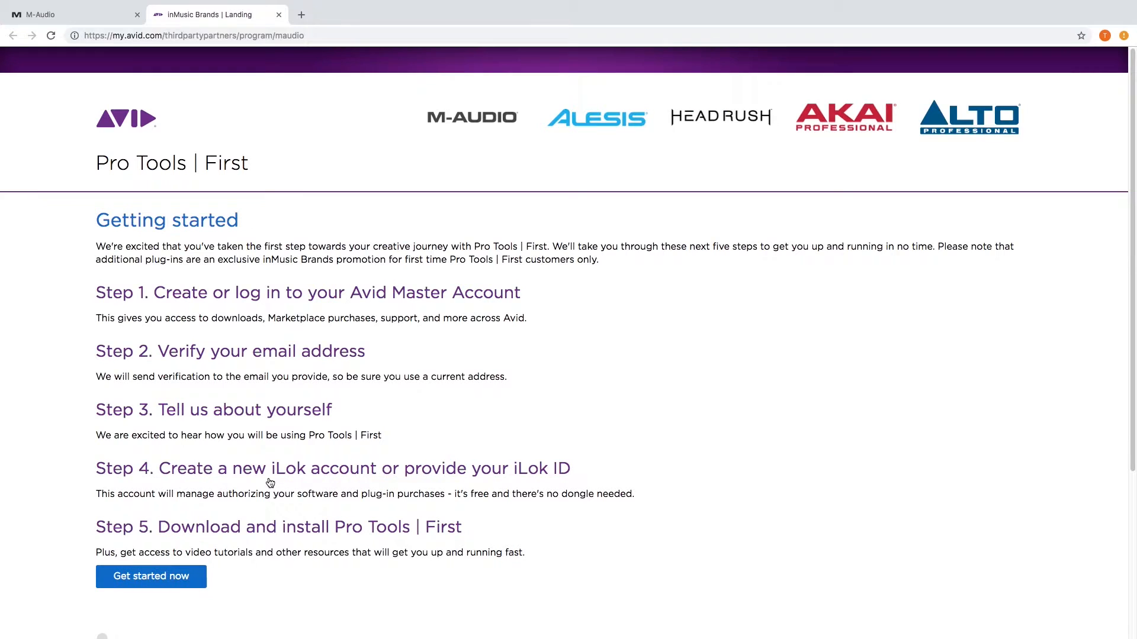
pyautogui.moveTo(585, 356)
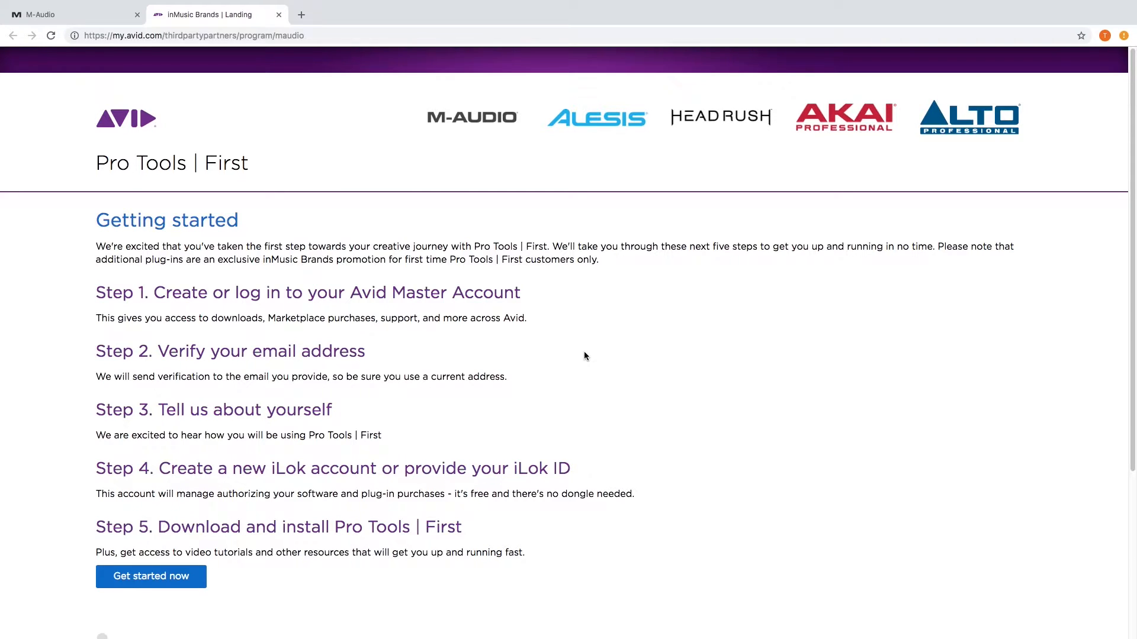
# Step: Fill in the Avid Master Account form as a personal US account and submit it
pyautogui.scroll(-3)
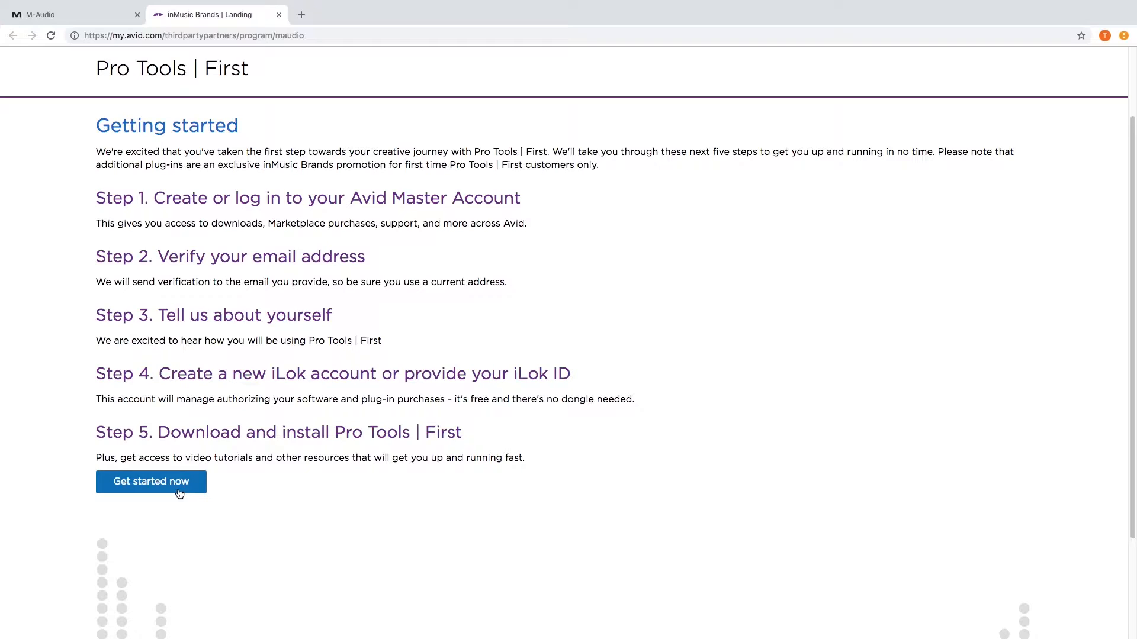
pyautogui.click(151, 482)
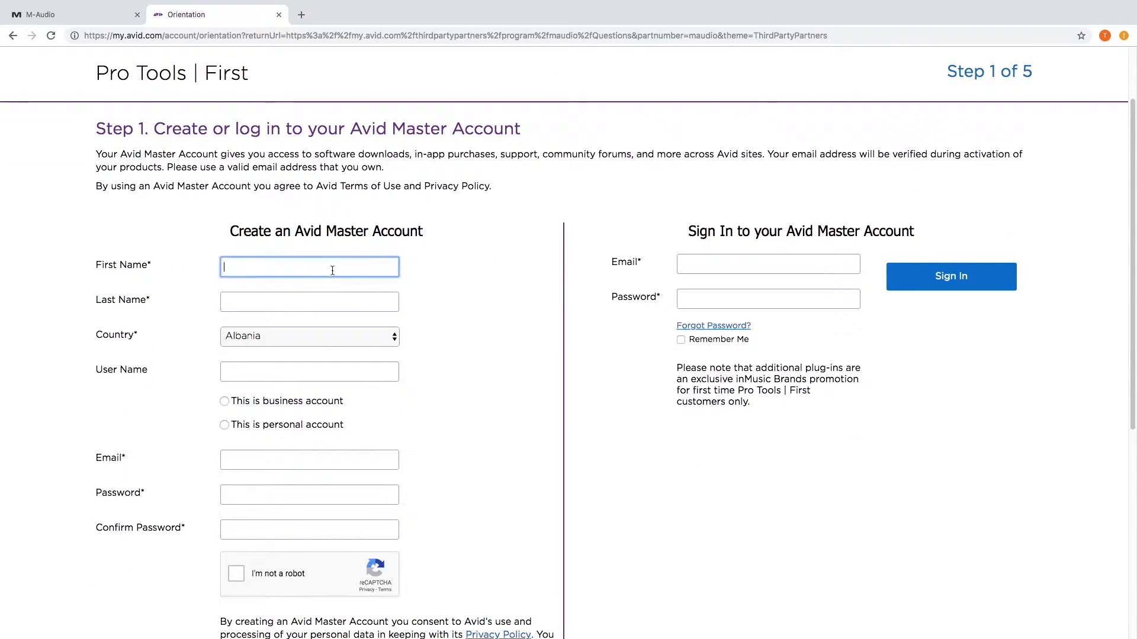
pyautogui.click(309, 335)
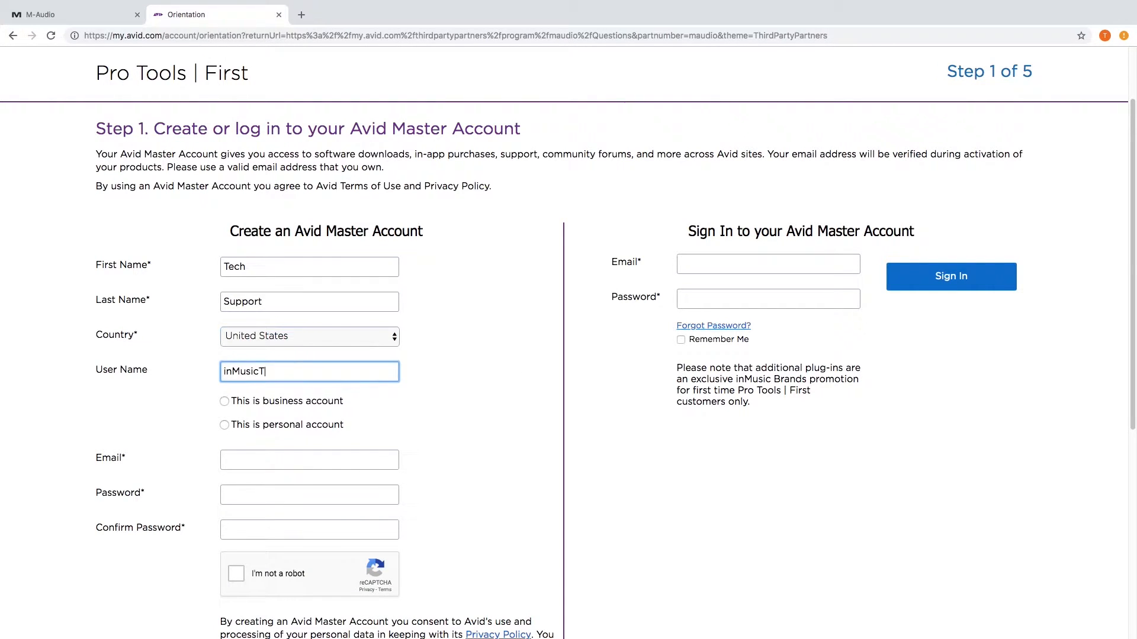
pyautogui.click(224, 424)
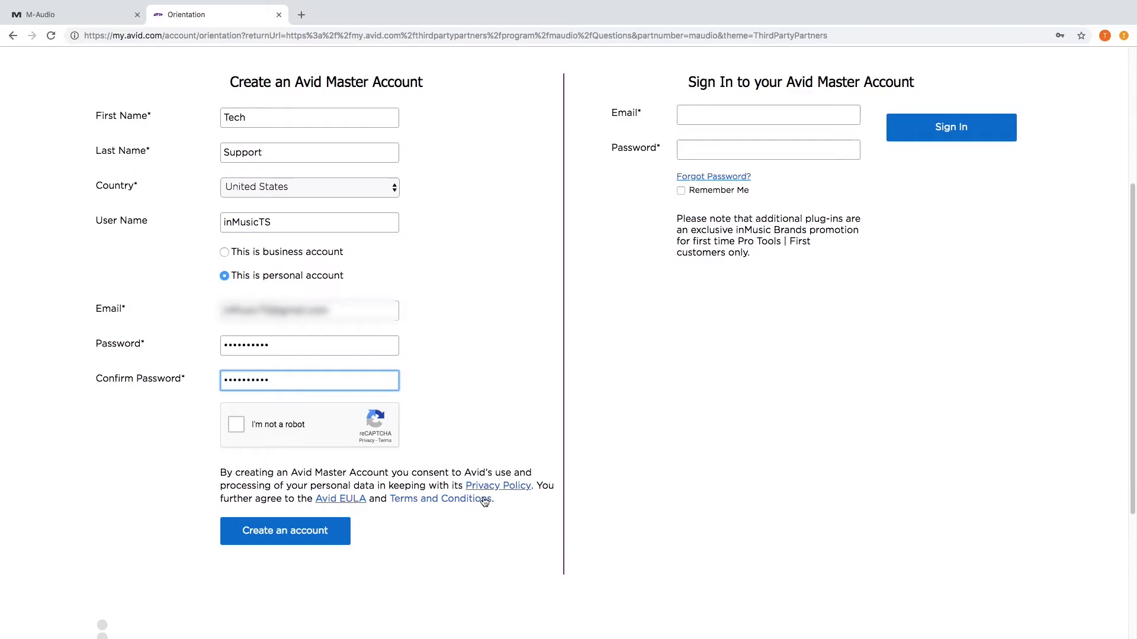
pyautogui.click(284, 530)
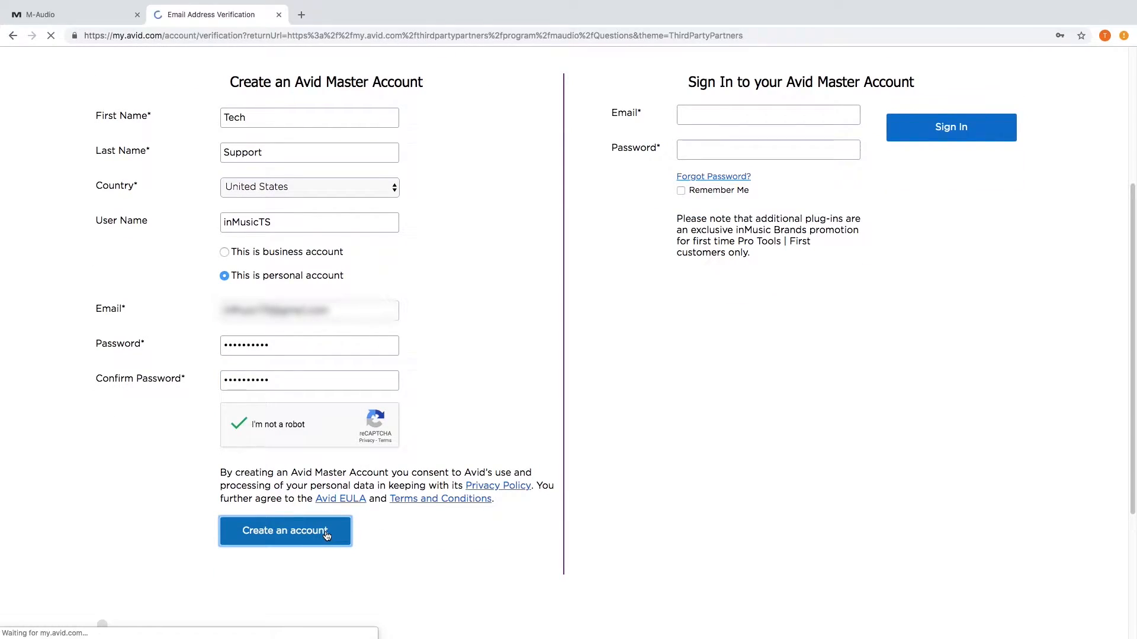
# Step: Confirm the contact email on the Email Address Verification prompt
pyautogui.click(284, 530)
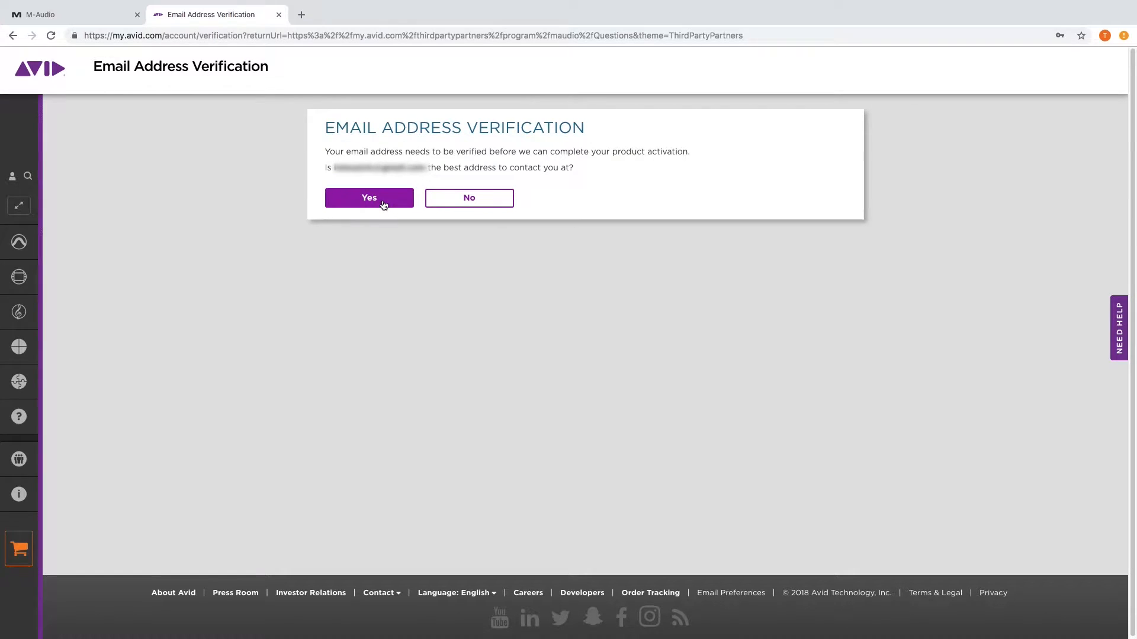
pyautogui.click(368, 198)
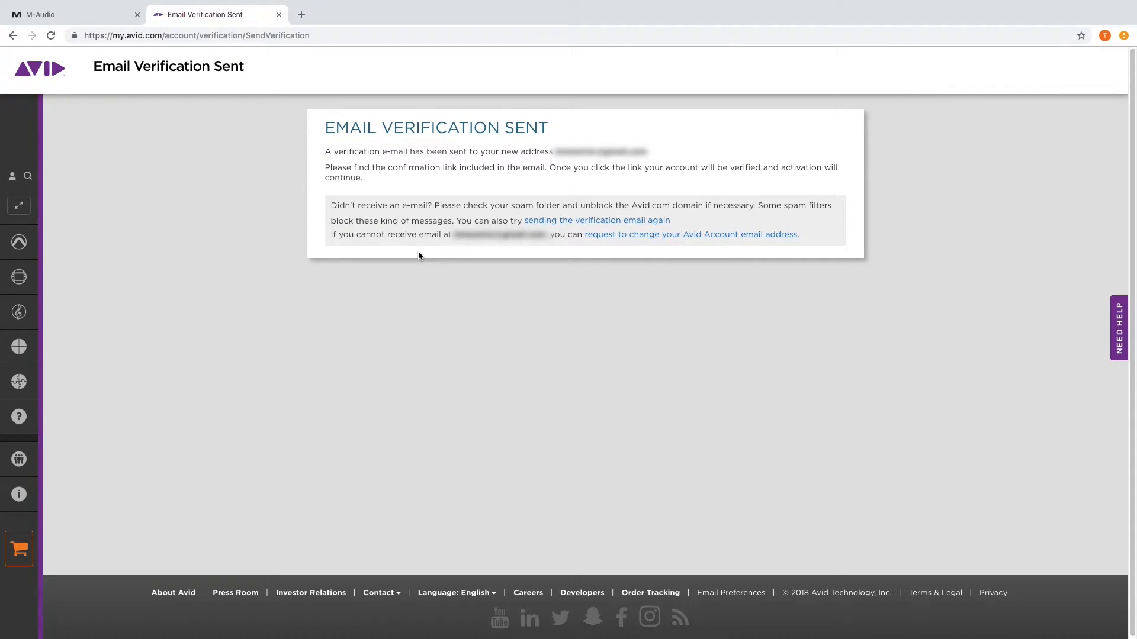
pyautogui.moveTo(438, 283)
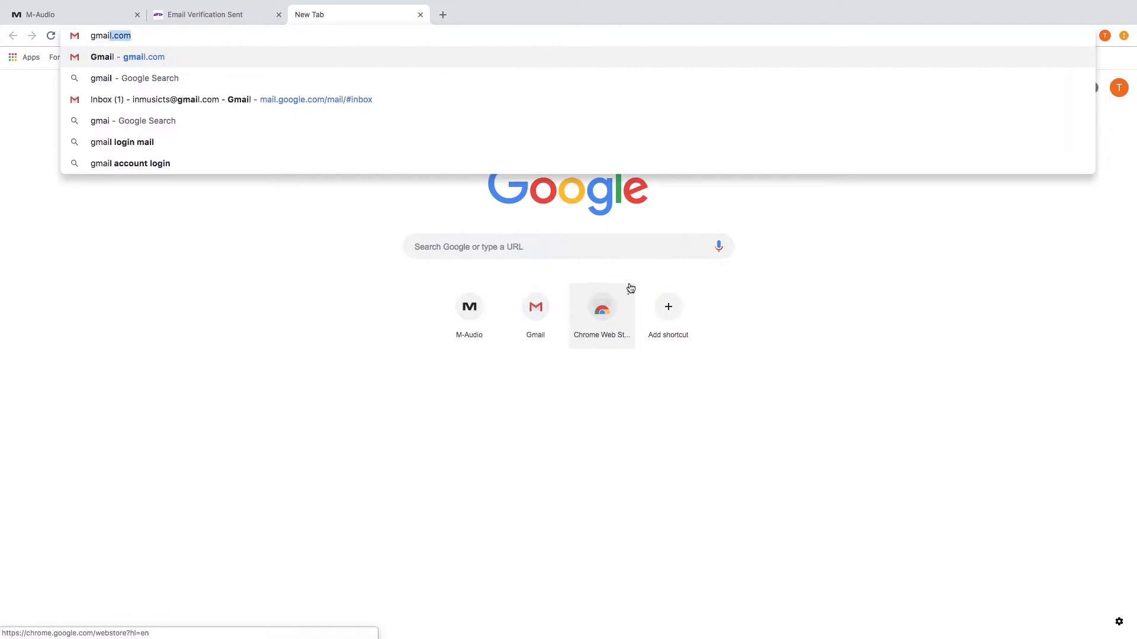
# Step: Go to Gmail and follow Avid's verification link to the step 3 questionnaire
pyautogui.click(124, 57)
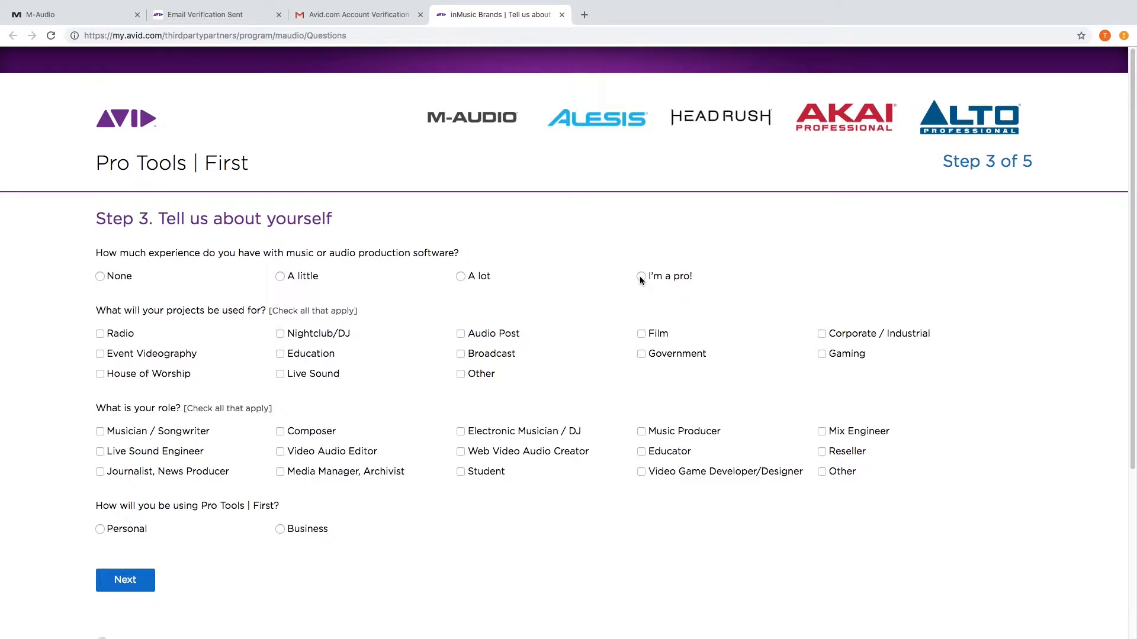
# Step: Answer the questionnaire with 'I'm a pro!' and Personal use, then continue to step 4
pyautogui.click(641, 277)
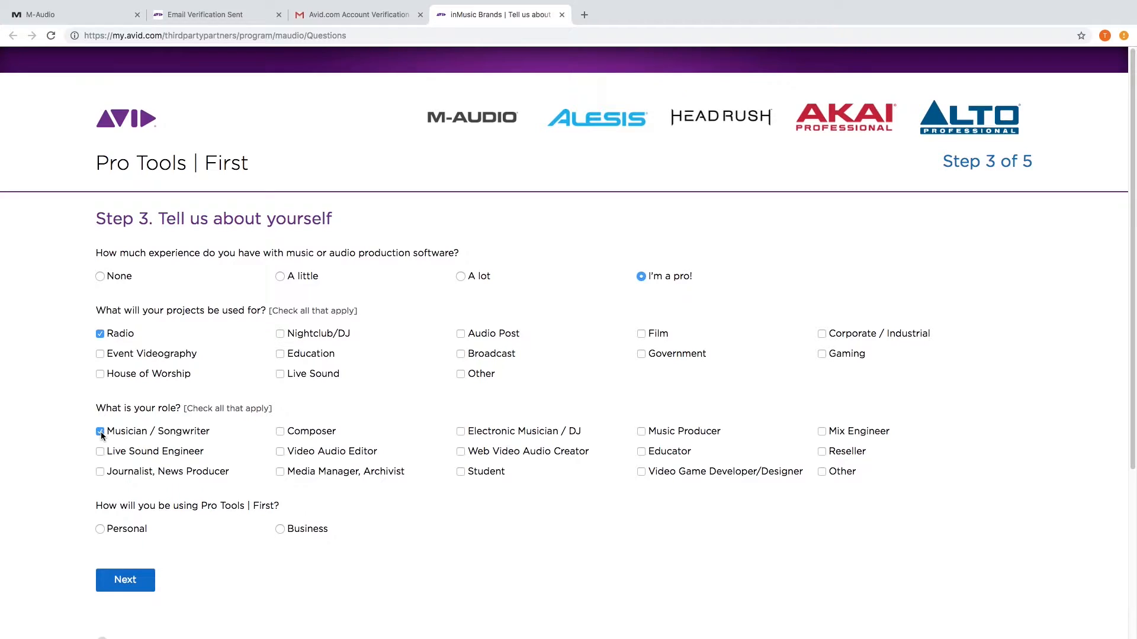
pyautogui.click(100, 529)
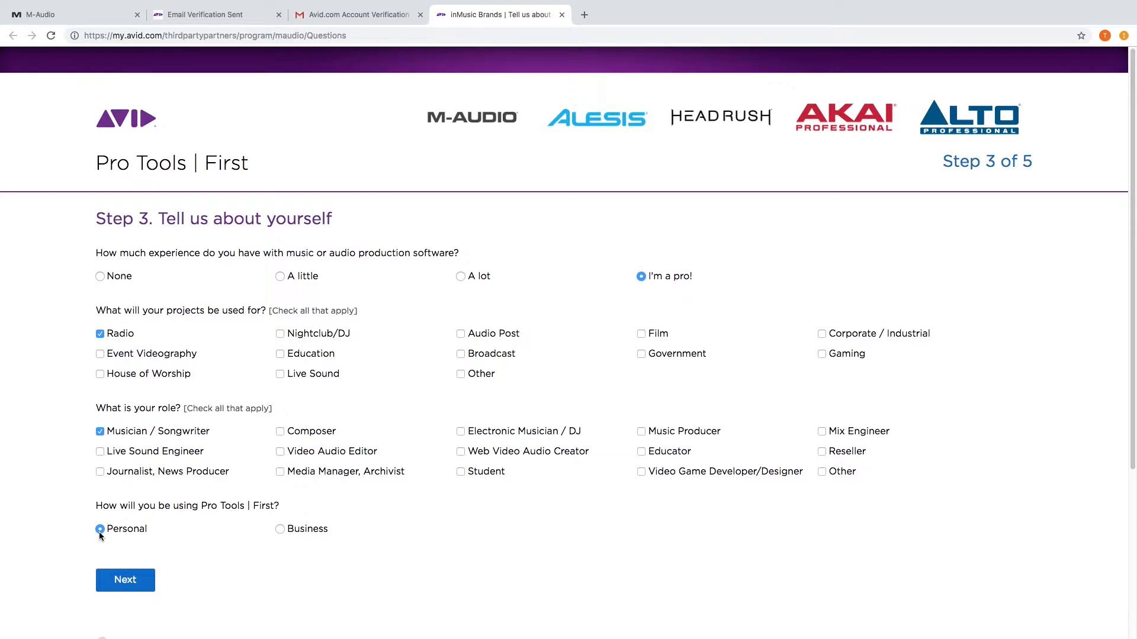
pyautogui.click(125, 580)
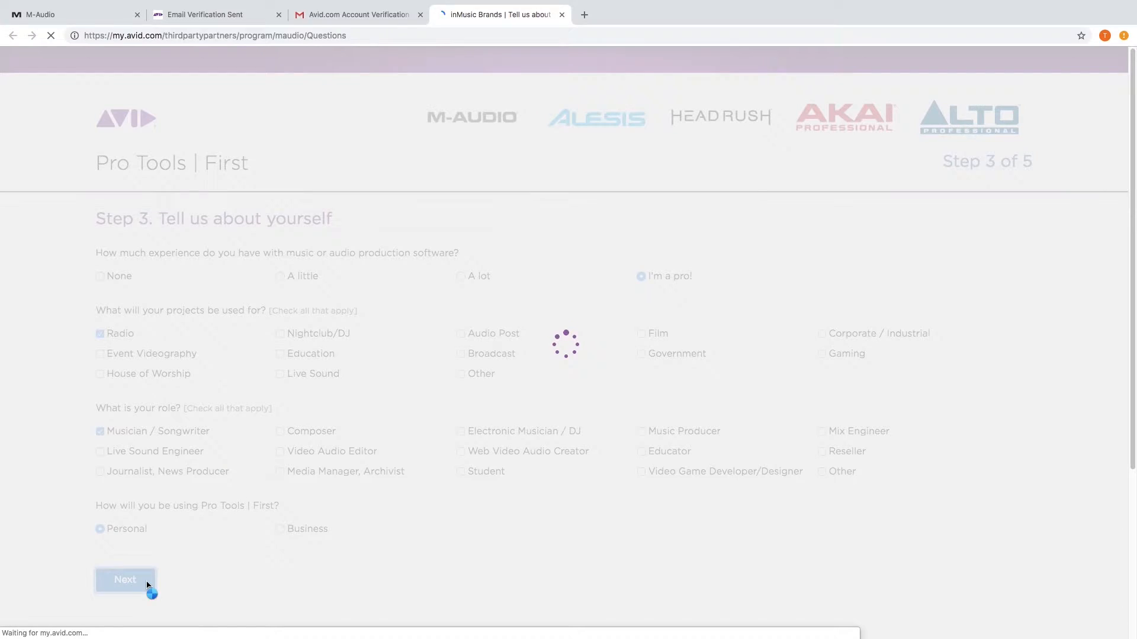
pyautogui.click(125, 579)
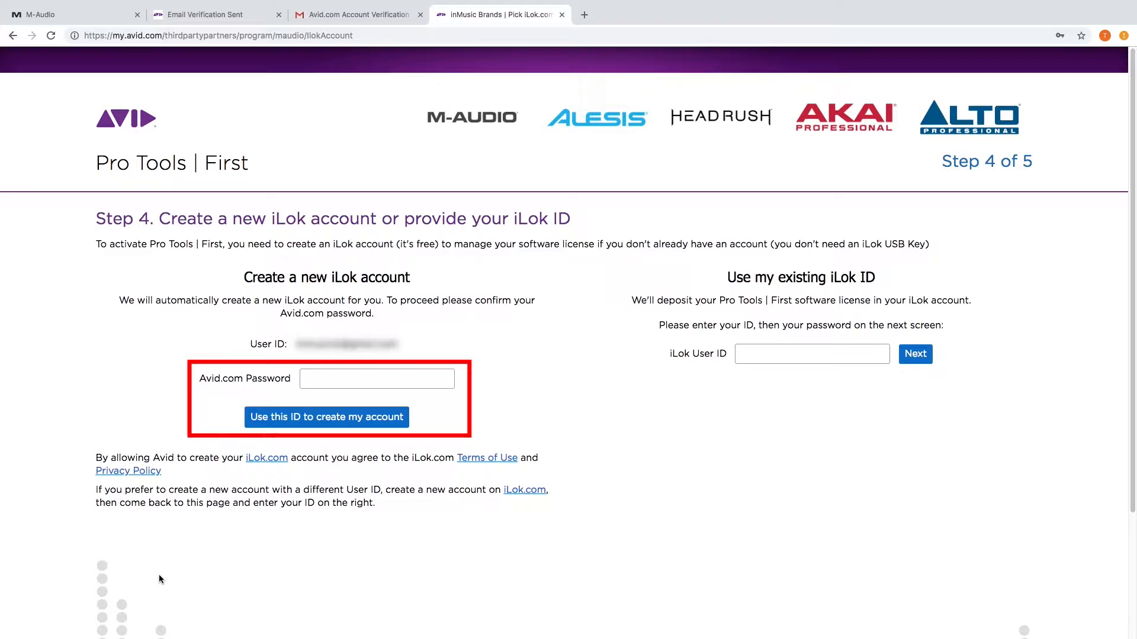
pyautogui.moveTo(451, 578)
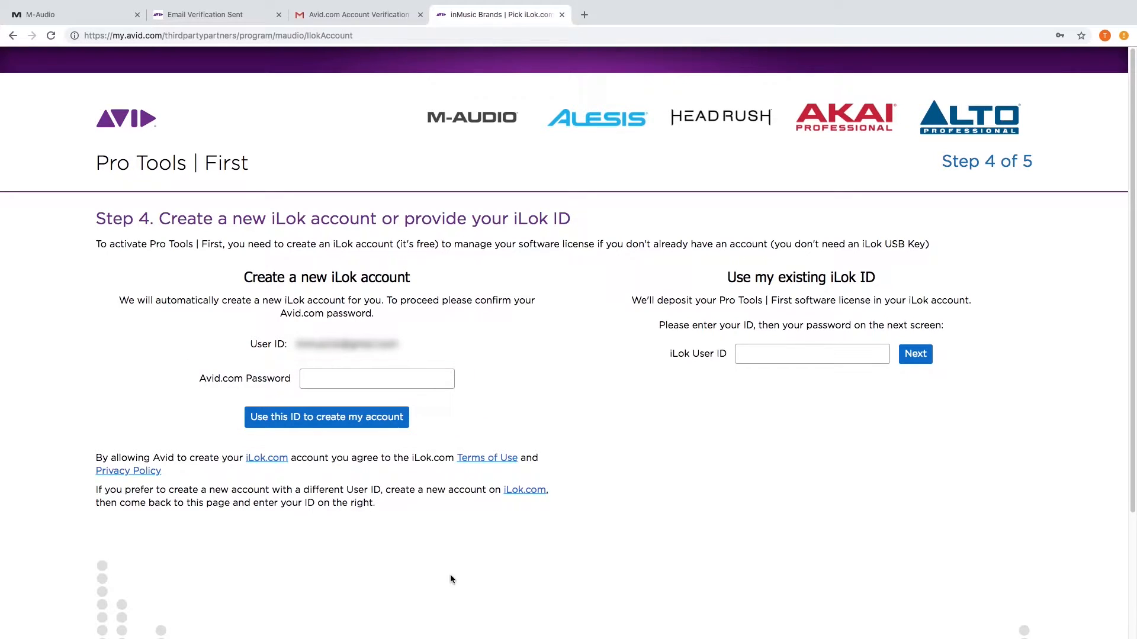
# Step: Link the existing iLok ID 'MusiciLok' with its password and authorize Avid's access
pyautogui.write('in')
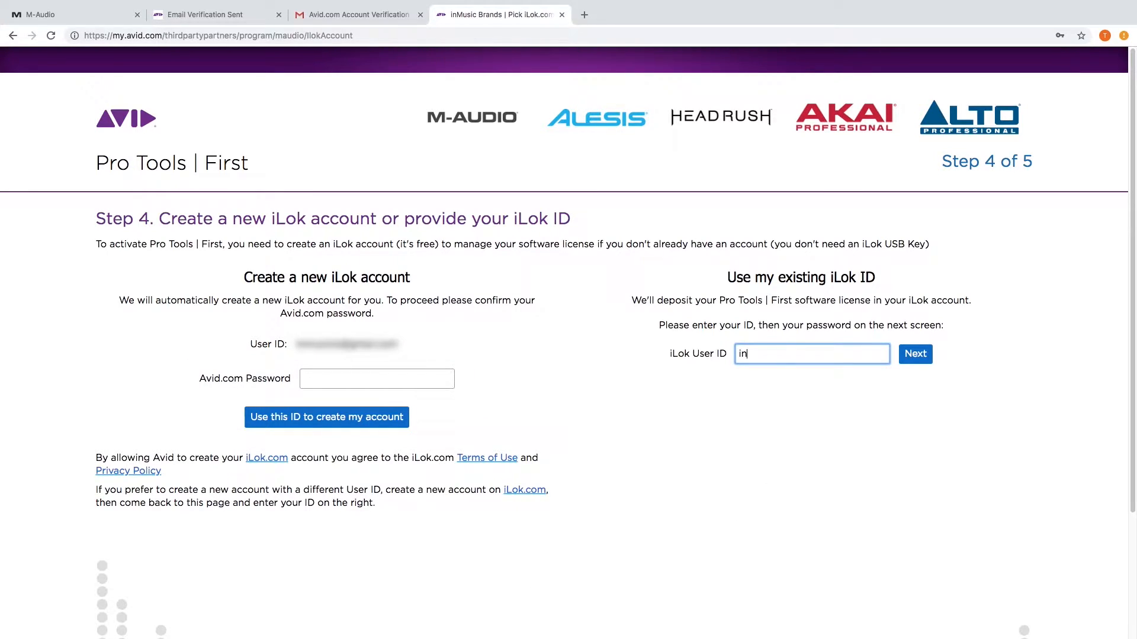
pyautogui.write('MusiciLok')
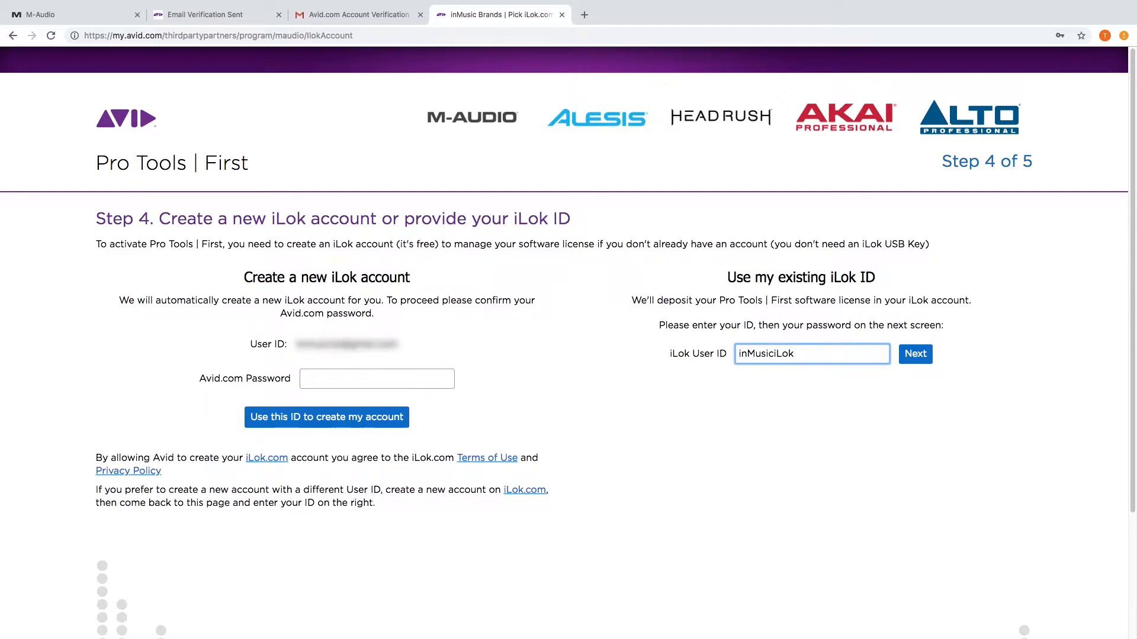
pyautogui.click(915, 354)
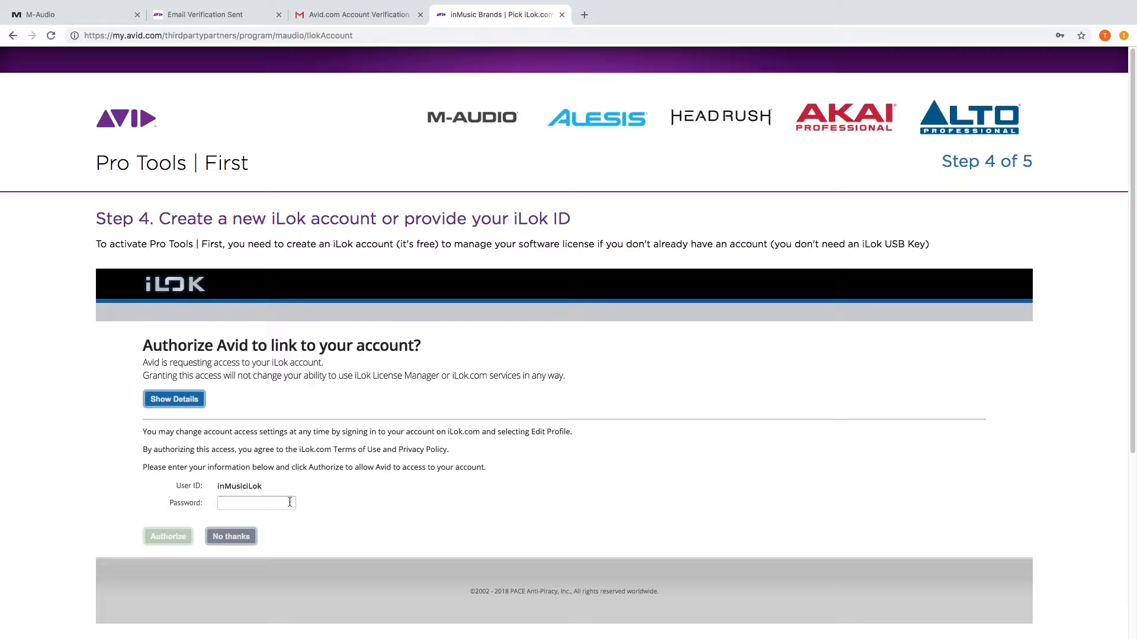
pyautogui.write('password')
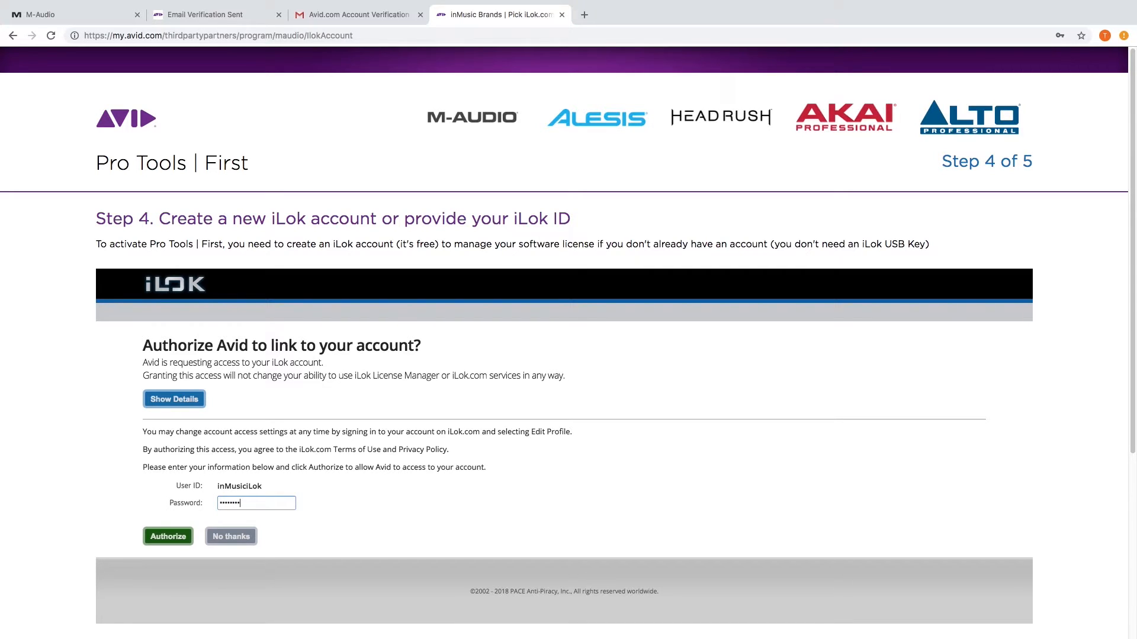
pyautogui.click(168, 537)
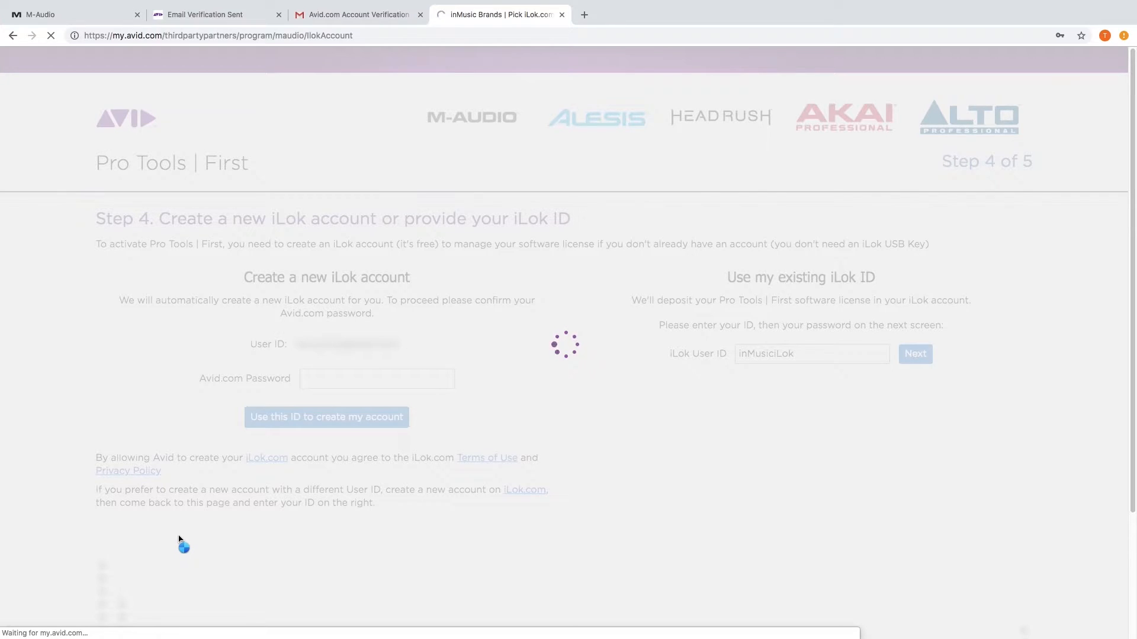
# Step: Download Pro Tools First 2018.7 Mac (DMG) and Studio Reverb 12.4 (Mac) installers
pyautogui.click(914, 354)
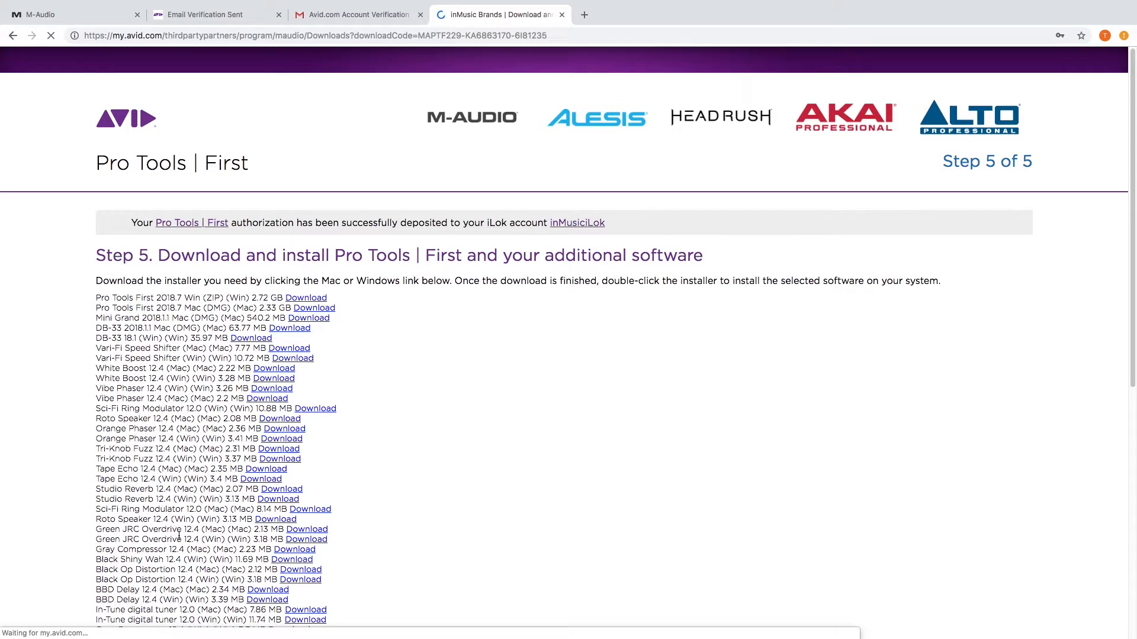
pyautogui.moveTo(467, 342)
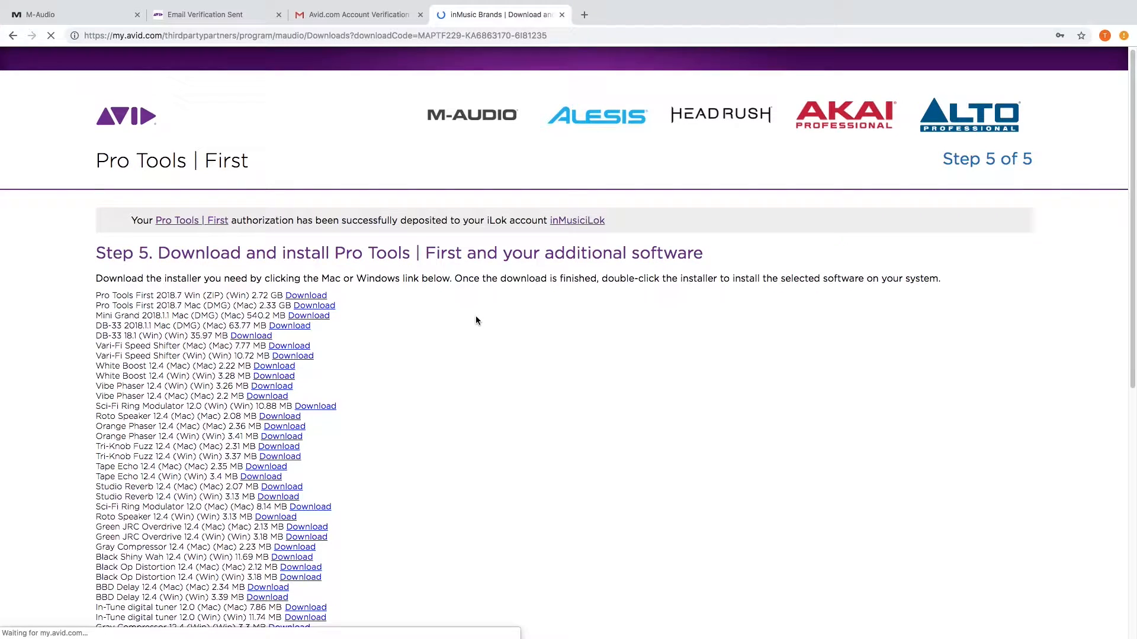
pyautogui.scroll(-3)
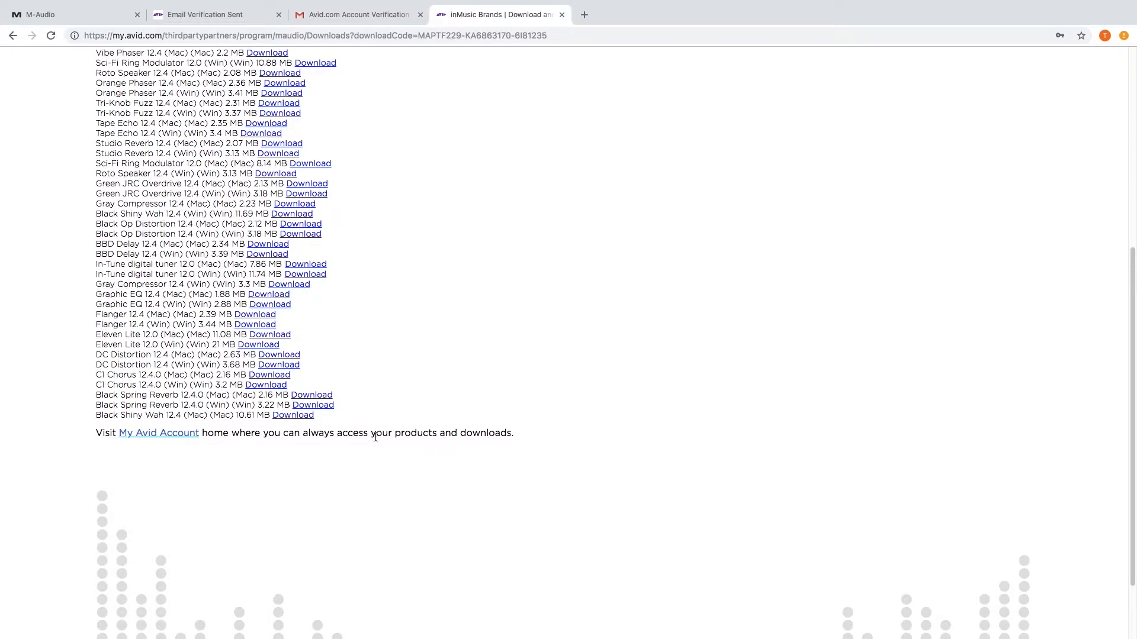
pyautogui.scroll(3)
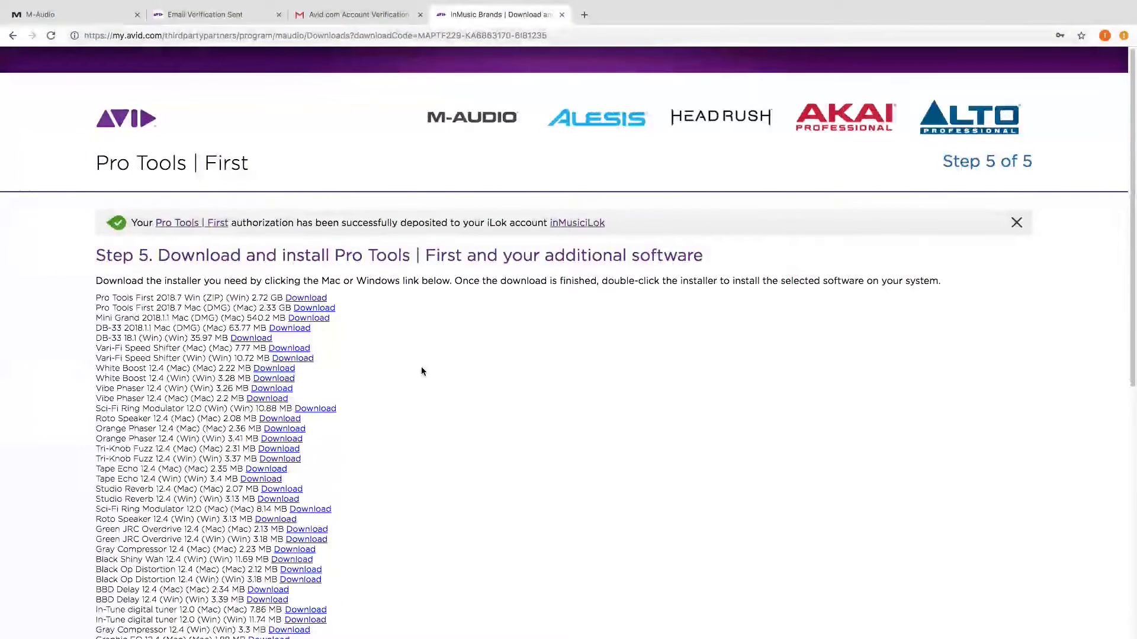
pyautogui.click(314, 308)
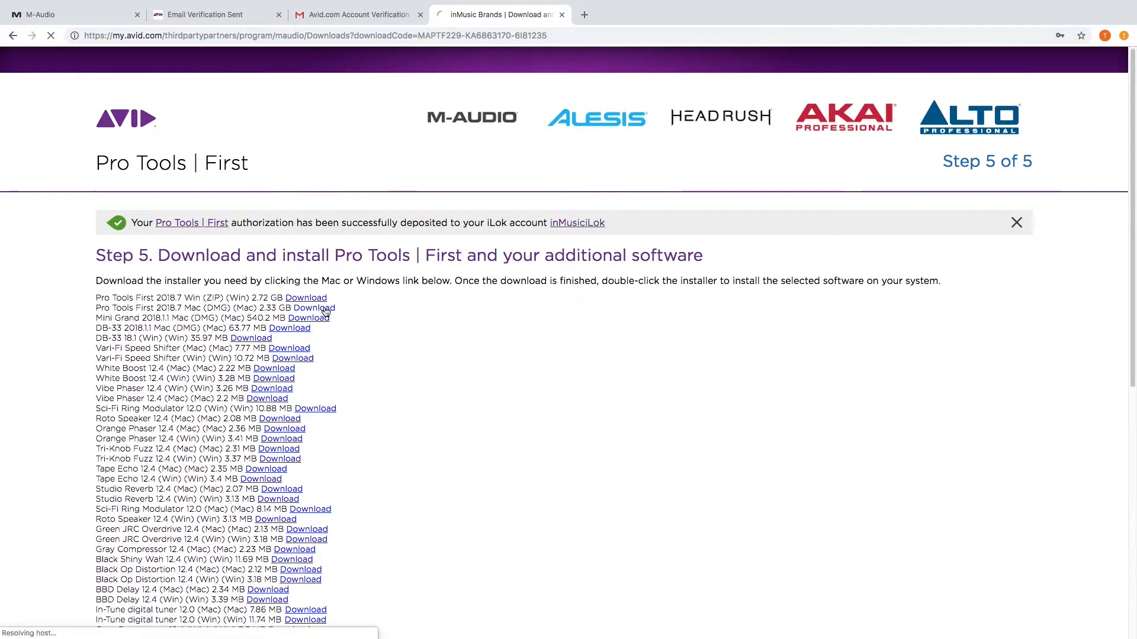
pyautogui.click(314, 307)
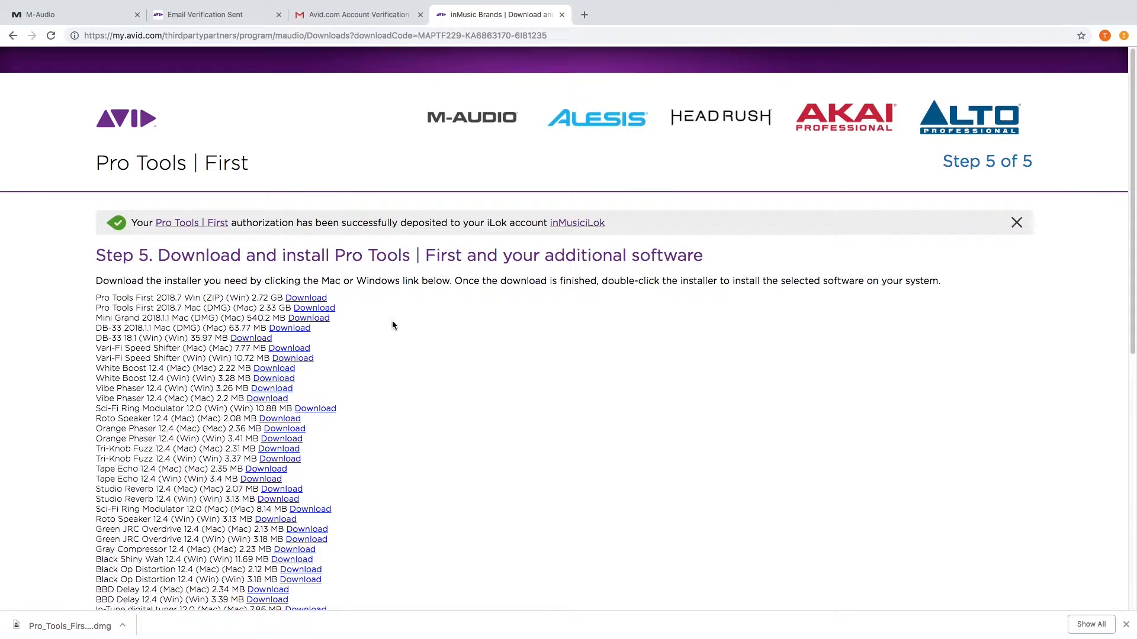
pyautogui.moveTo(296, 497)
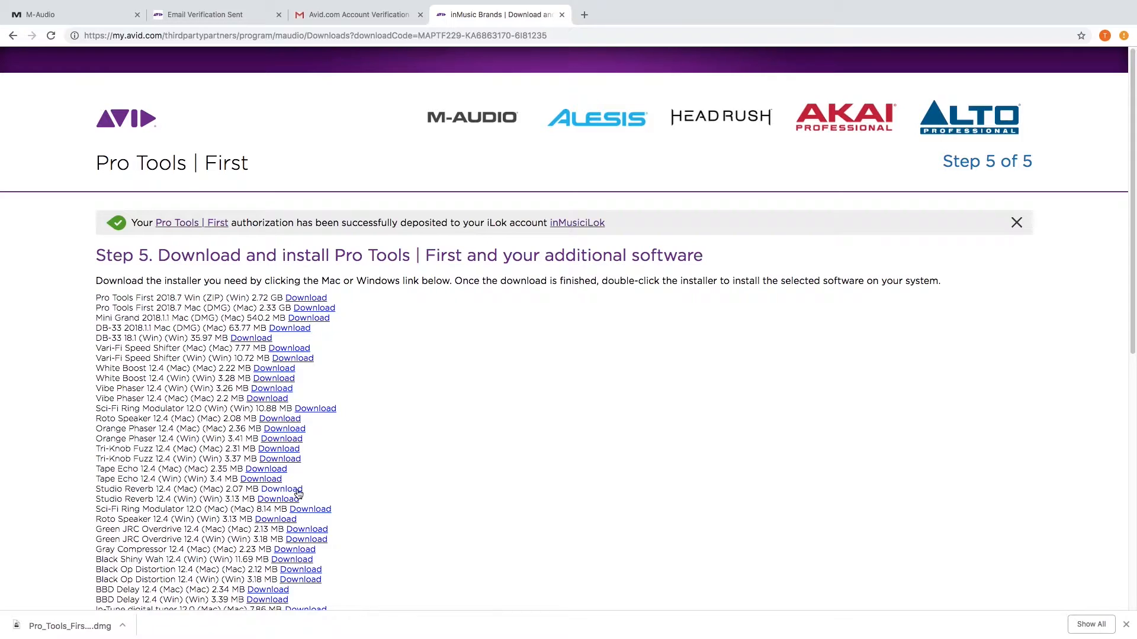
pyautogui.click(281, 489)
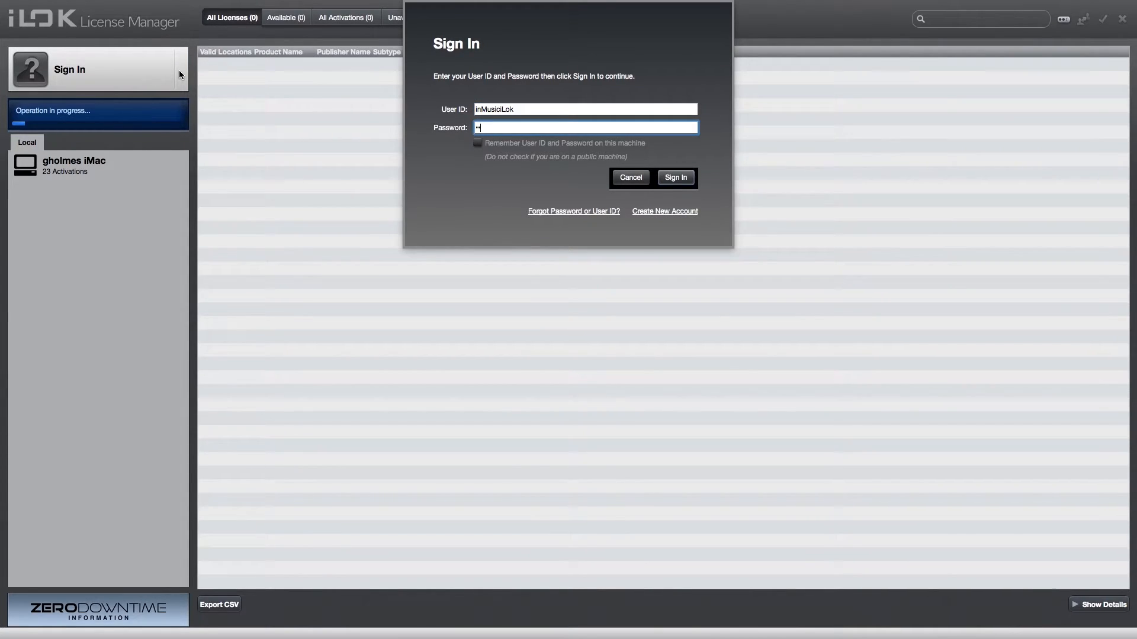
# Step: Sign in to iLok License Manager with the iLok user ID and password
pyautogui.write('password')
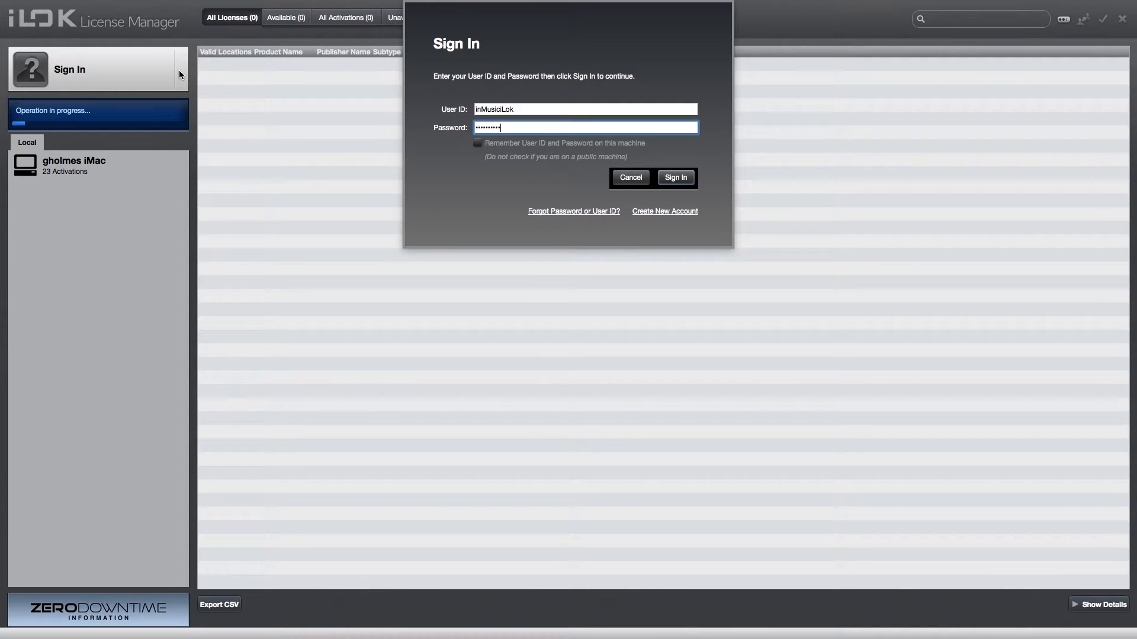
pyautogui.click(674, 178)
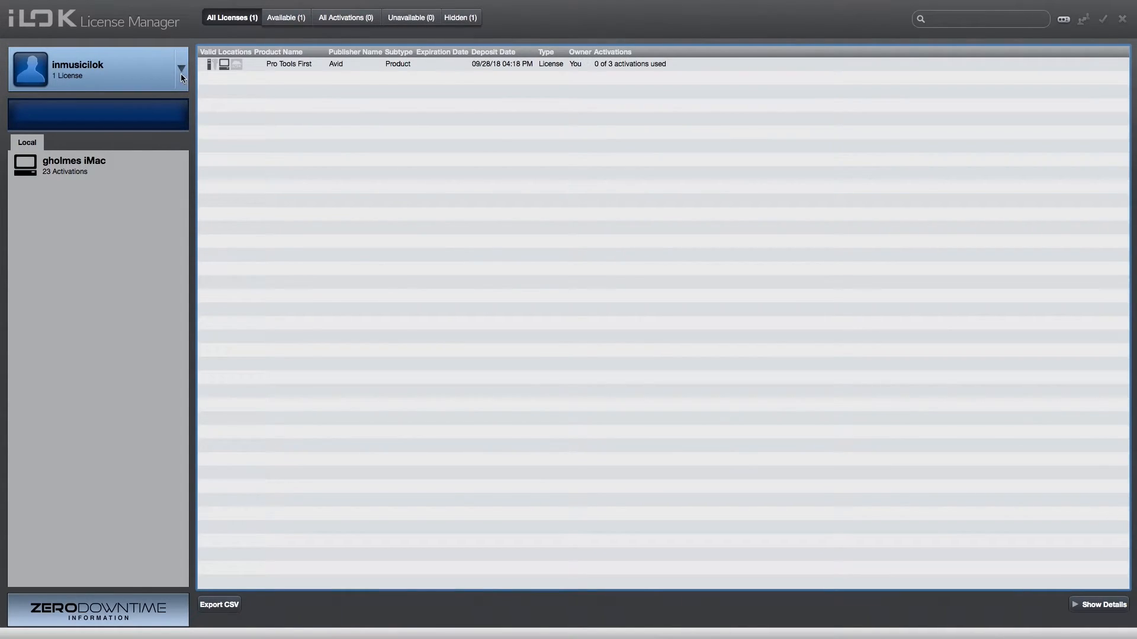
pyautogui.moveTo(498, 74)
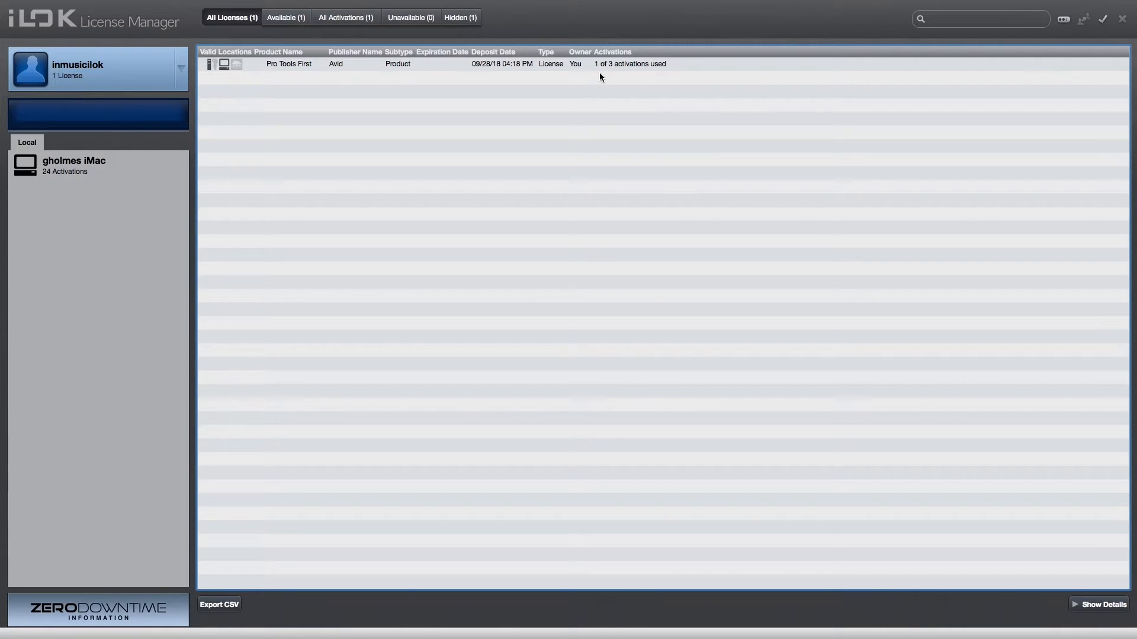
pyautogui.moveTo(642, 75)
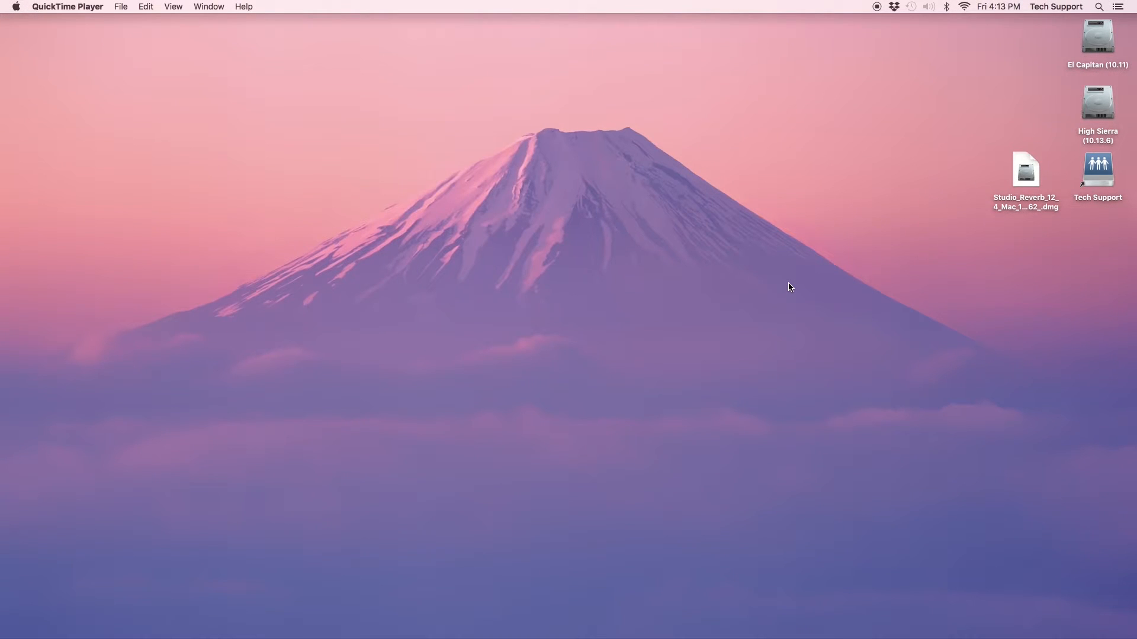
pyautogui.moveTo(842, 296)
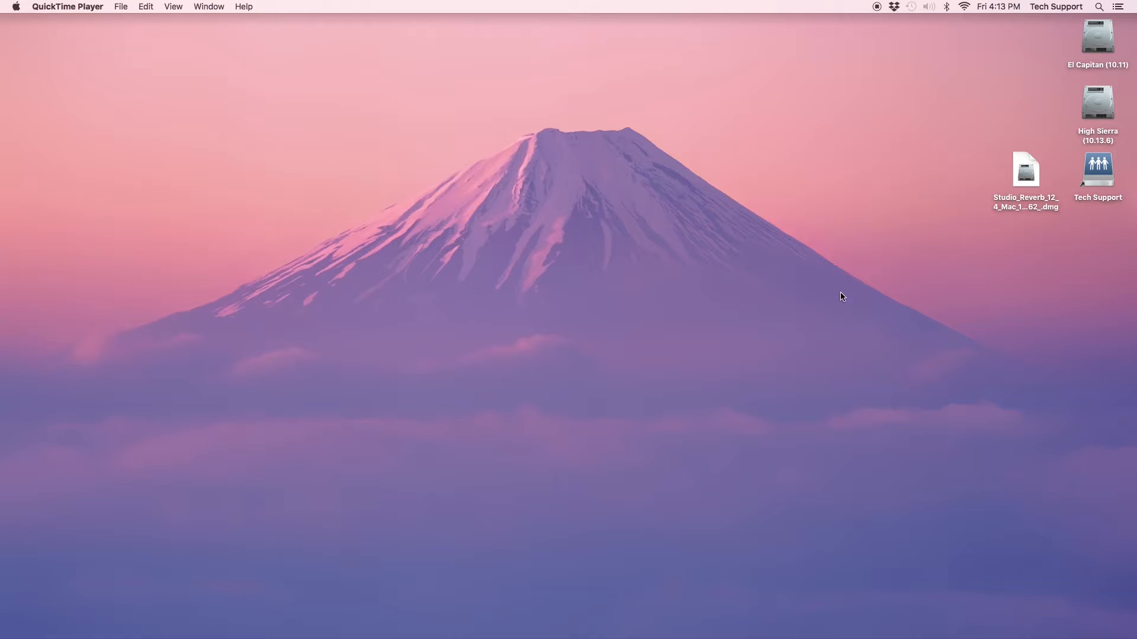
# Step: Mount the Studio Reverb disk image and launch its installer package, allowing the check program
pyautogui.click(1024, 170)
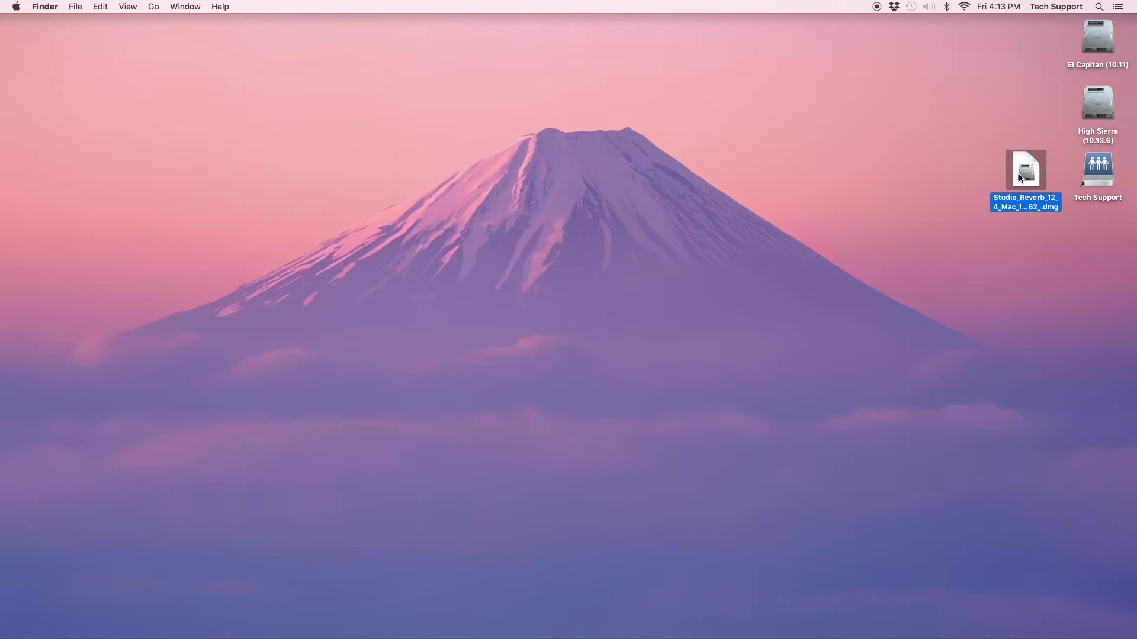
pyautogui.doubleClick(1024, 170)
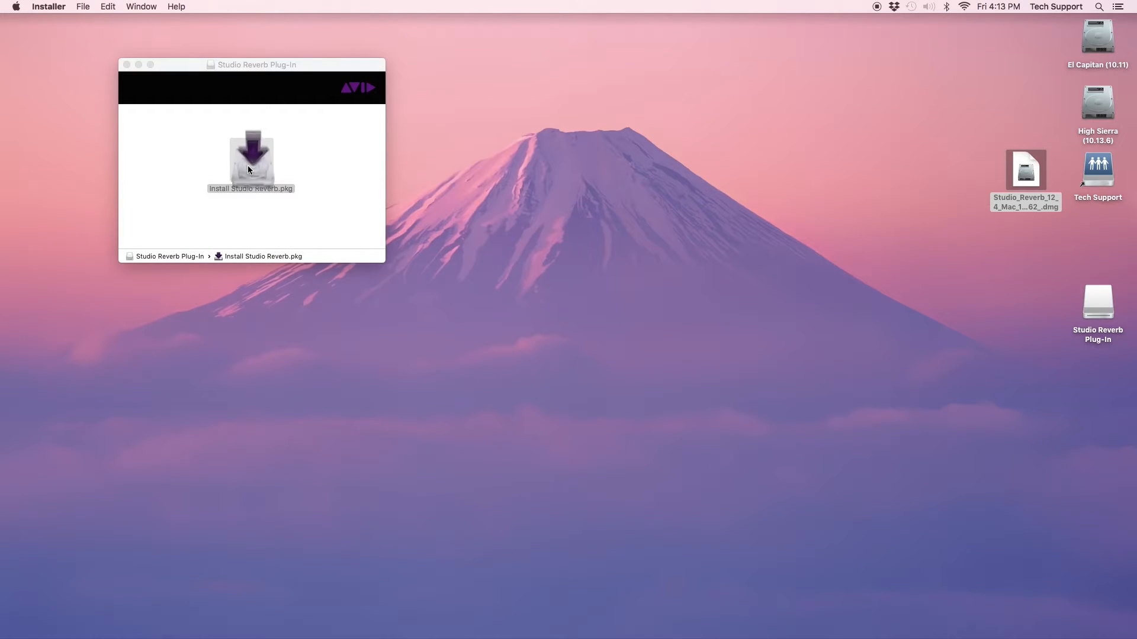
pyautogui.doubleClick(250, 158)
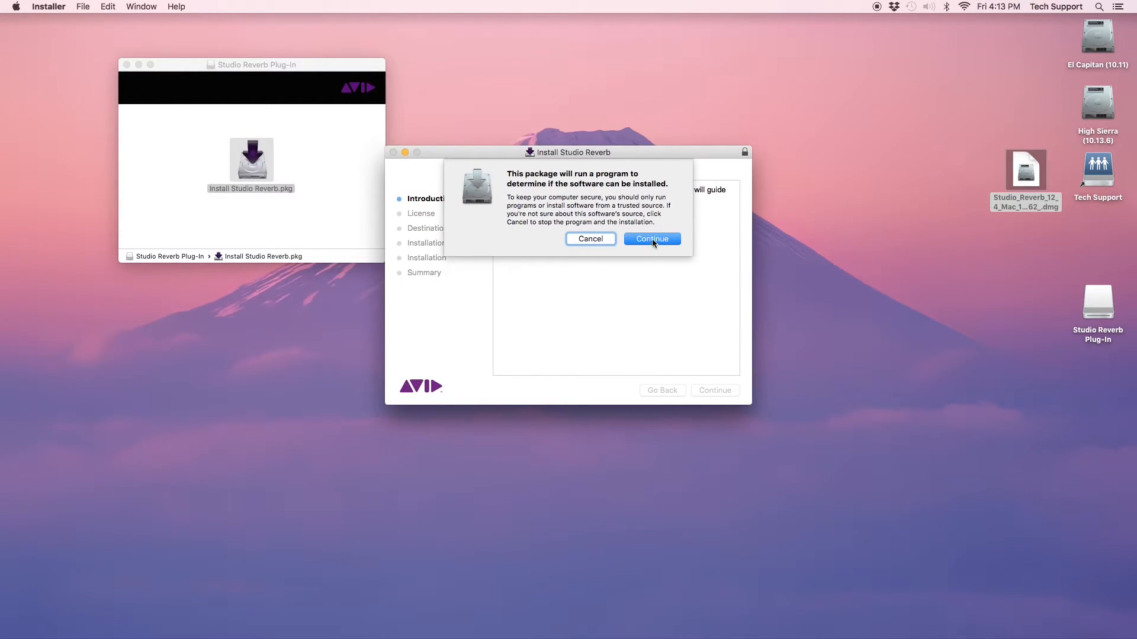
pyautogui.click(651, 239)
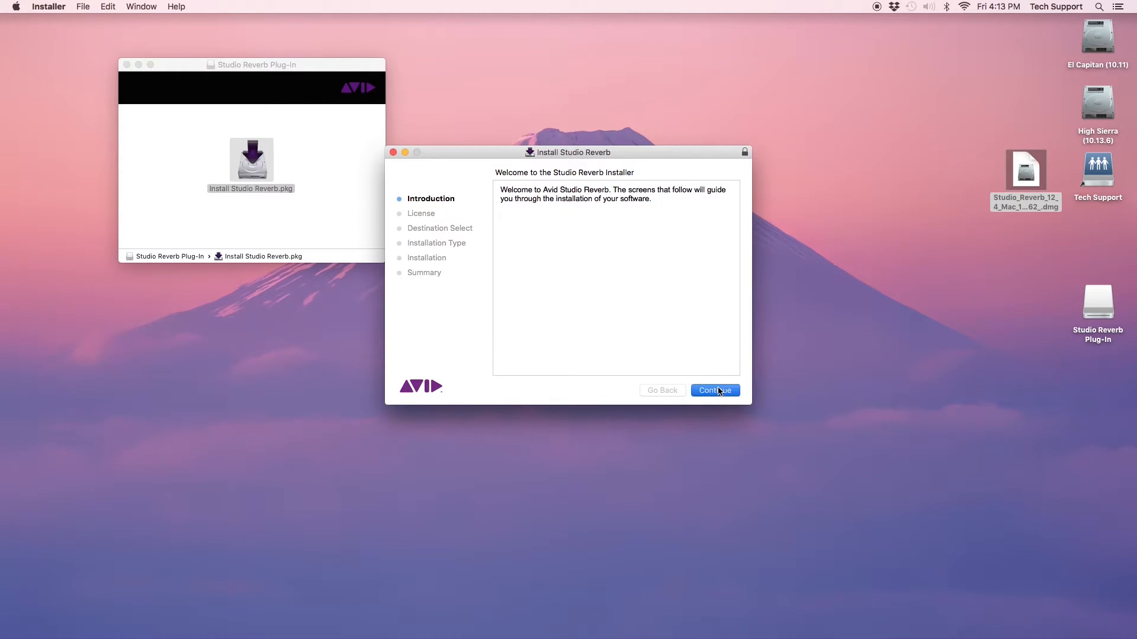
# Step: Run the standard Studio Reverb installation, agreeing to the license and authorizing it, then close the installer
pyautogui.click(714, 390)
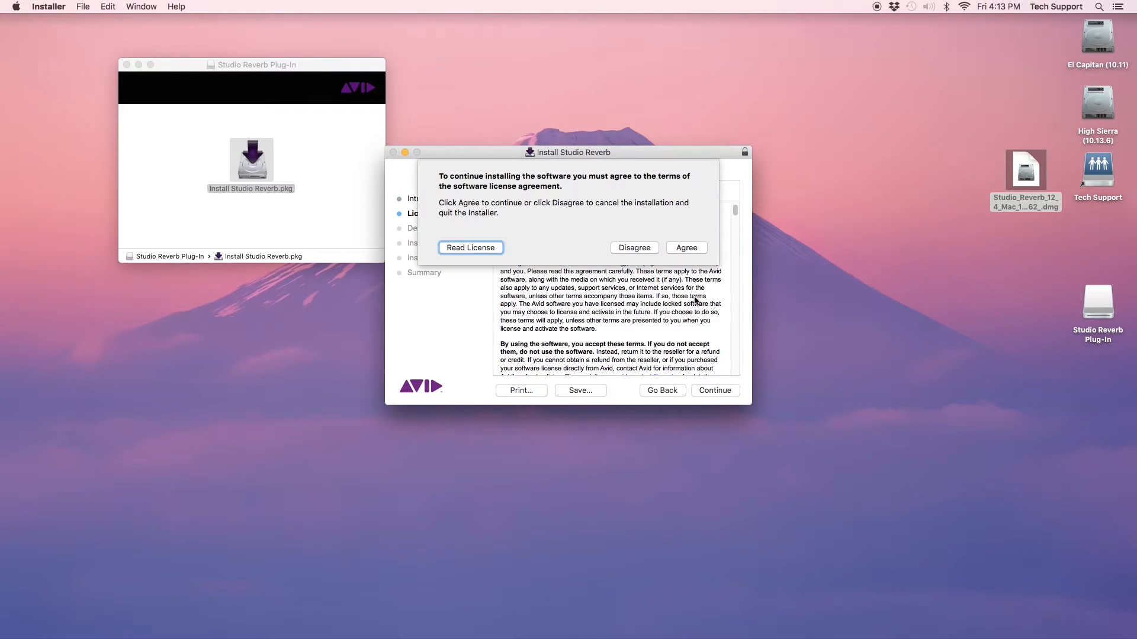
pyautogui.click(685, 248)
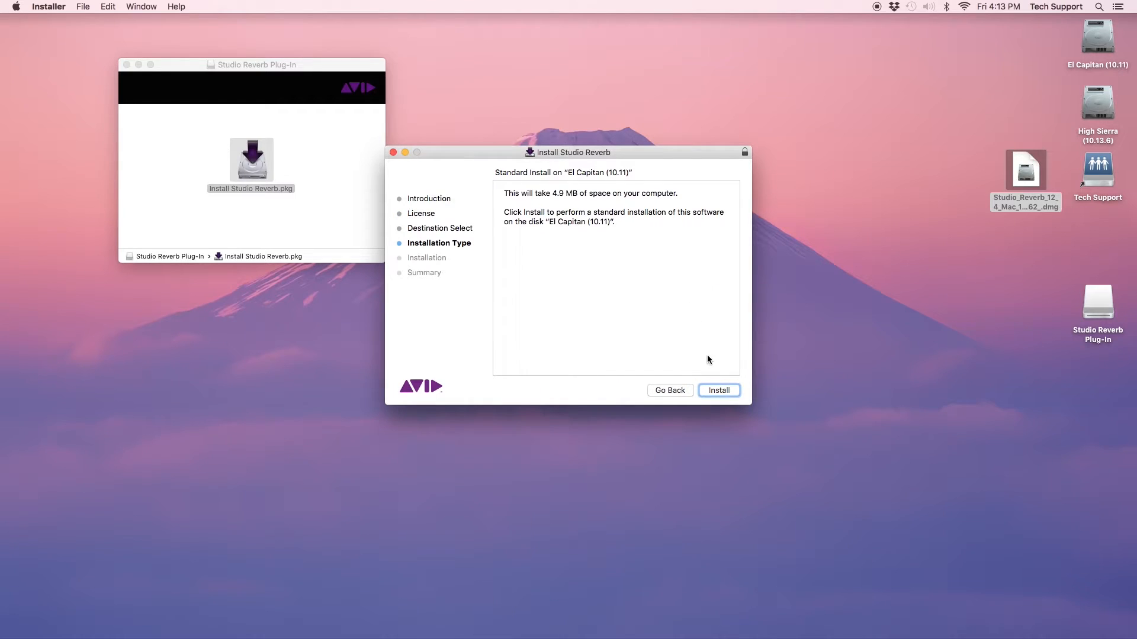
pyautogui.click(719, 391)
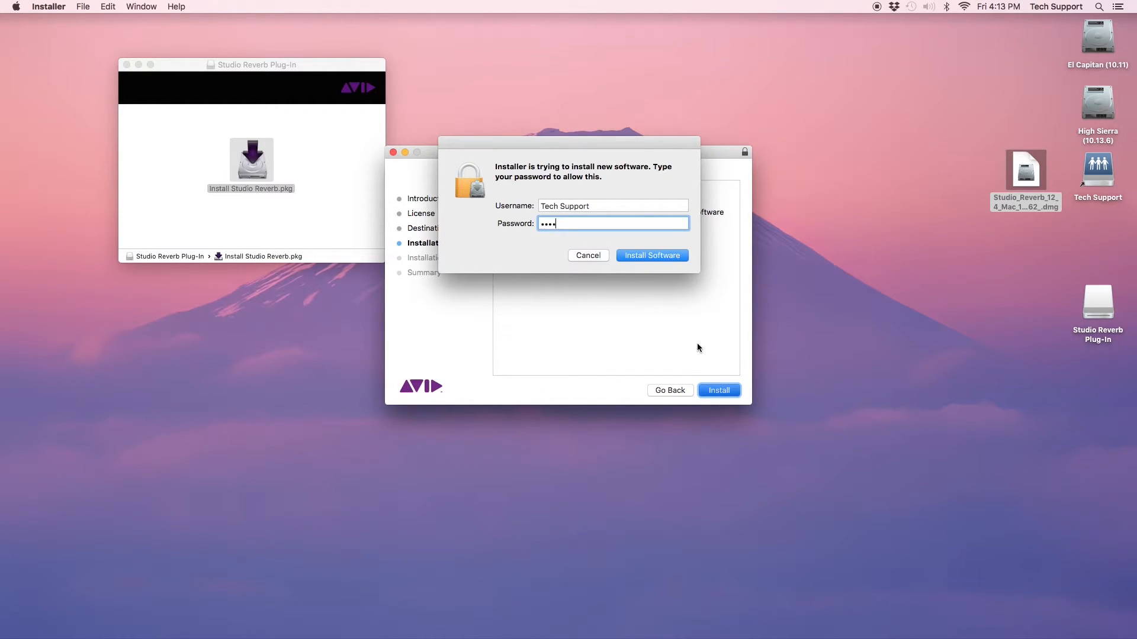
pyautogui.click(650, 255)
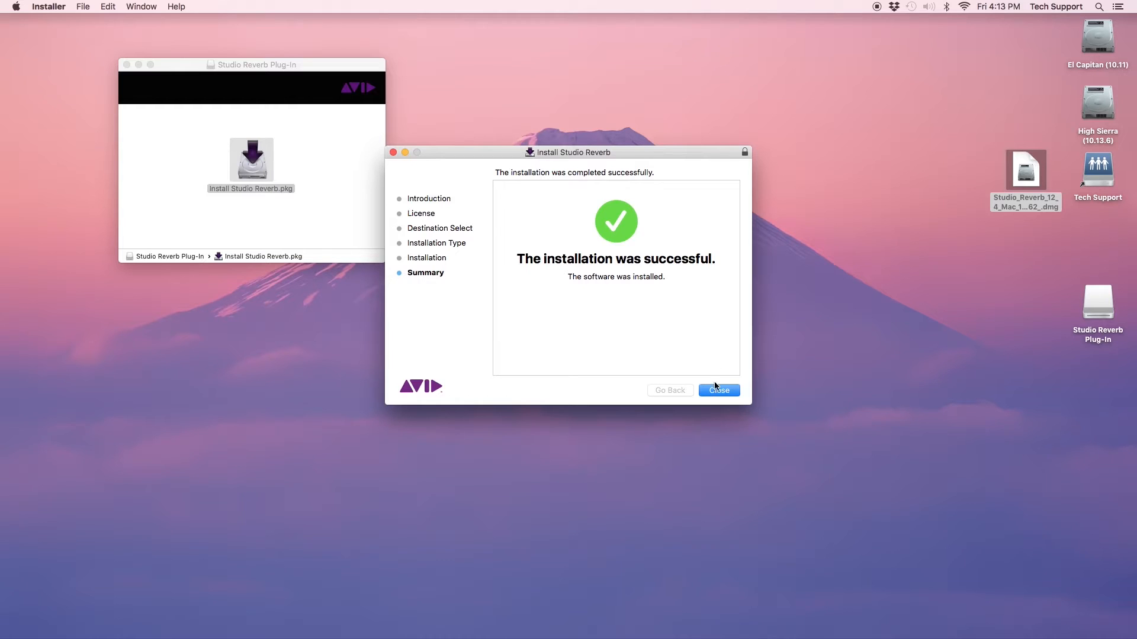
pyautogui.click(717, 390)
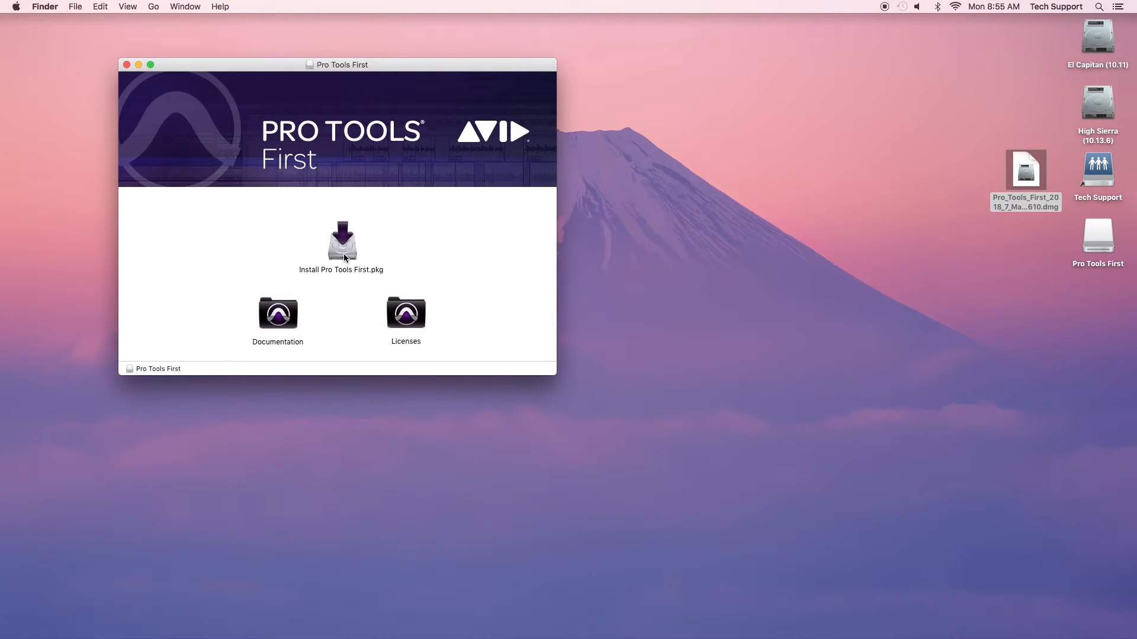
# Step: Install Pro Tools First from its .pkg with the admin password and close the finished installer
pyautogui.doubleClick(341, 242)
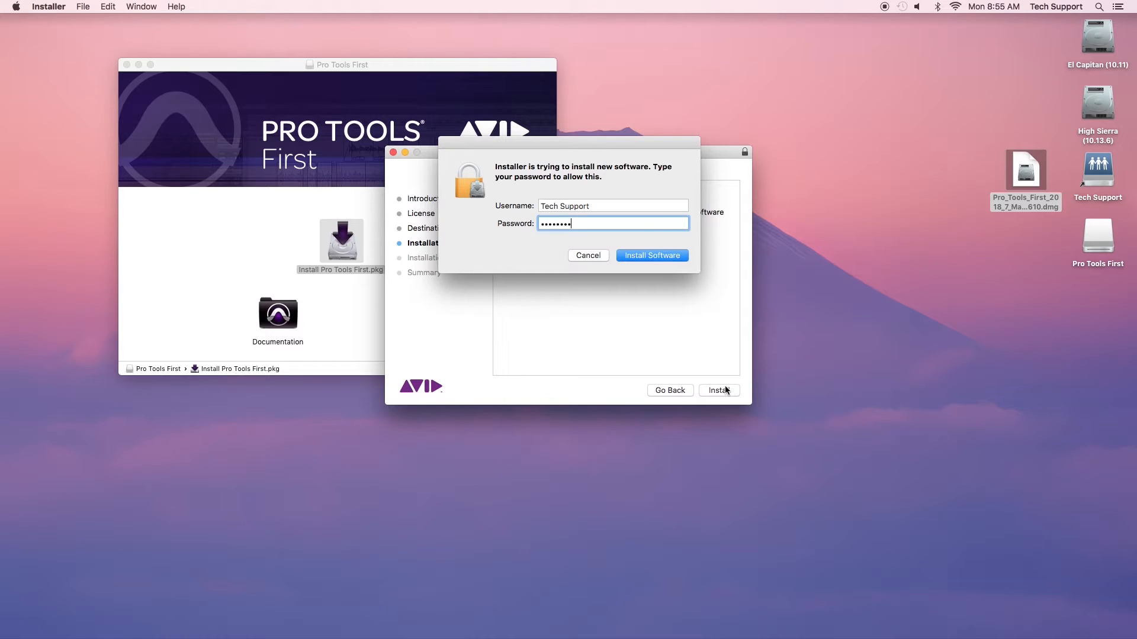
pyautogui.click(650, 255)
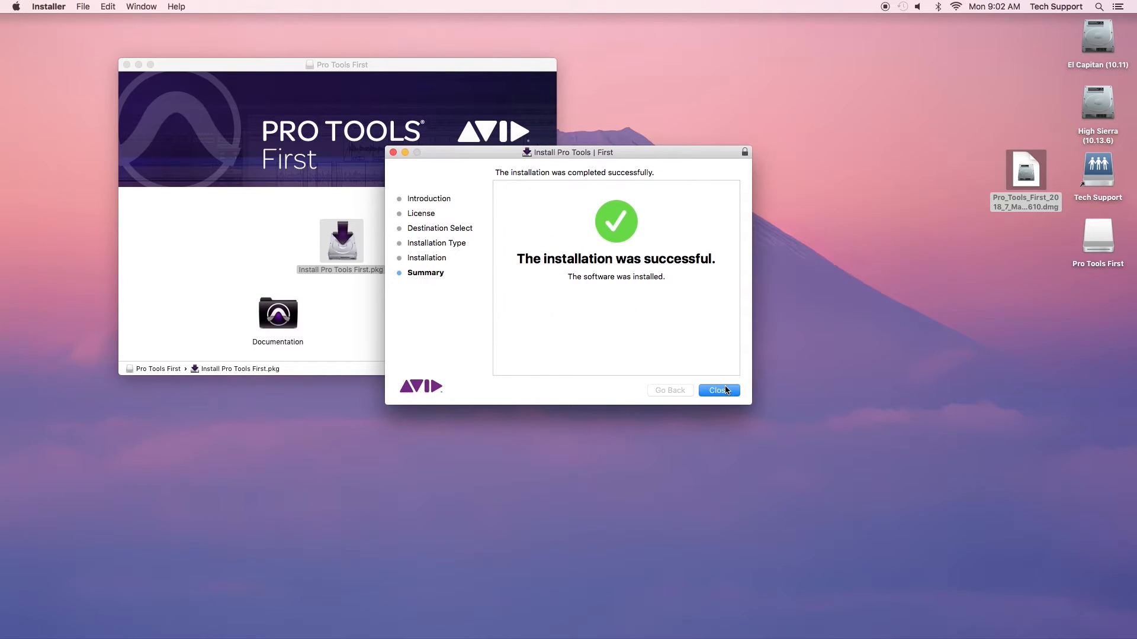
pyautogui.click(717, 390)
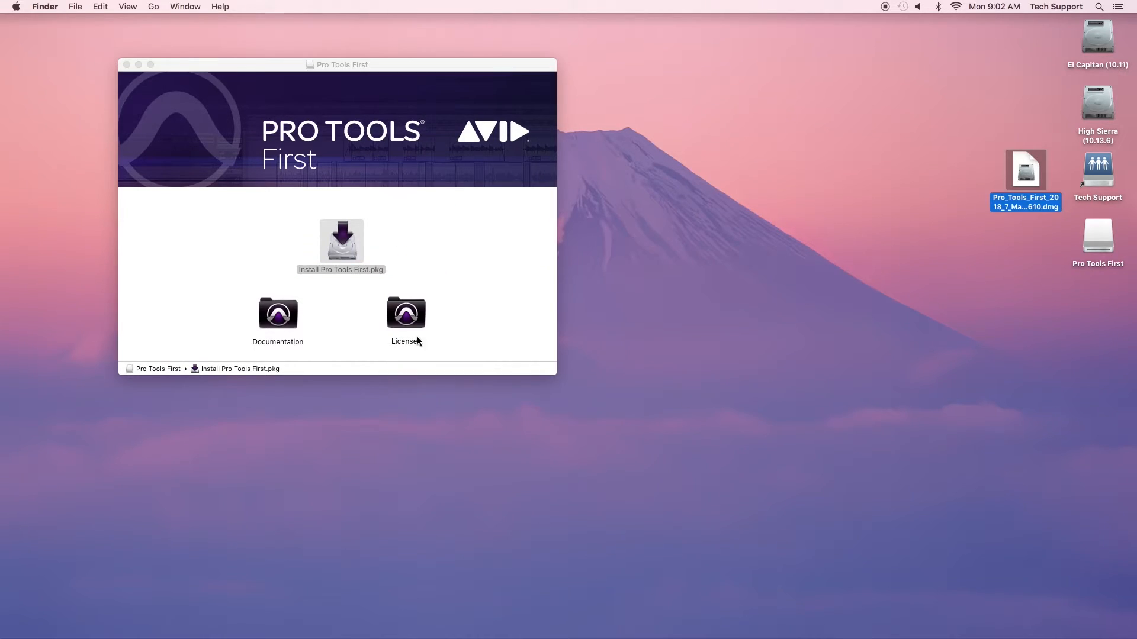
pyautogui.click(128, 65)
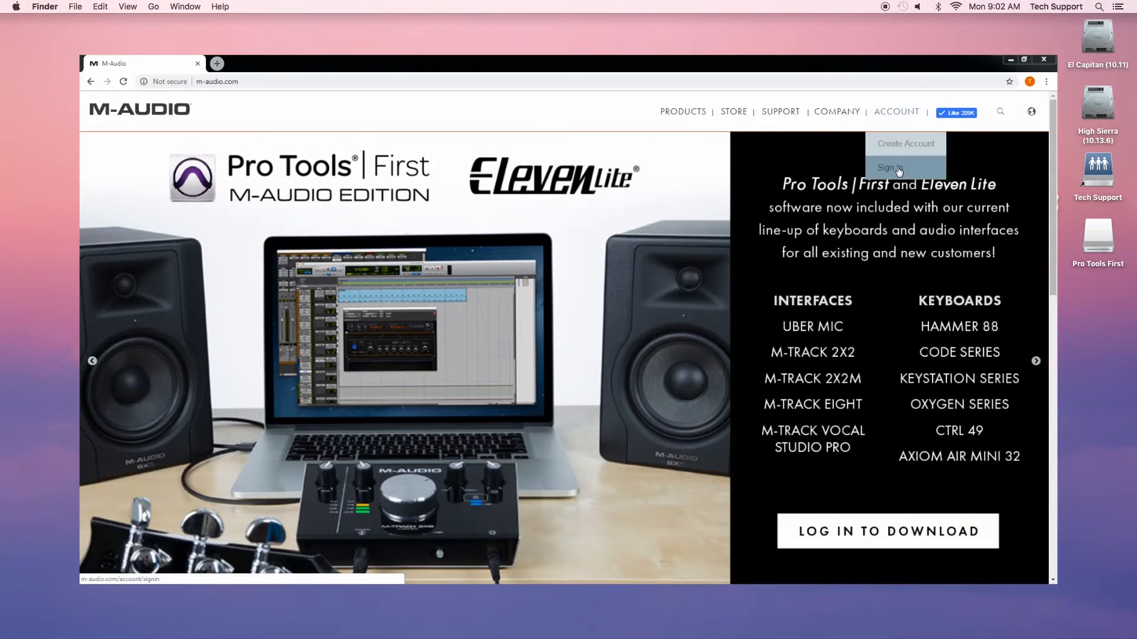
# Step: Sign in to the M-Audio account from the Account menu
pyautogui.click(885, 167)
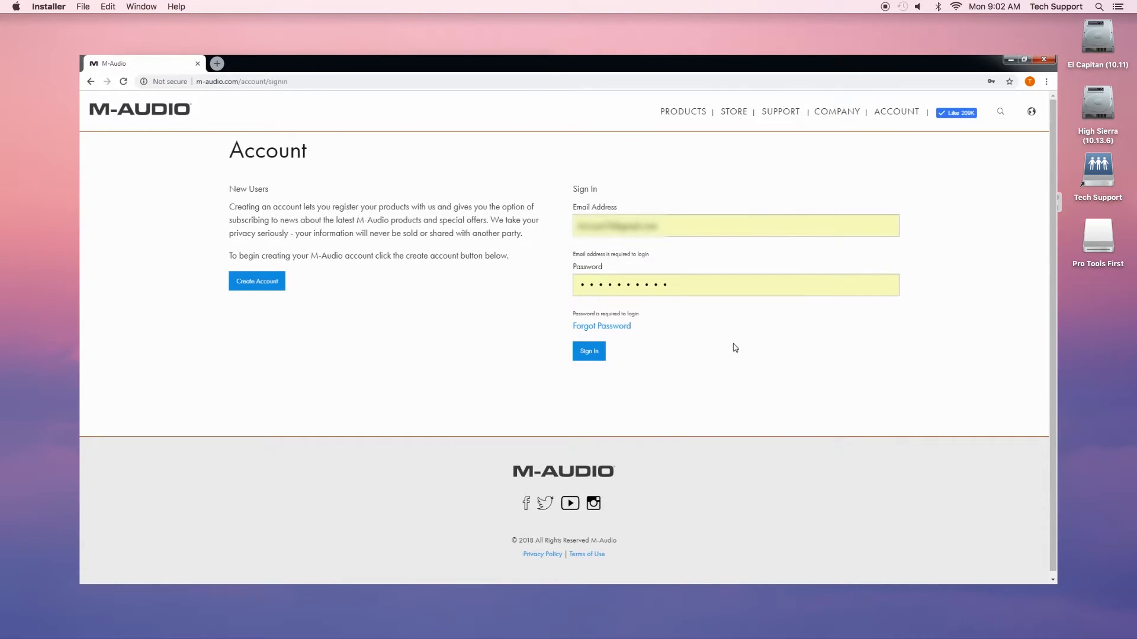
pyautogui.click(588, 351)
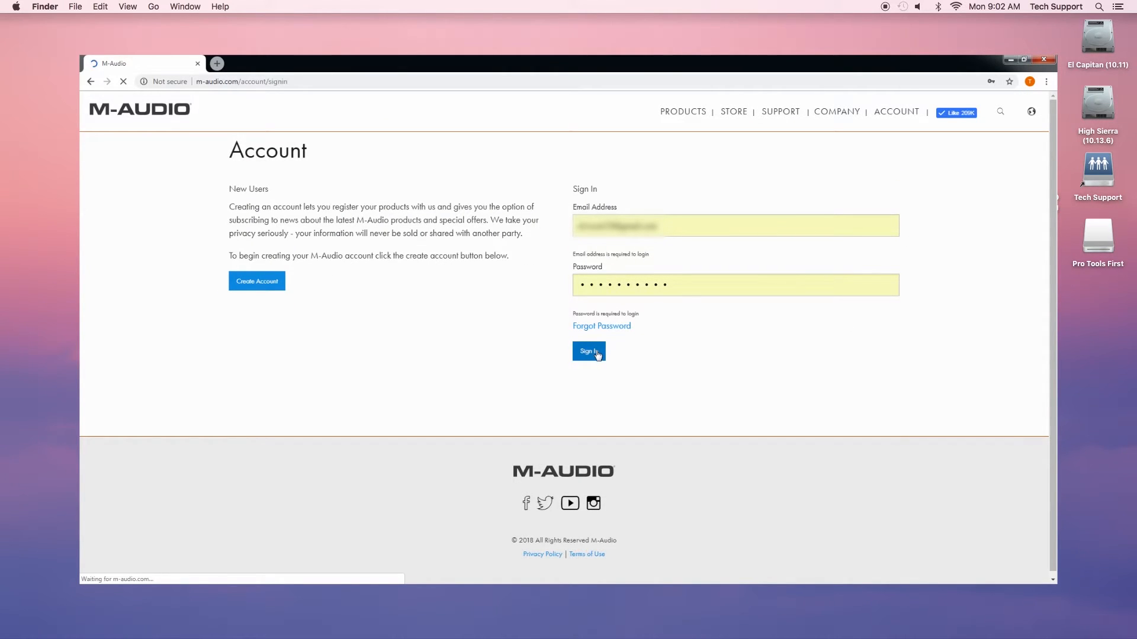
pyautogui.click(588, 351)
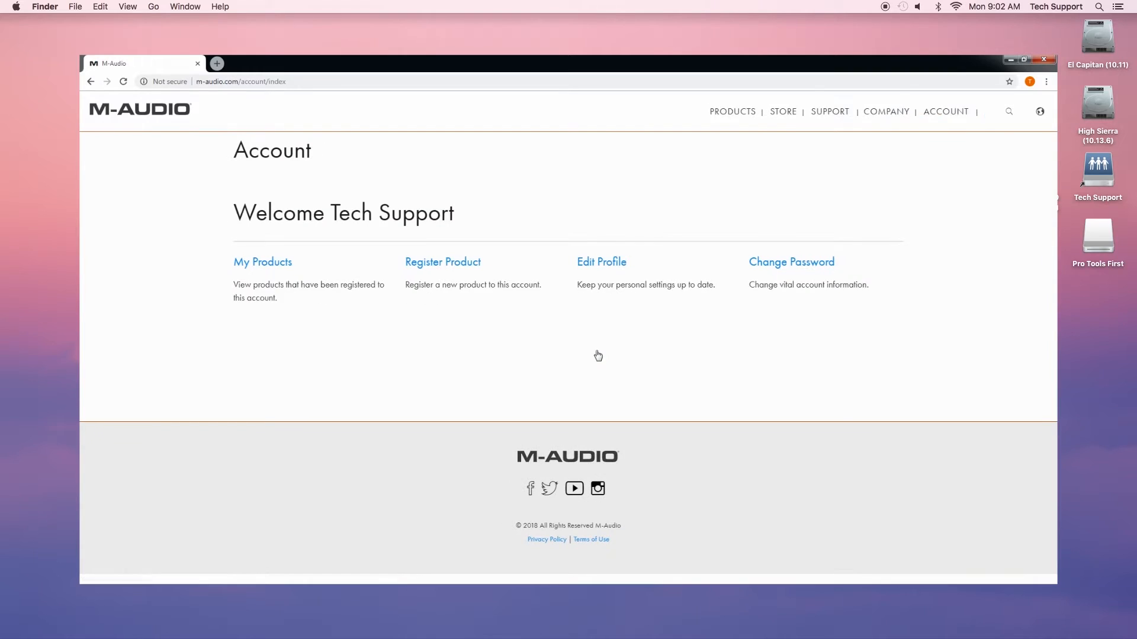
# Step: From My Products, download the M-Track 8X4M Windows Driver v1.0.3
pyautogui.click(262, 262)
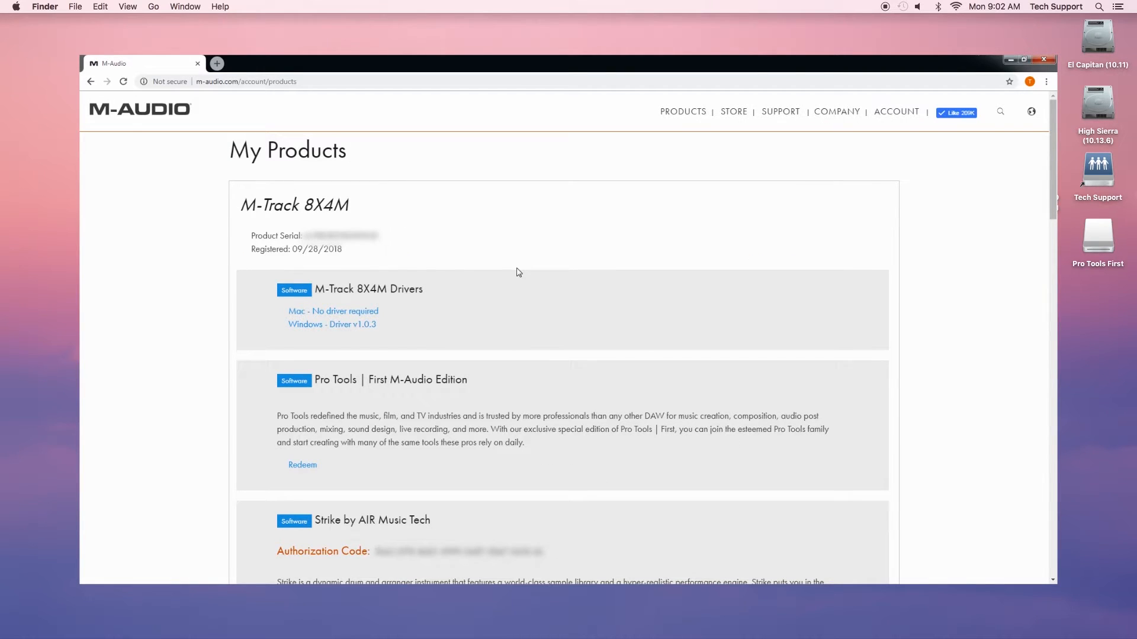
pyautogui.click(332, 324)
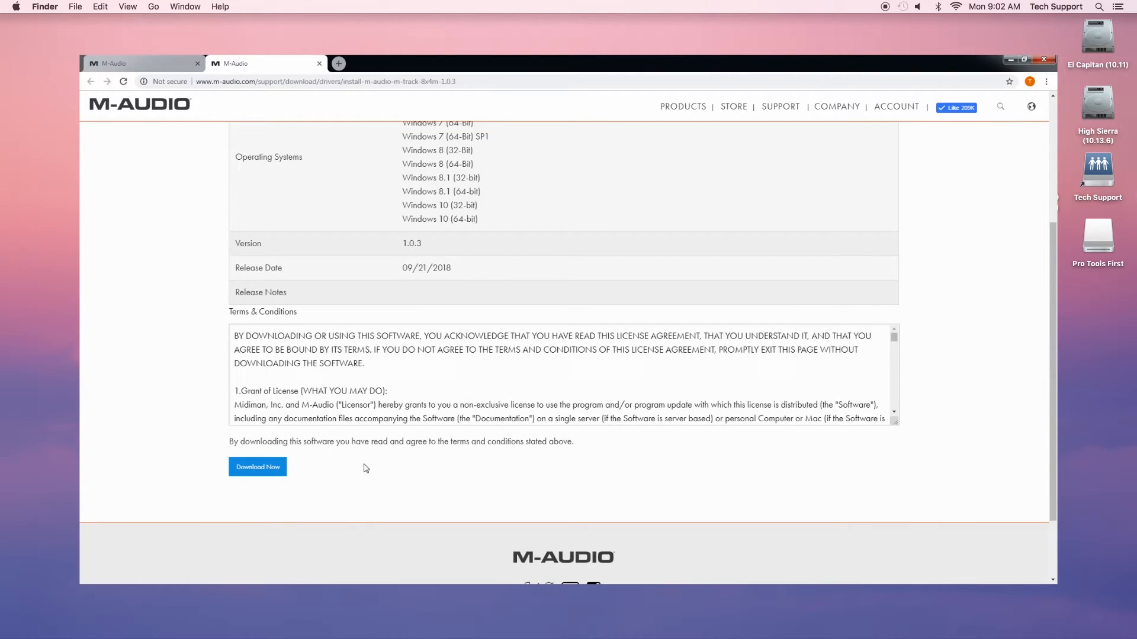
pyautogui.click(258, 466)
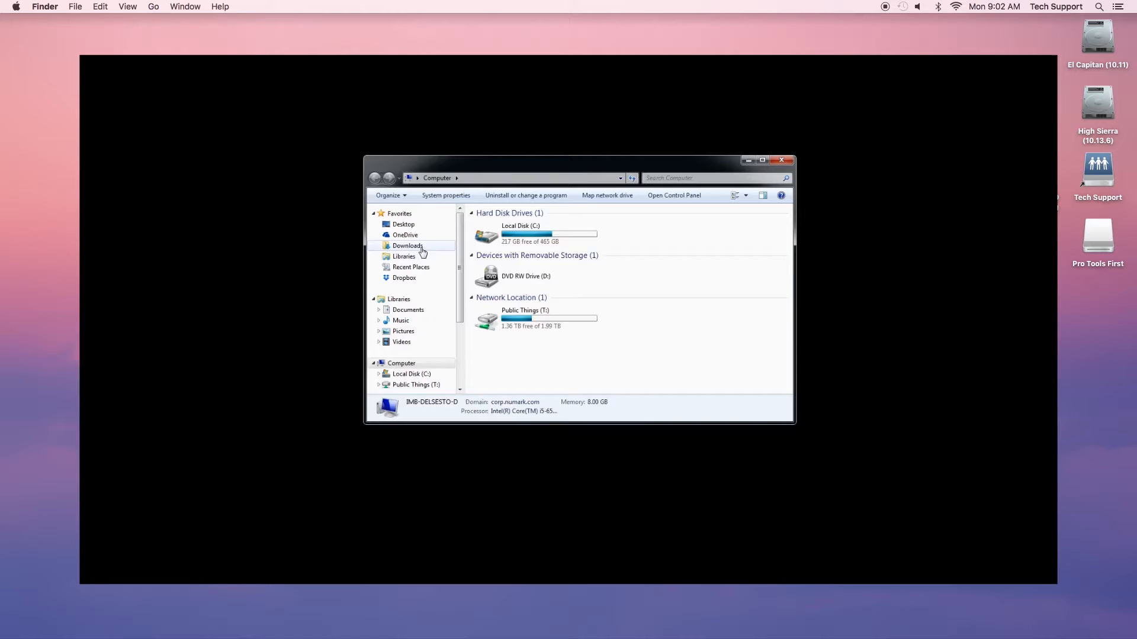
# Step: Run the M-Track 8X4M 1.0.3 driver installer from Downloads, approving the device software, and finish setup
pyautogui.click(407, 245)
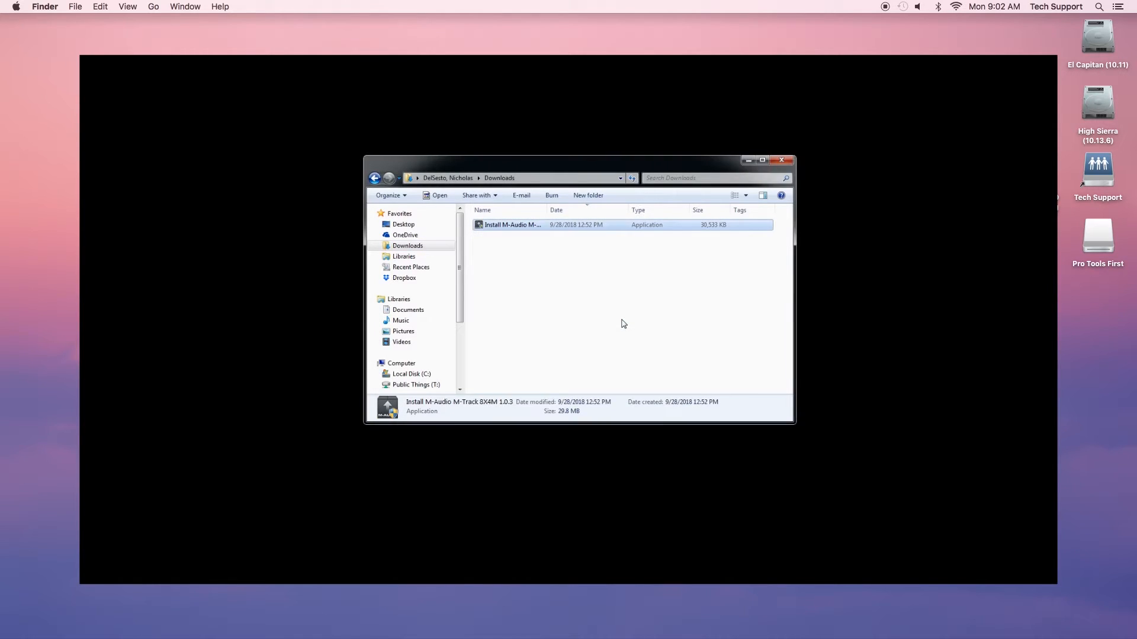
pyautogui.doubleClick(511, 225)
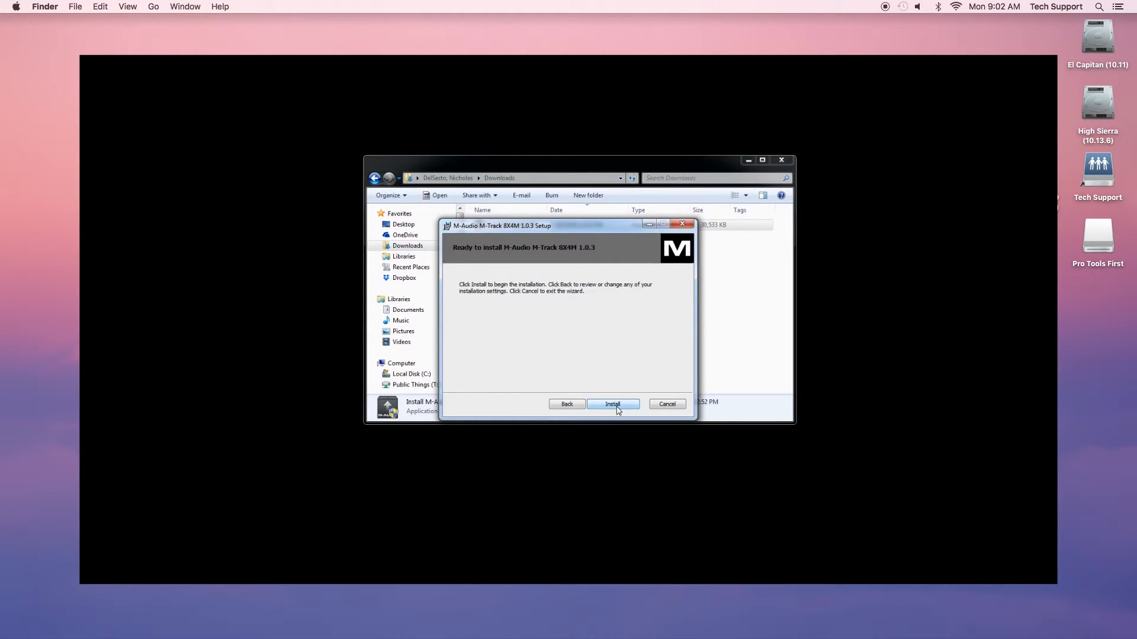
pyautogui.click(611, 404)
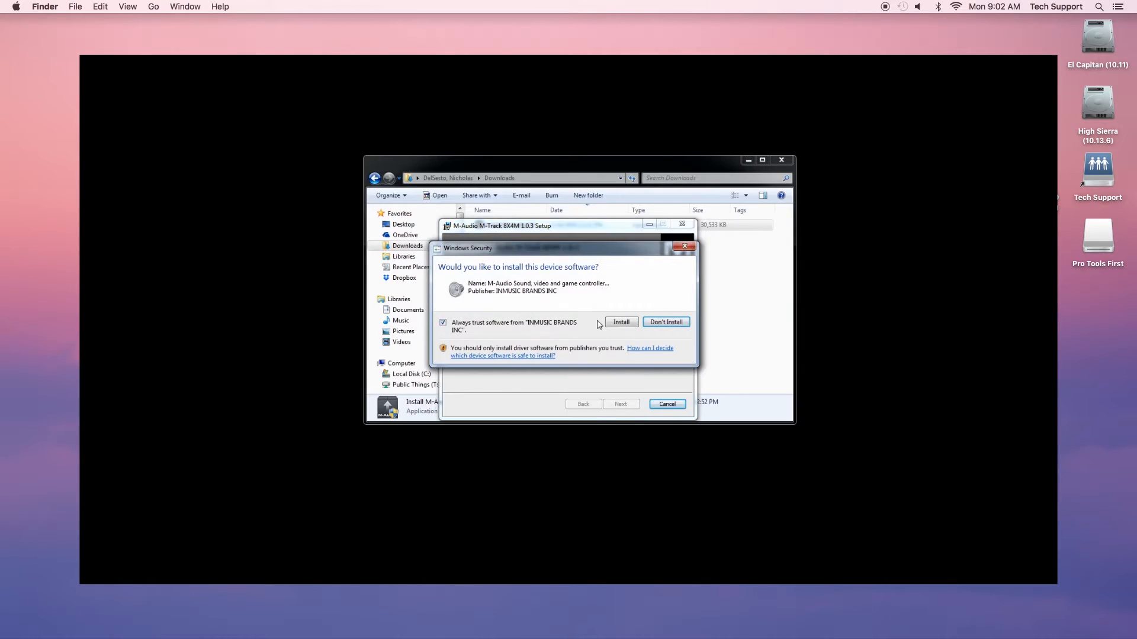
pyautogui.click(620, 323)
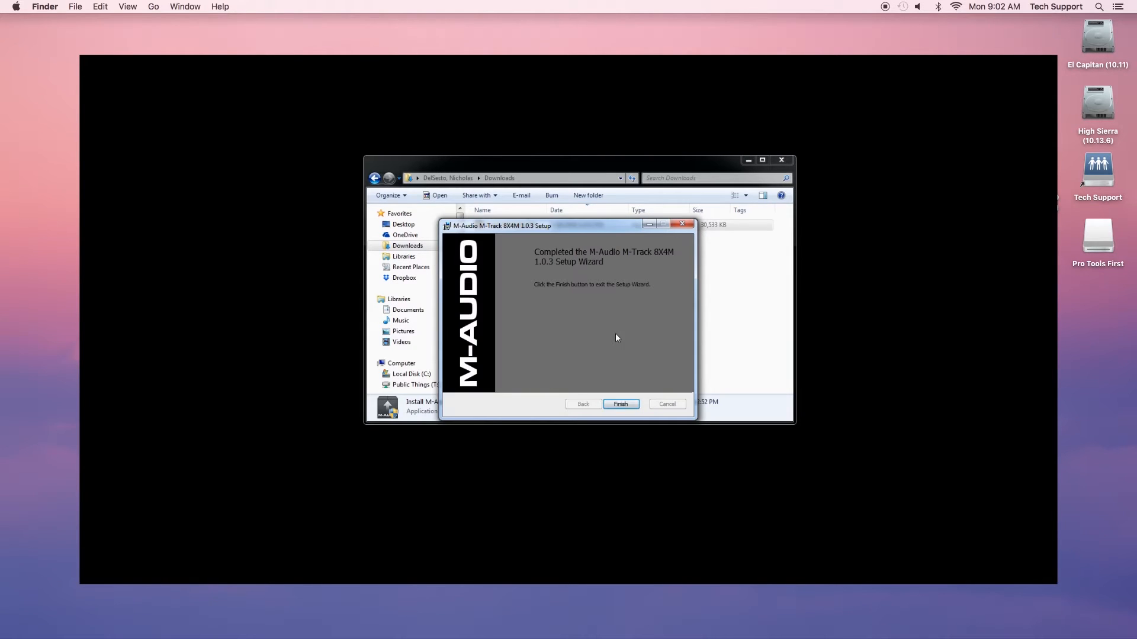
pyautogui.click(620, 404)
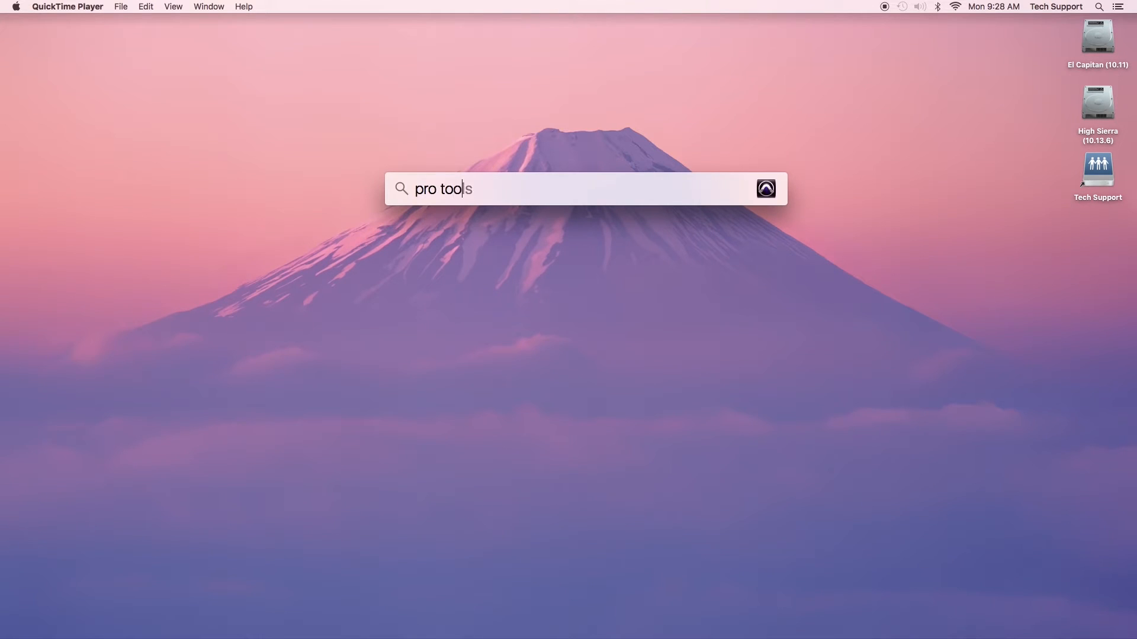
# Step: Launch Pro Tools First via a Spotlight search for 'first'
pyautogui.write('first')
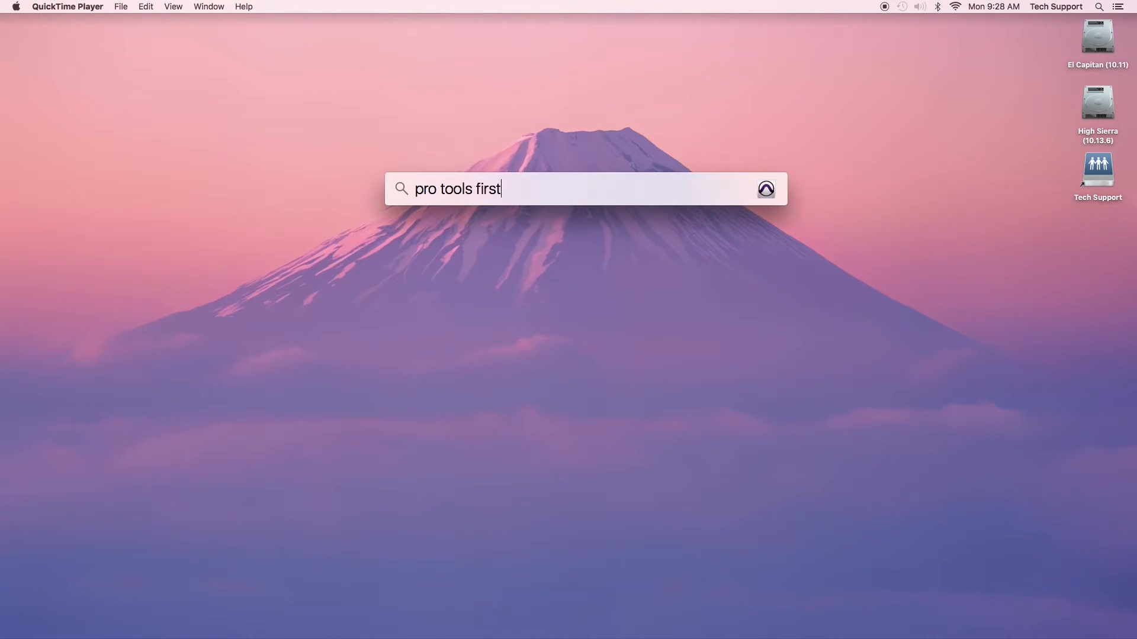
pyautogui.press('Escape')
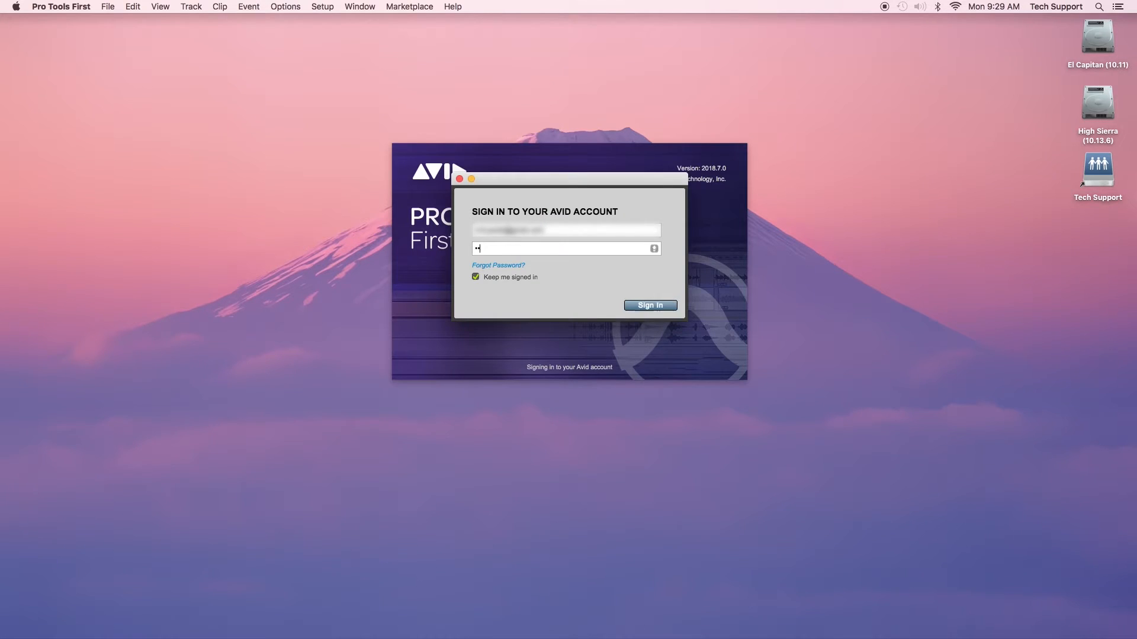
# Step: Sign in to the Avid account and create a new project named Project_1
pyautogui.click(649, 305)
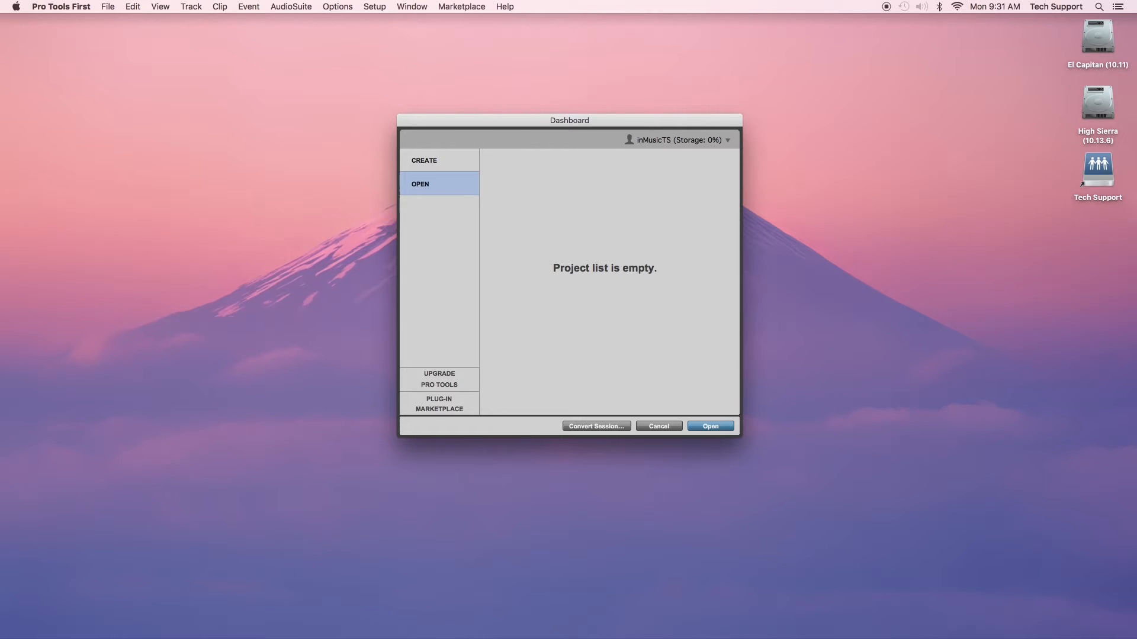
pyautogui.click(424, 160)
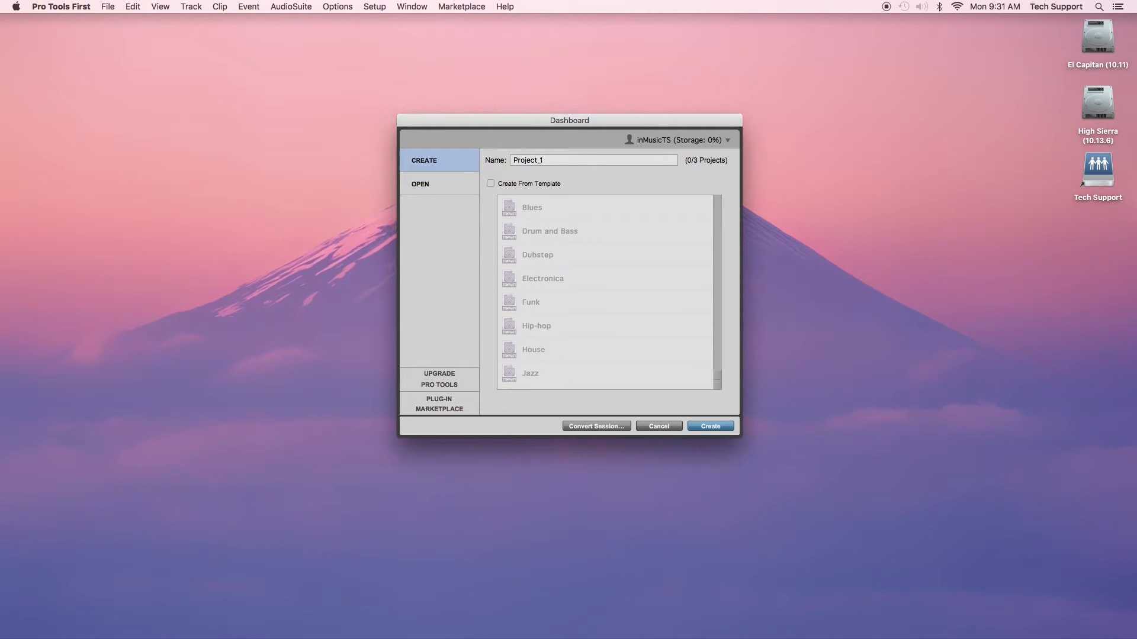
pyautogui.click(709, 425)
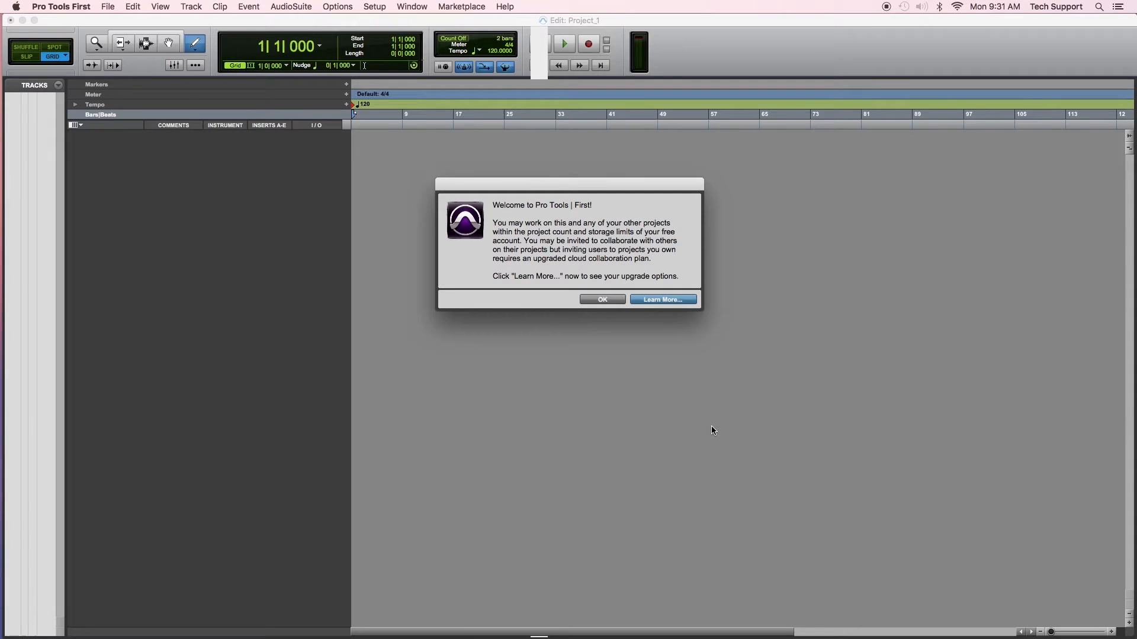
# Step: Choose M-Track 8X4M in Setup > Playback Engine and agree to save and reopen the project
pyautogui.click(374, 6)
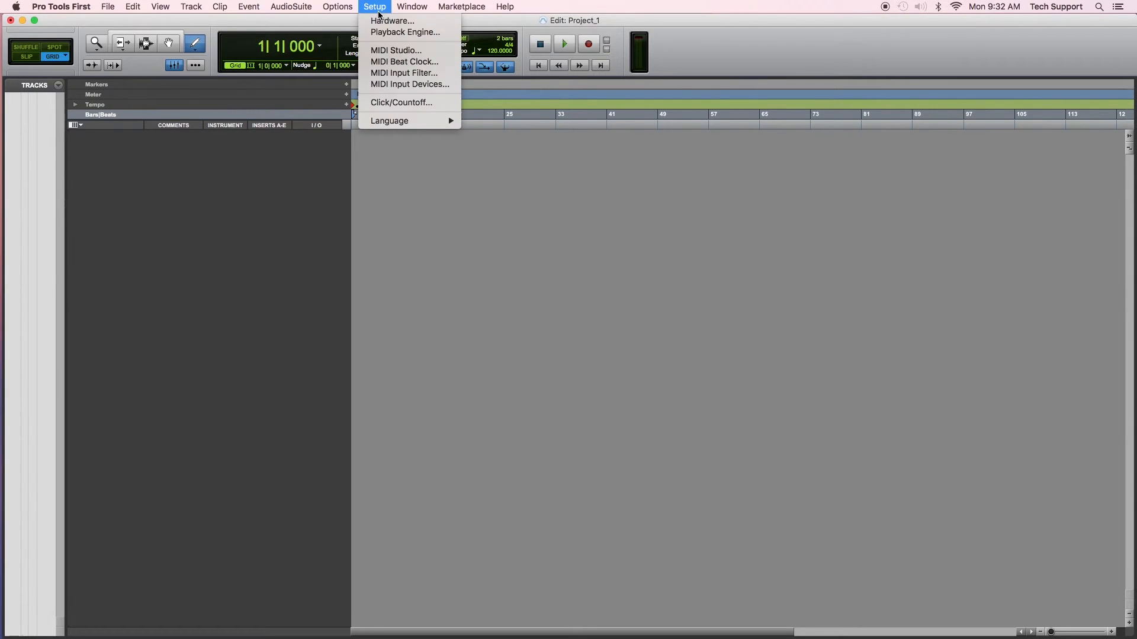
pyautogui.click(405, 32)
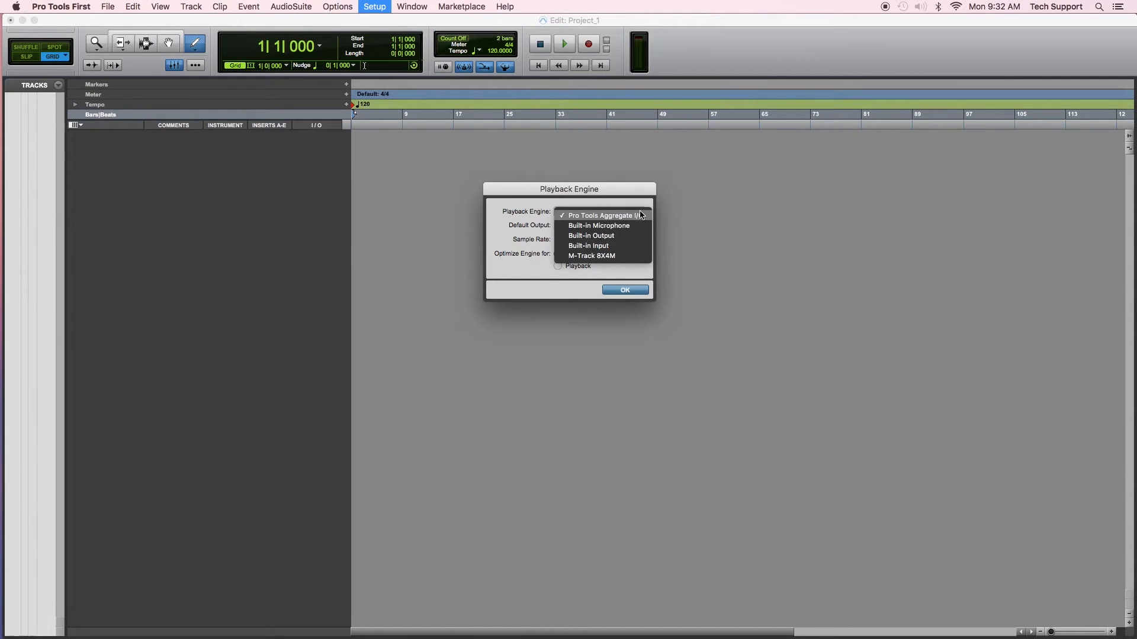
pyautogui.click(591, 255)
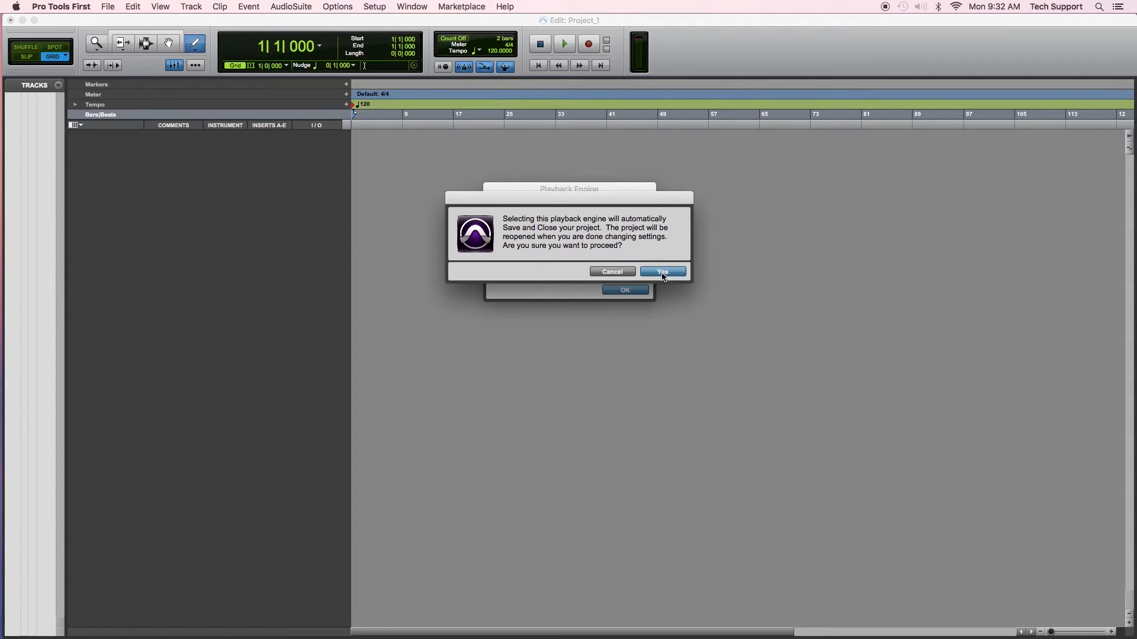
pyautogui.click(661, 271)
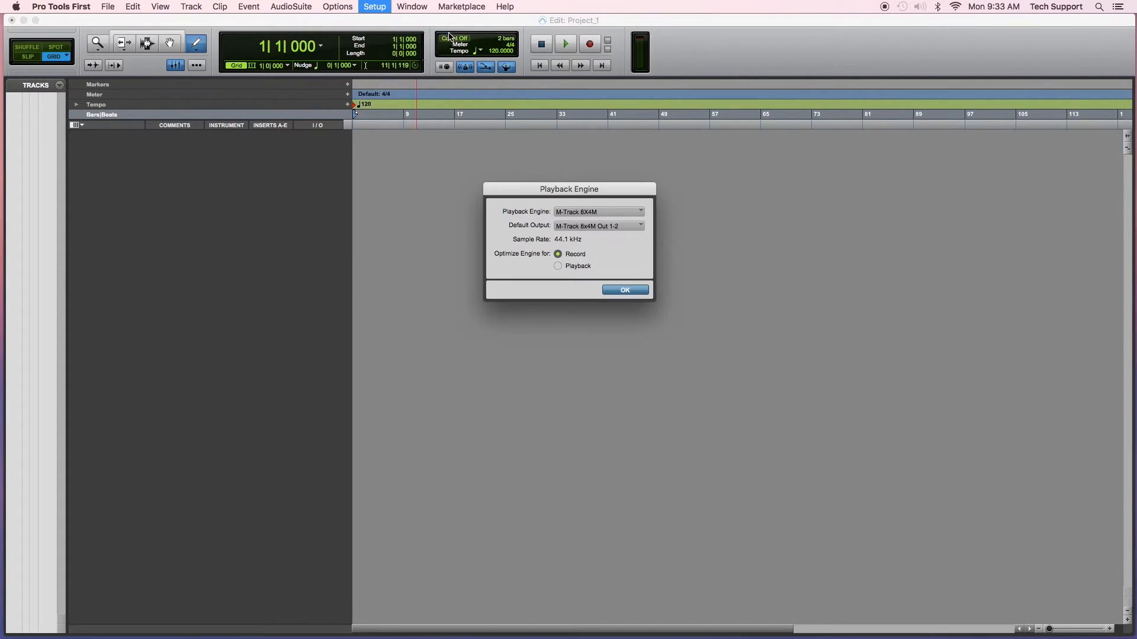
pyautogui.click(623, 290)
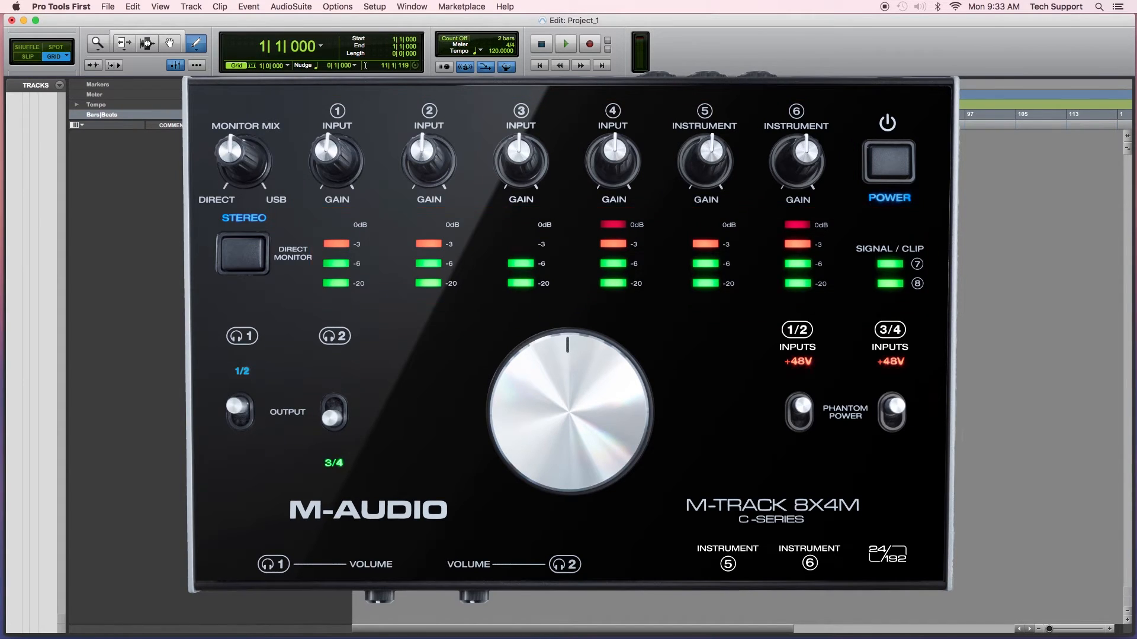
# Step: Confirm the Playback Engine dialog to return to the empty Project_1 session
pyautogui.click(245, 163)
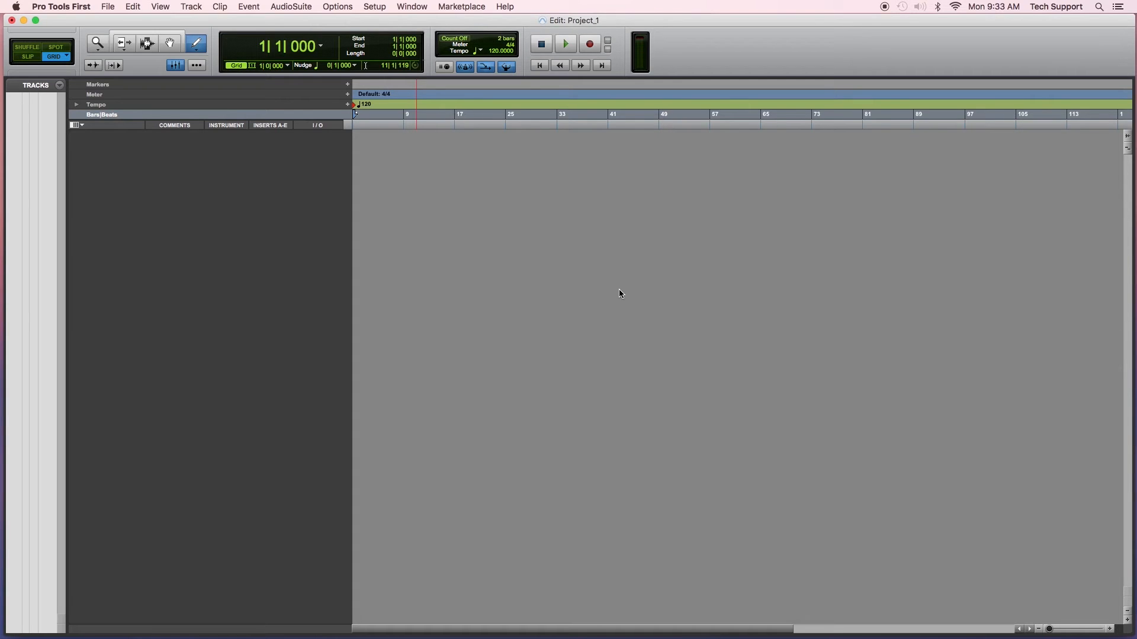
# Step: Create 1 new Mono Audio Track in Ticks, adding Audio 1
pyautogui.click(190, 7)
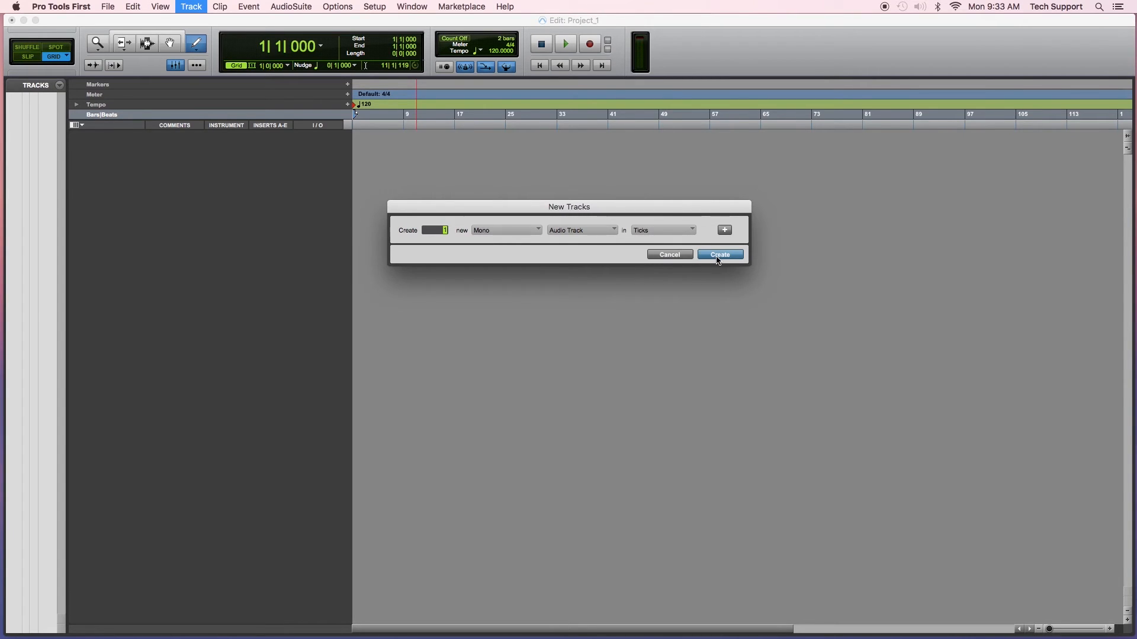
pyautogui.click(718, 254)
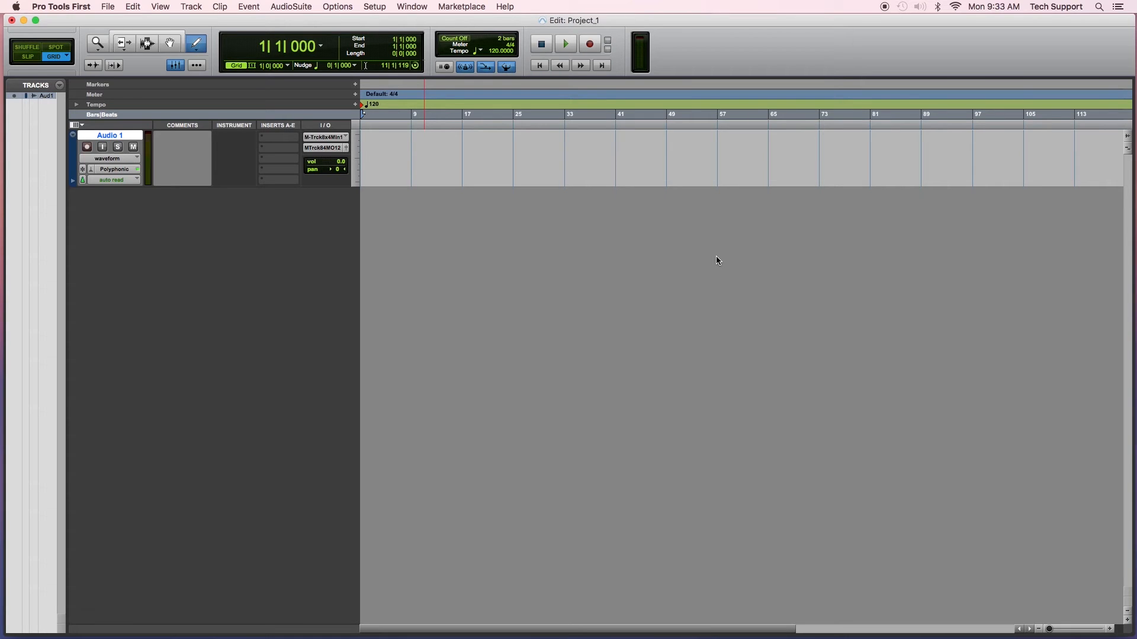
pyautogui.moveTo(616, 255)
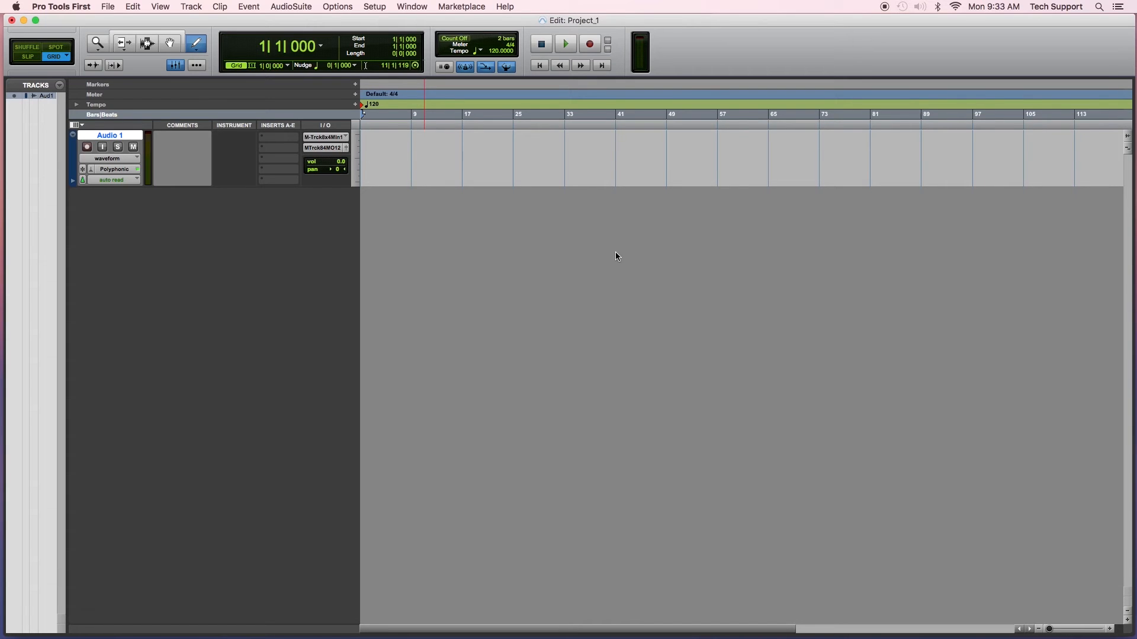
# Step: Arm Audio 1, record a short take from the transport and stop, leaving clip Audio 1_01-01
pyautogui.click(87, 146)
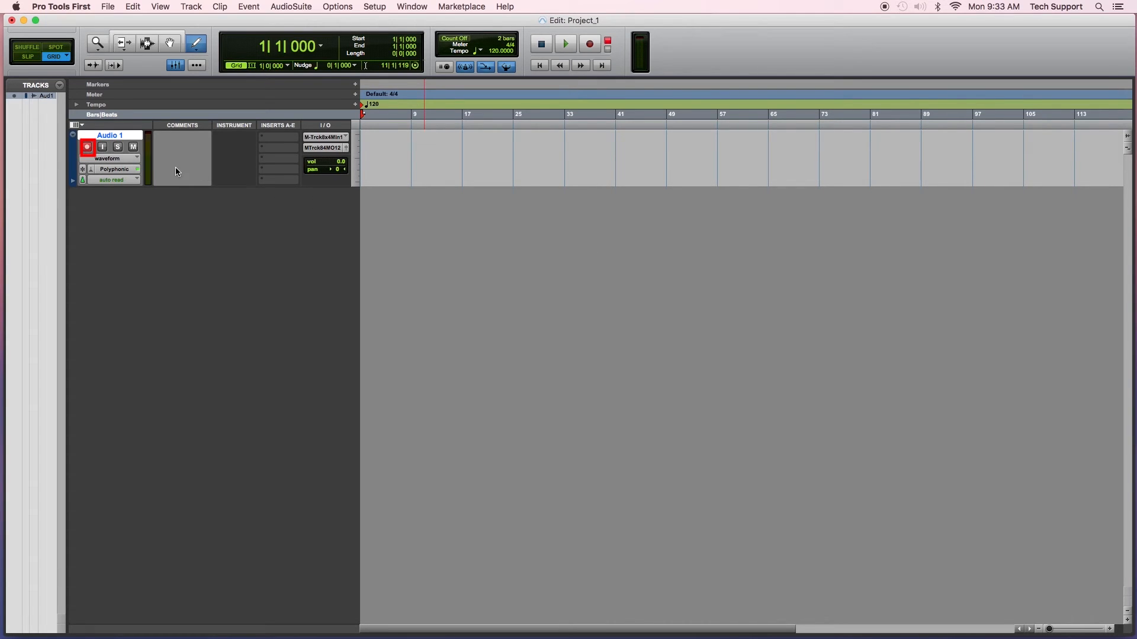
pyautogui.click(588, 43)
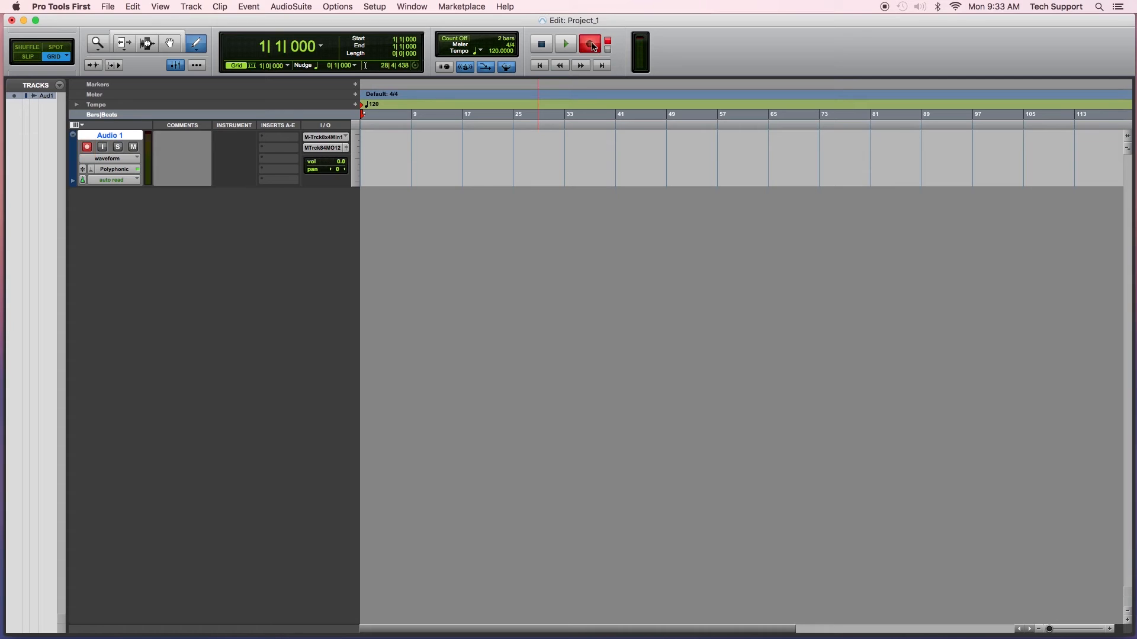
pyautogui.click(565, 43)
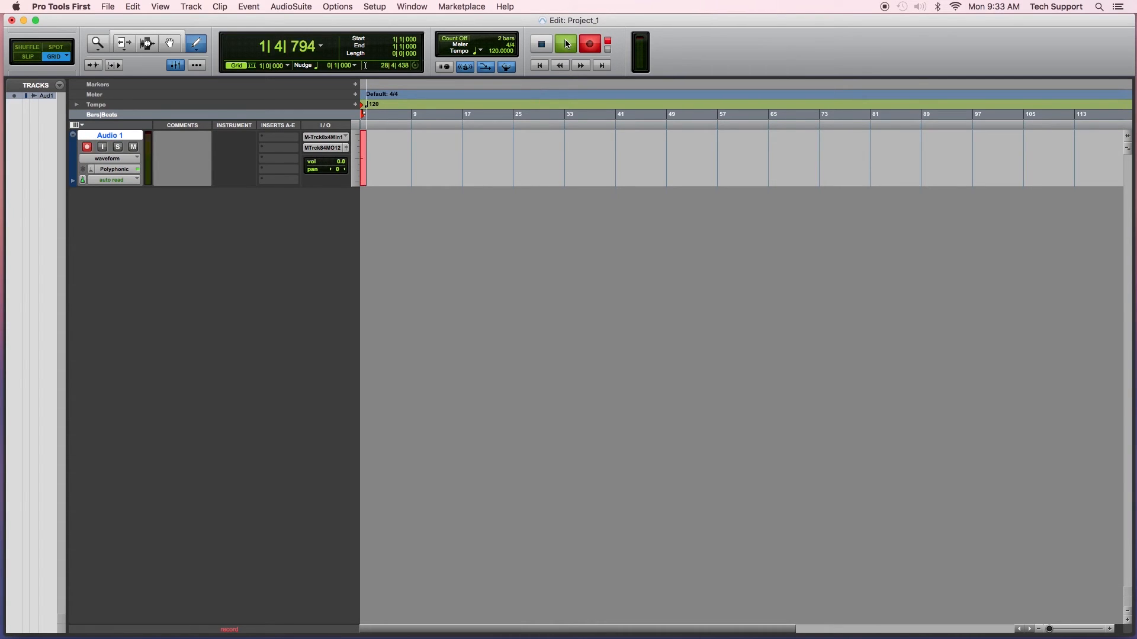
pyautogui.click(588, 43)
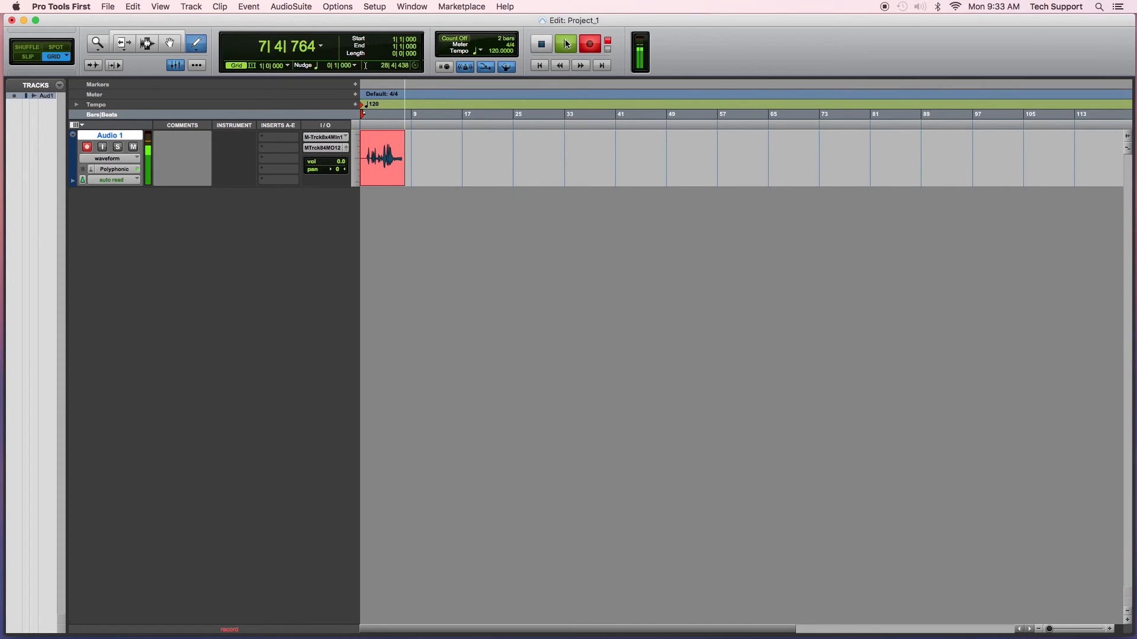
pyautogui.click(565, 44)
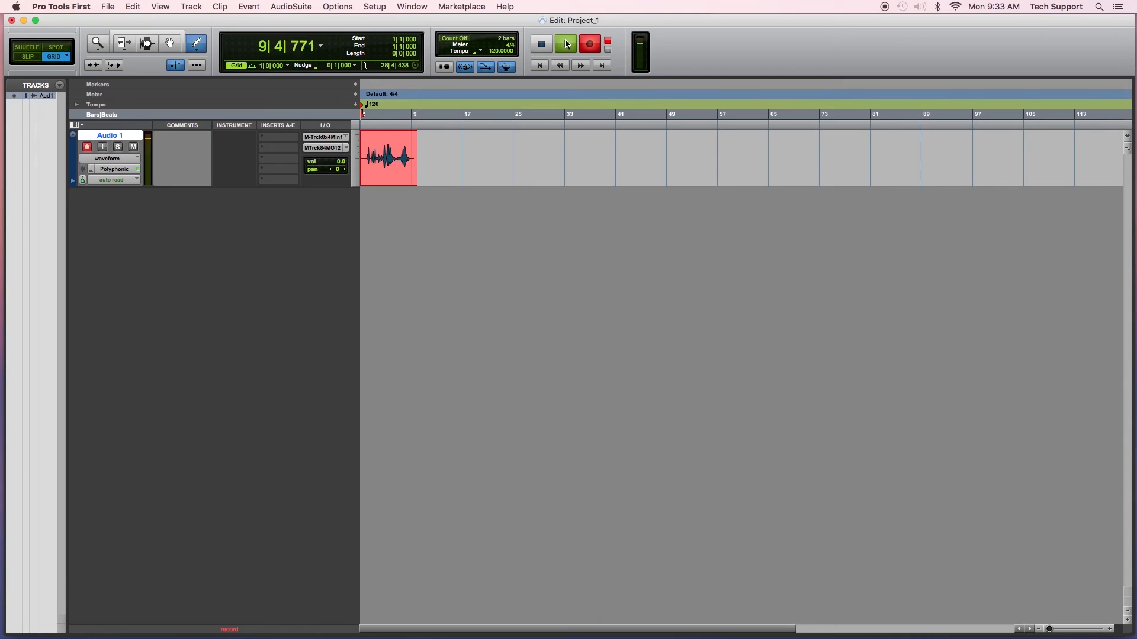
pyautogui.click(540, 44)
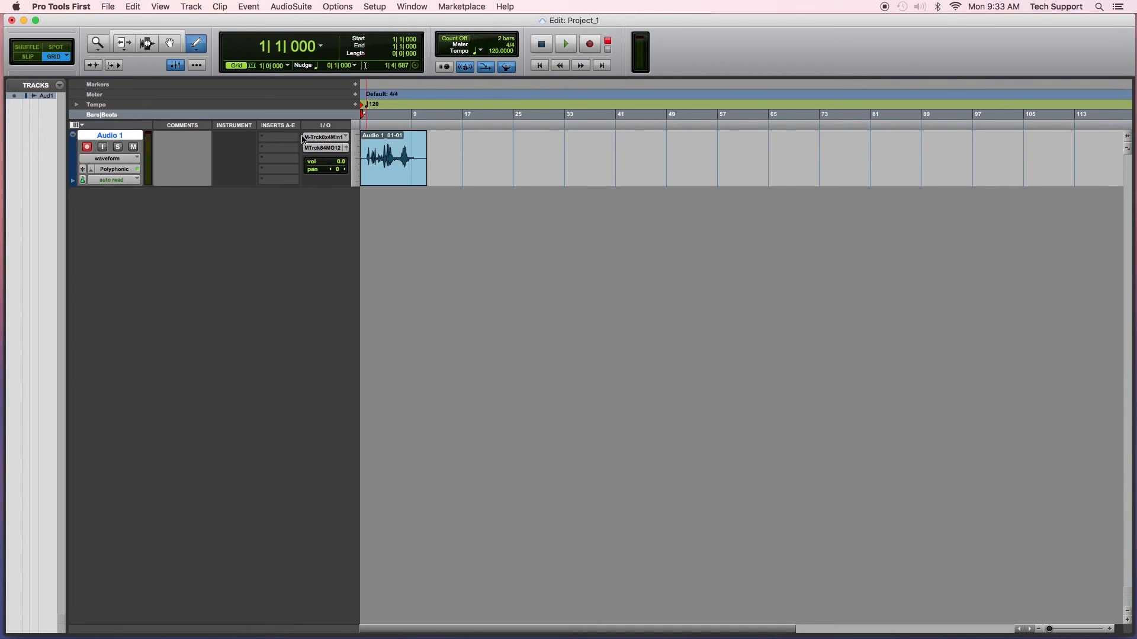
# Step: Insert the mono Studio Reverb plug-in on Audio 1 and close its window
pyautogui.click(323, 137)
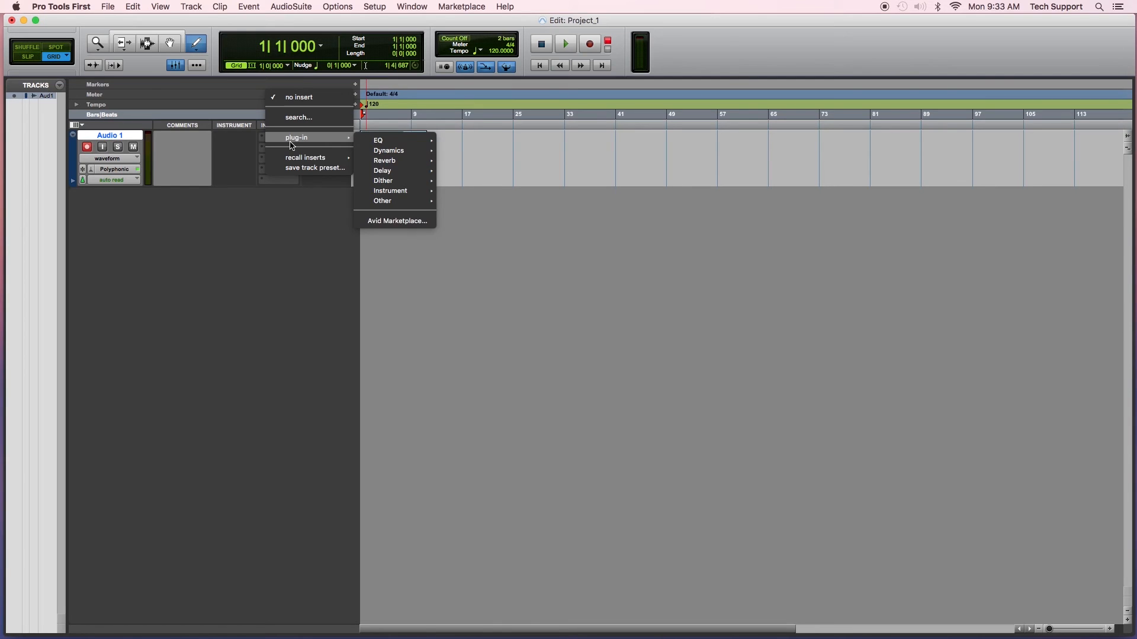
pyautogui.moveTo(384, 160)
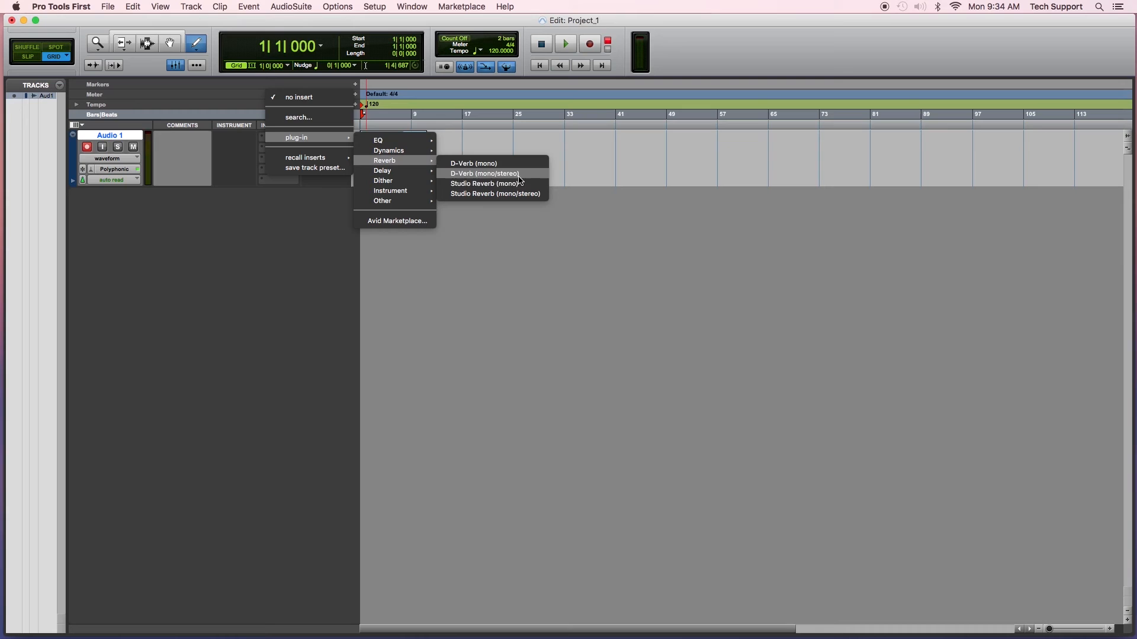
pyautogui.click(484, 184)
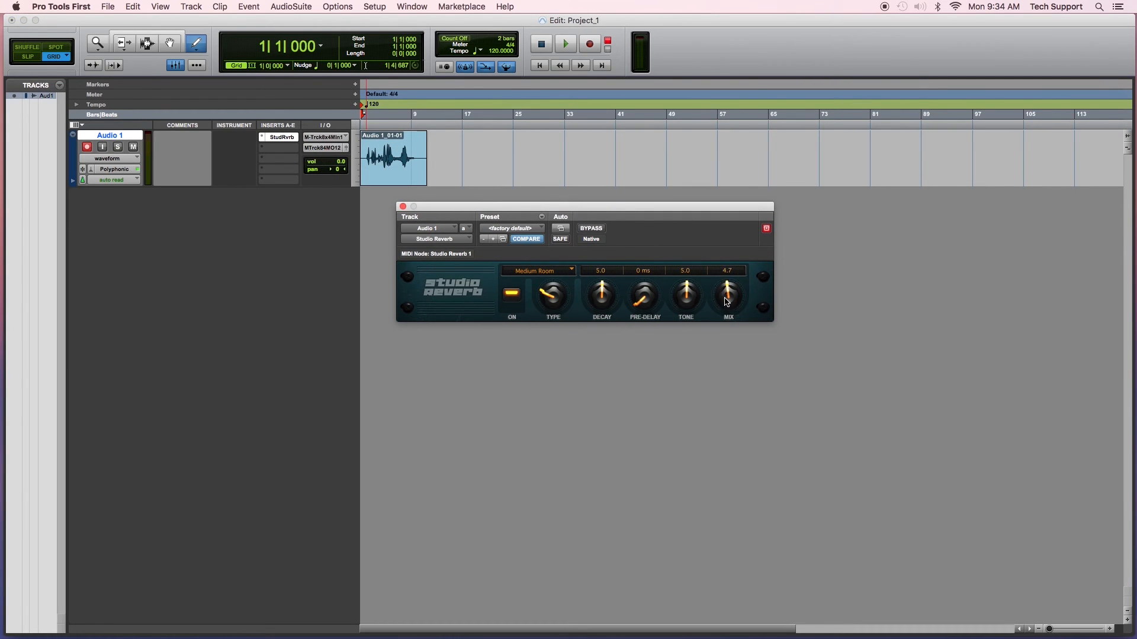
pyautogui.click(403, 207)
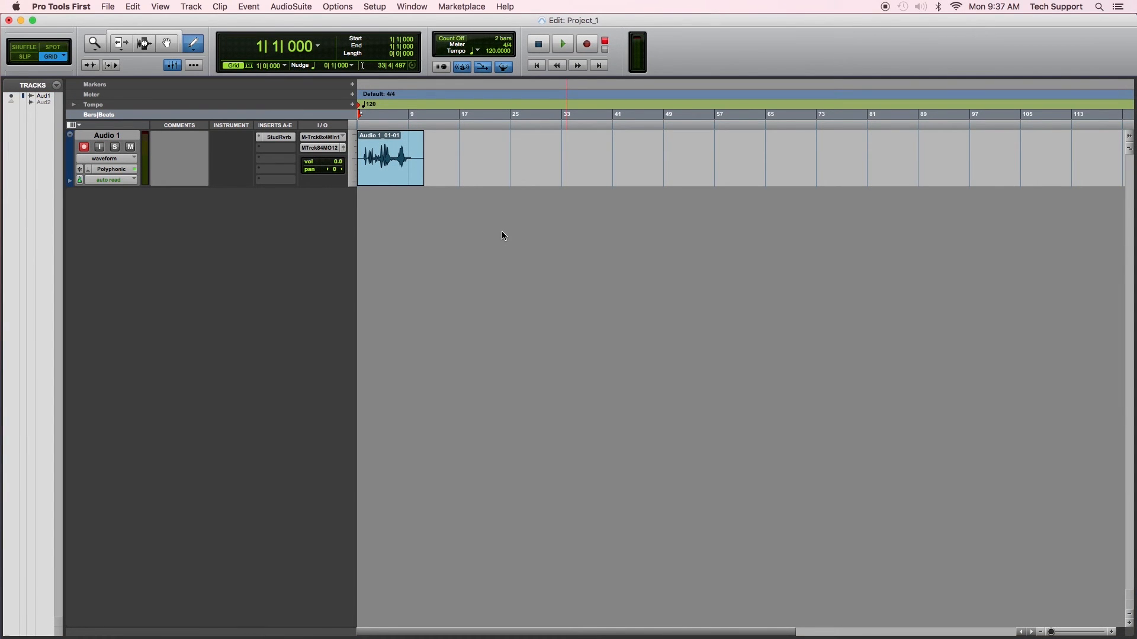
# Step: Create a new stereo audio track, Audio 3, via Track > New and begin choosing its input
pyautogui.click(190, 6)
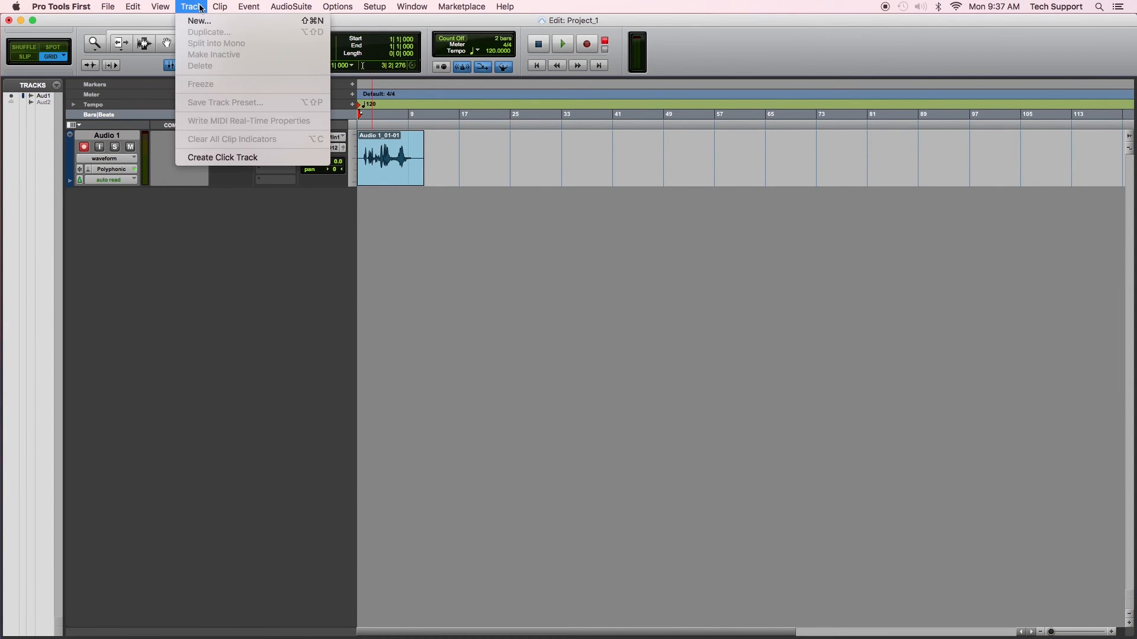
pyautogui.click(199, 21)
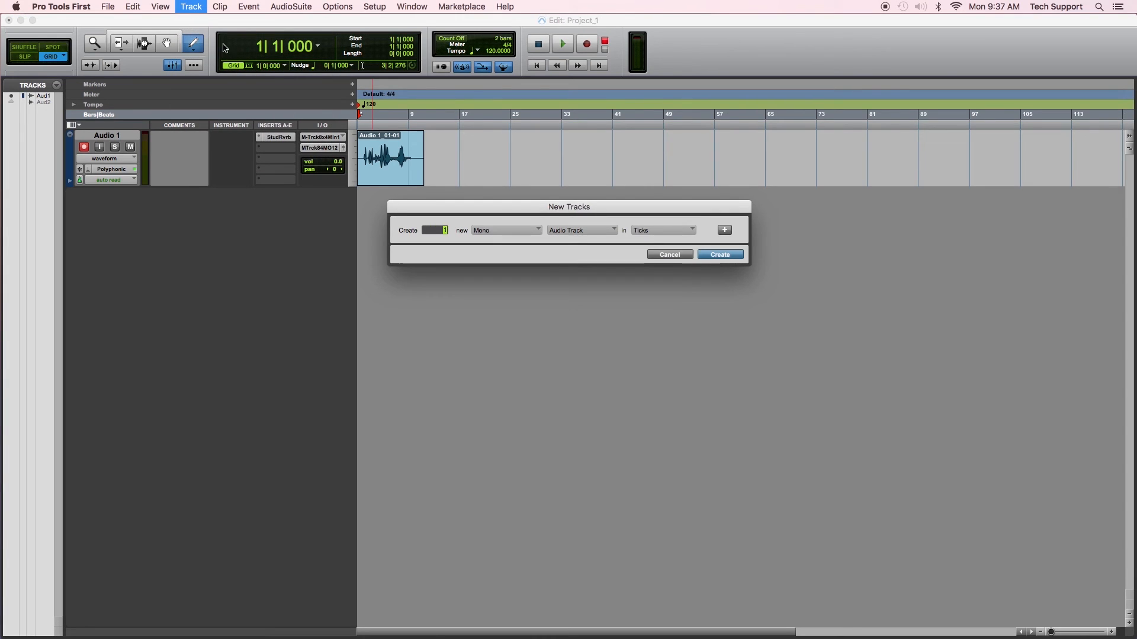
pyautogui.click(505, 229)
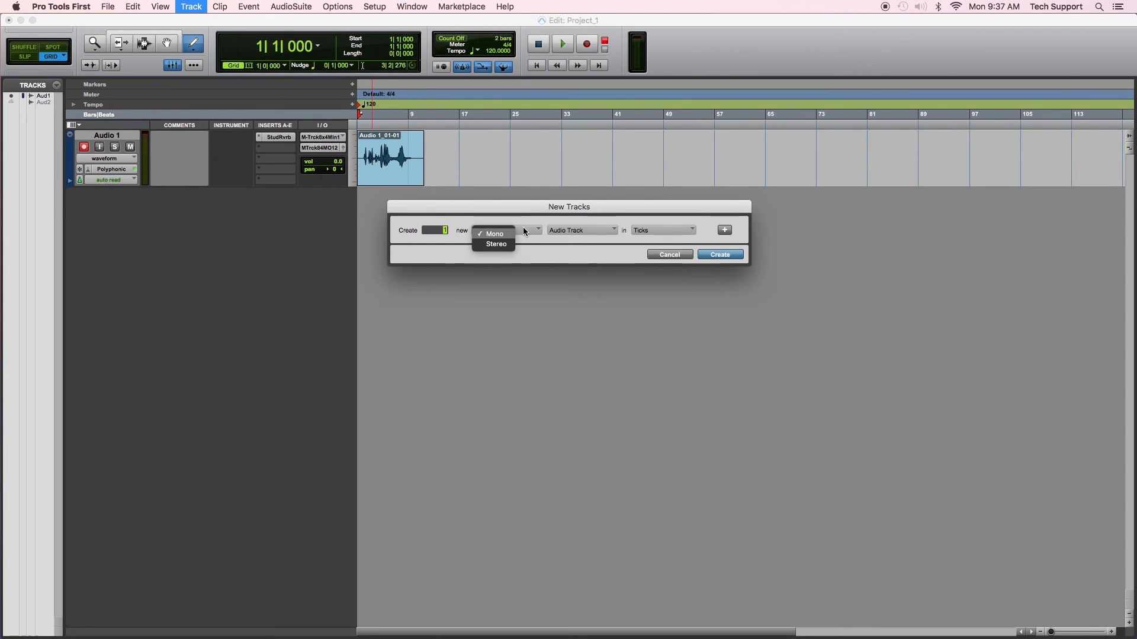
pyautogui.click(496, 244)
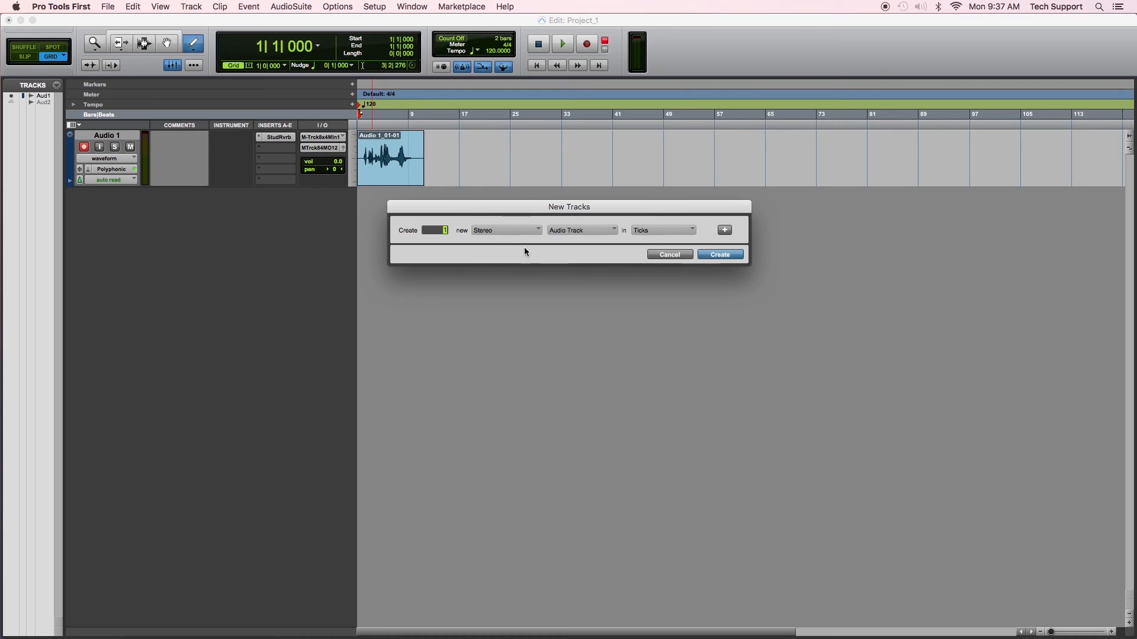
pyautogui.click(720, 254)
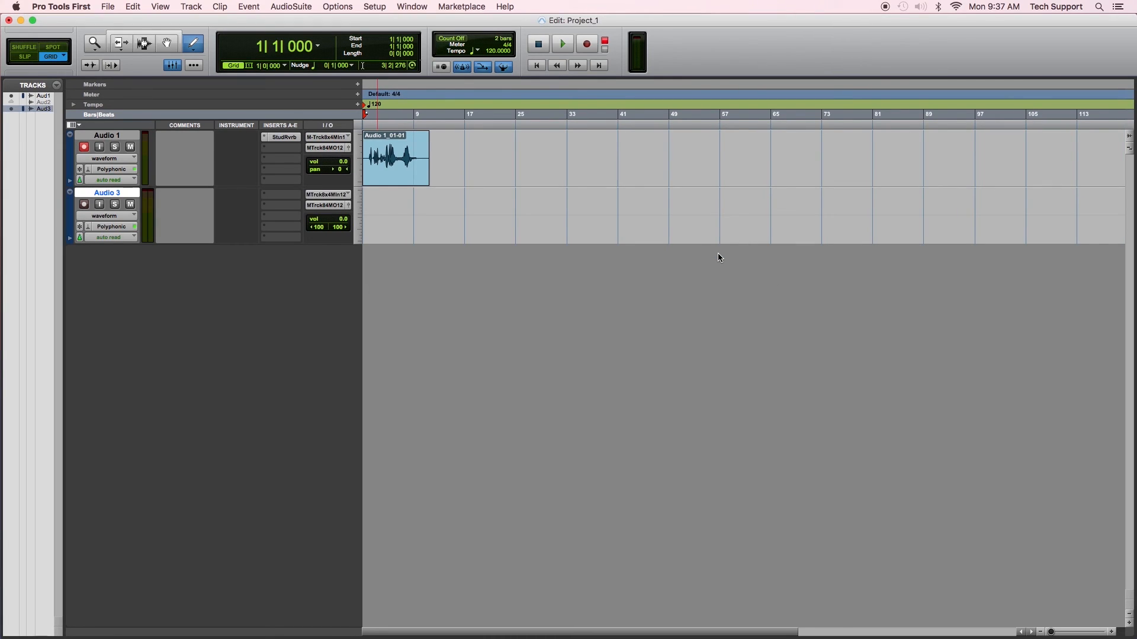
pyautogui.click(327, 136)
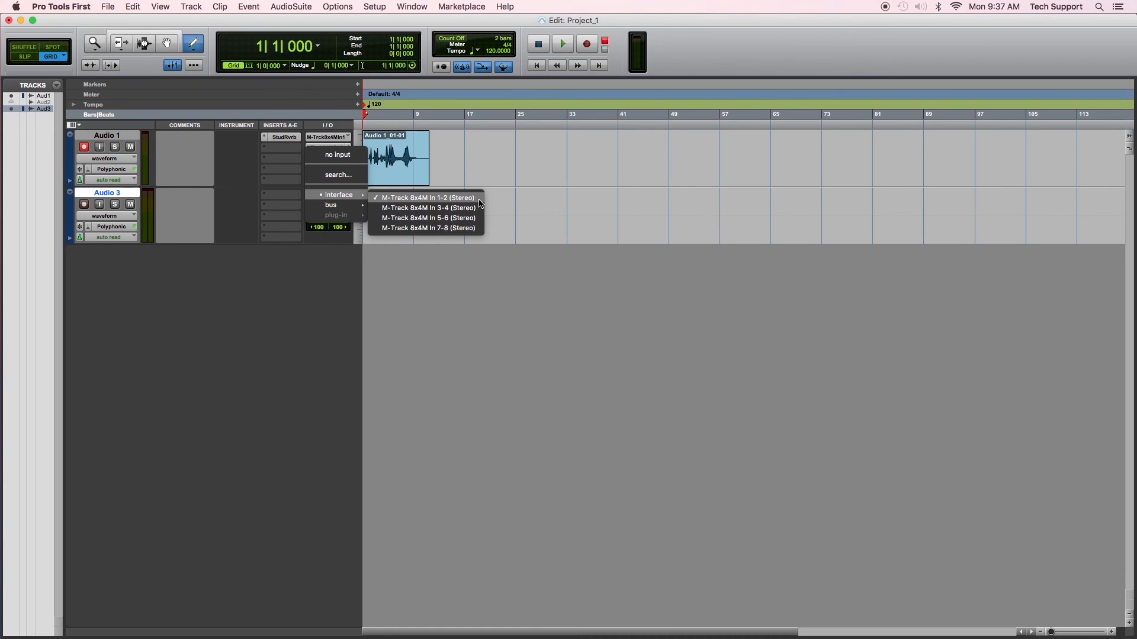
pyautogui.moveTo(477, 223)
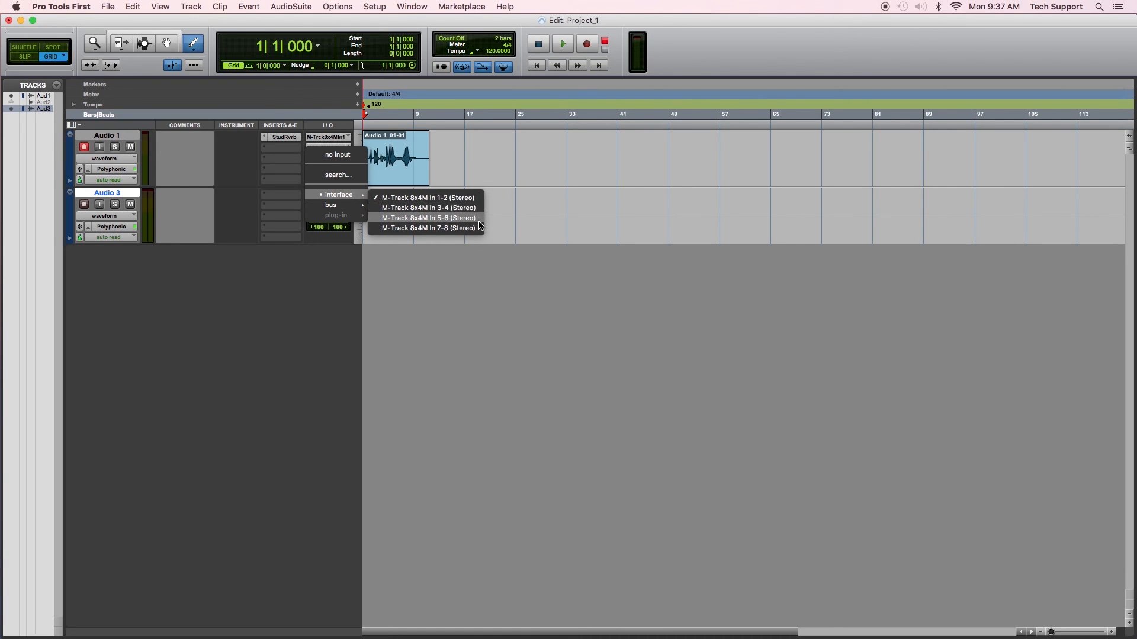
pyautogui.click(426, 197)
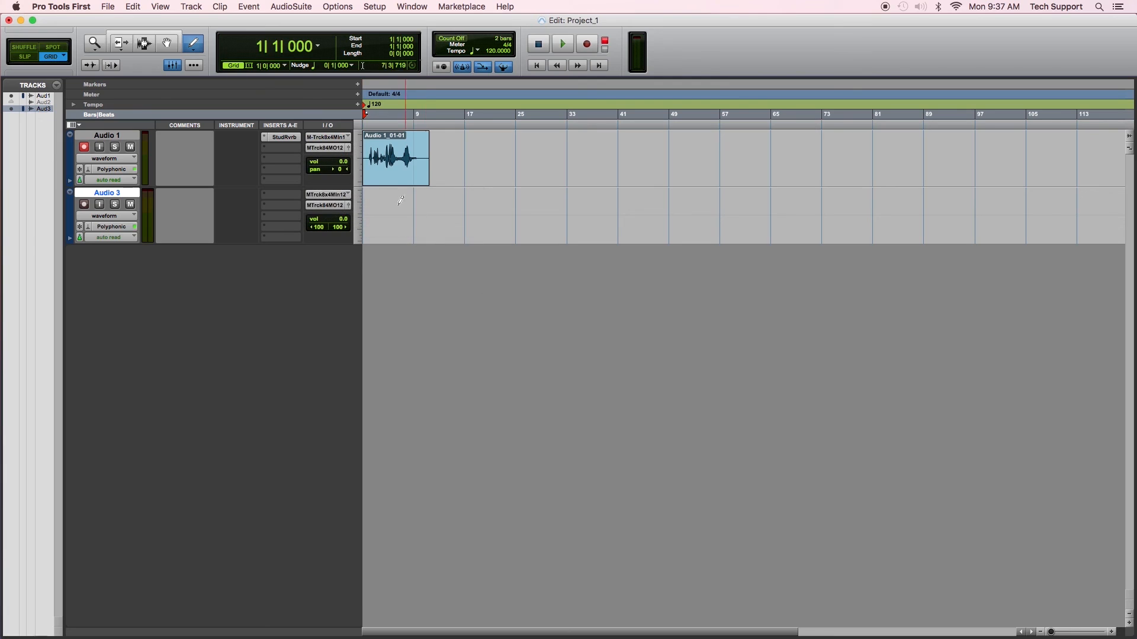
pyautogui.click(327, 147)
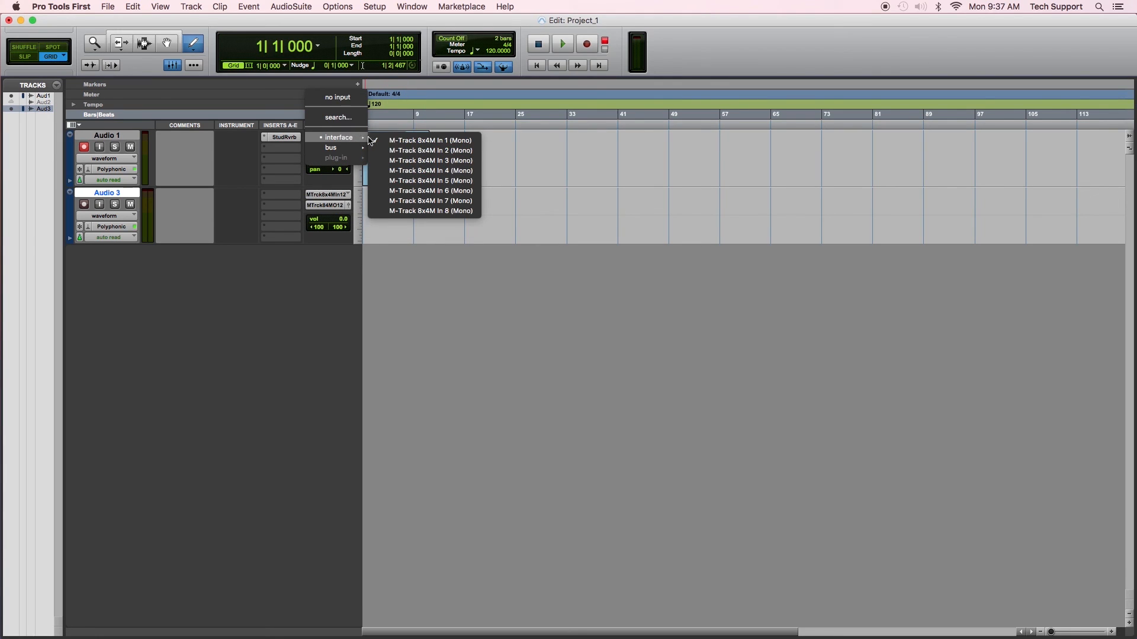
pyautogui.moveTo(430, 190)
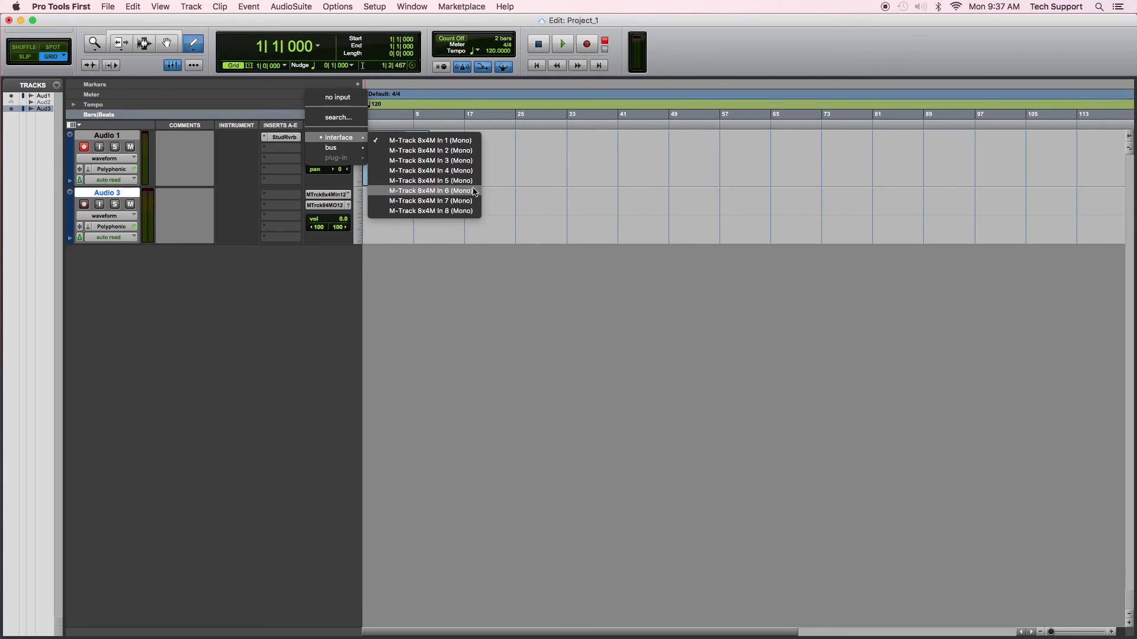
pyautogui.moveTo(505, 290)
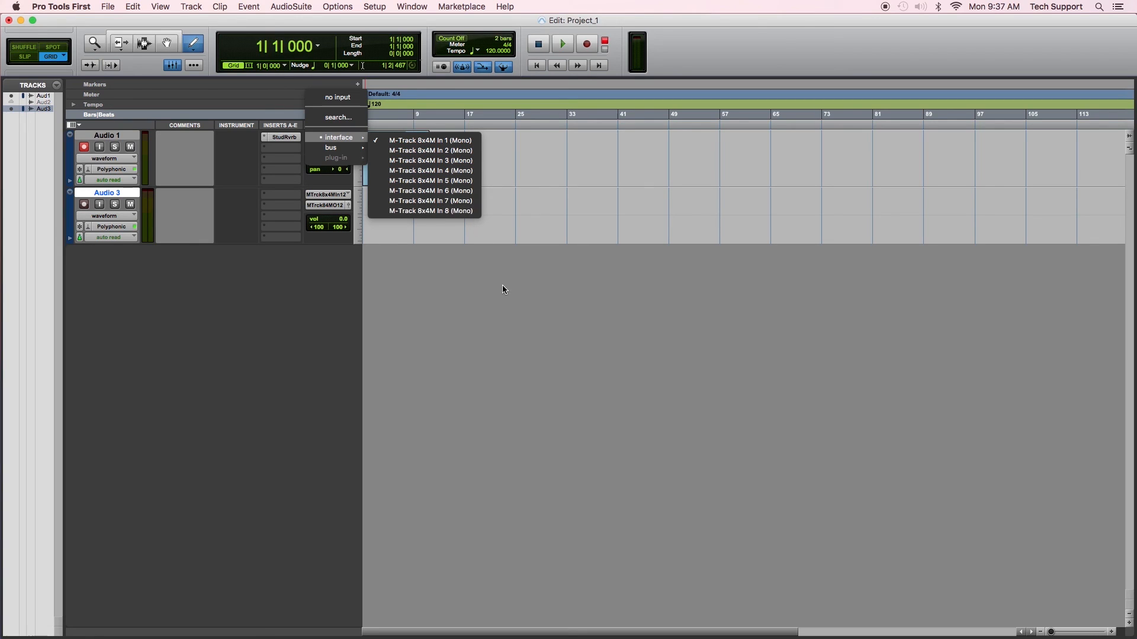
pyautogui.click(429, 139)
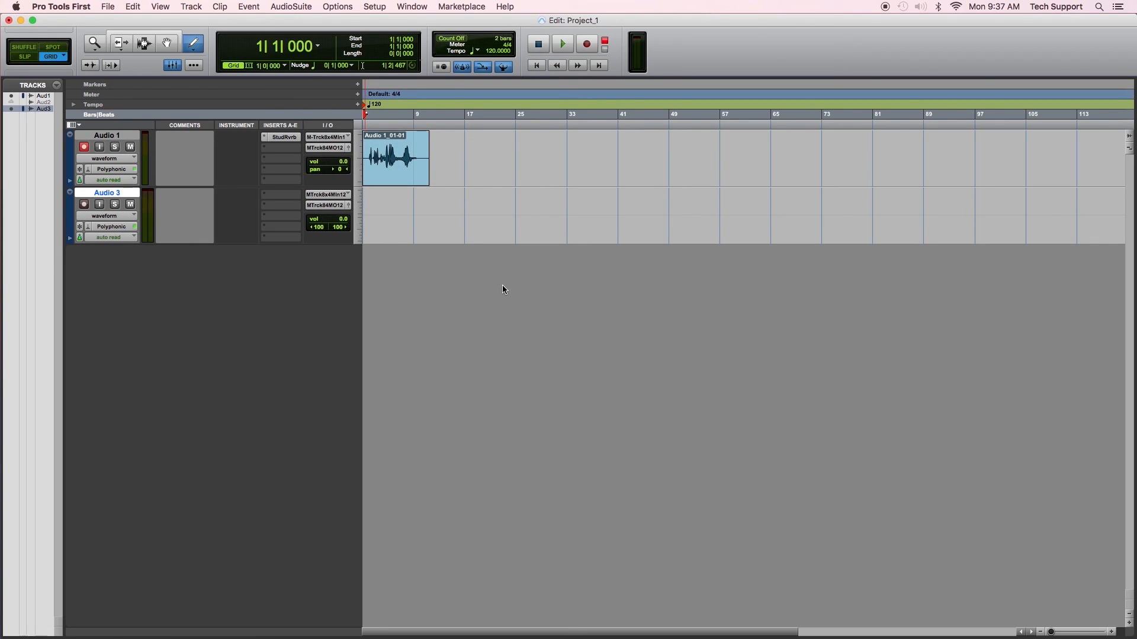